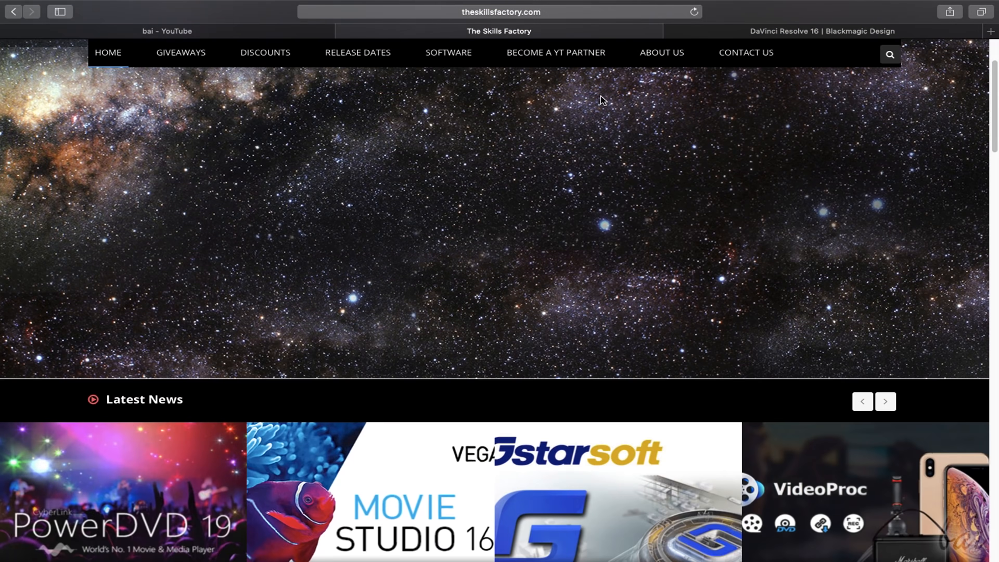
Scroll the homepage down past the banner to the Latest News and Discounts sections
scroll(down, 3)
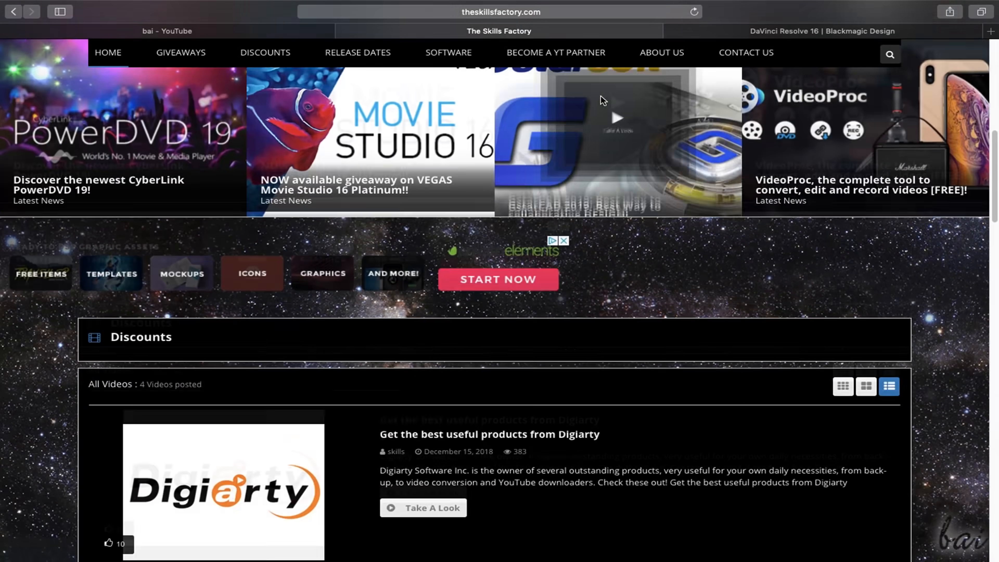
scroll(down, 3)
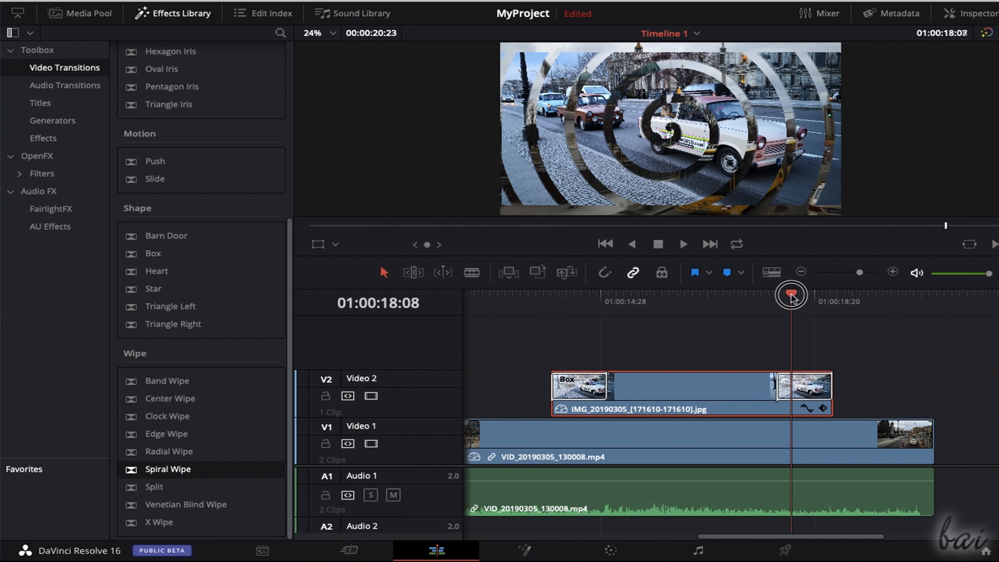
drag(790, 294, 822, 295)
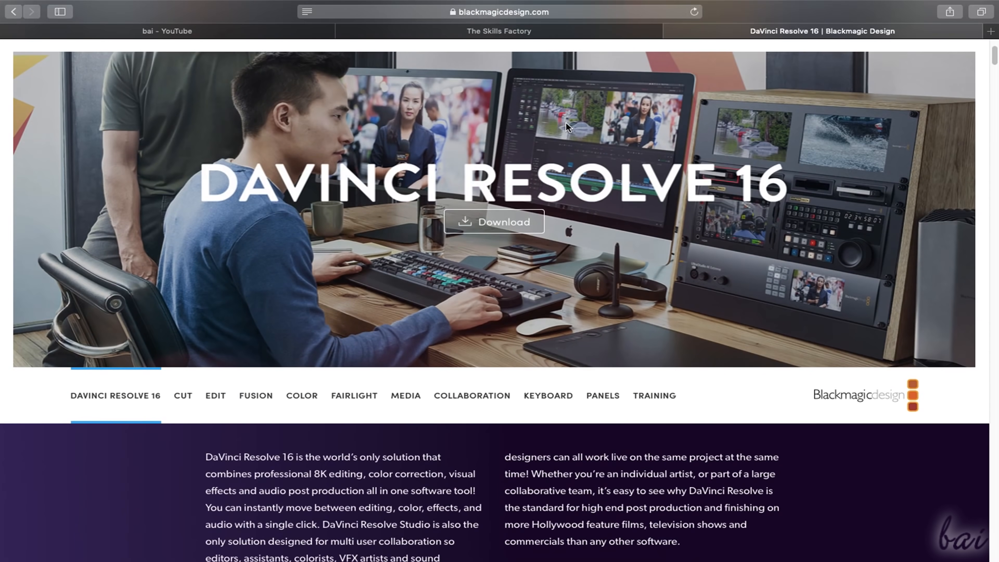
Scroll the DaVinci Resolve 16 page down to the Free and Studio ($299) download options
scroll(down, 3)
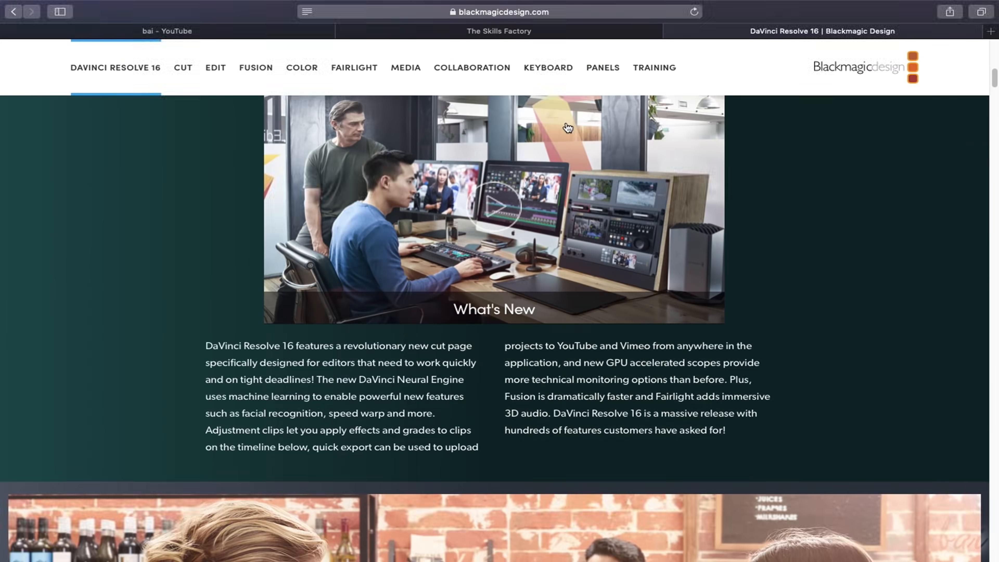
scroll(down, 3)
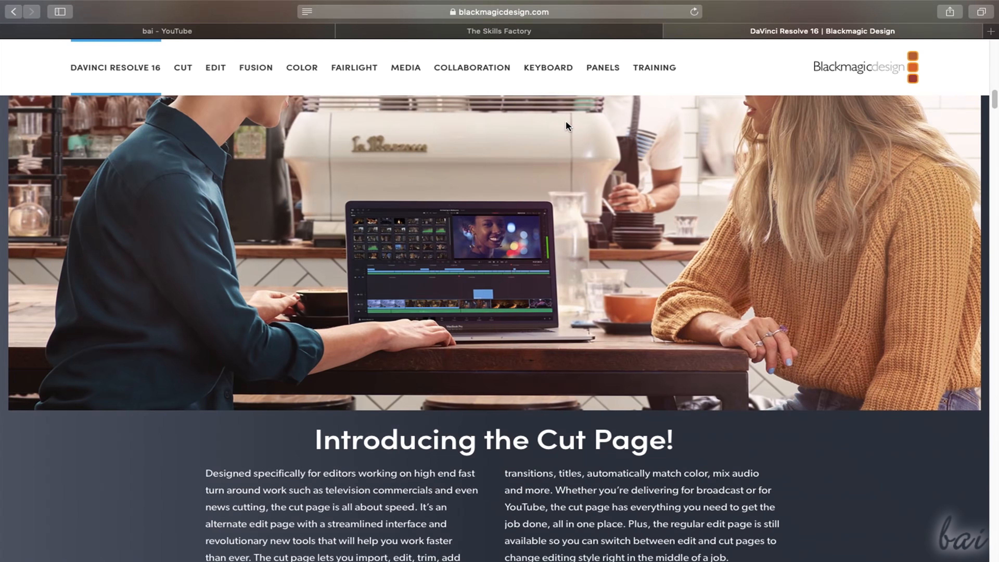
scroll(down, 3)
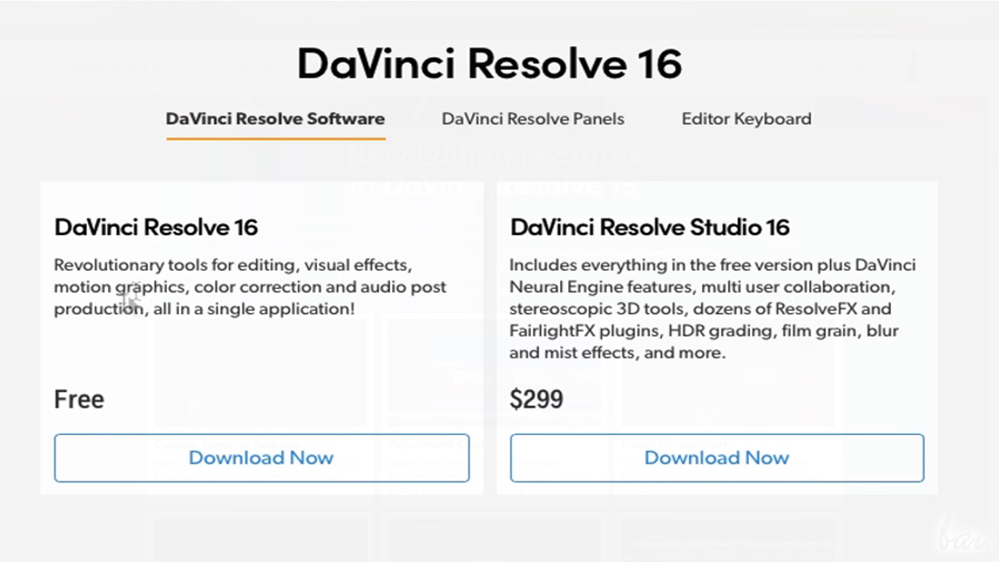
mouse_move(222, 402)
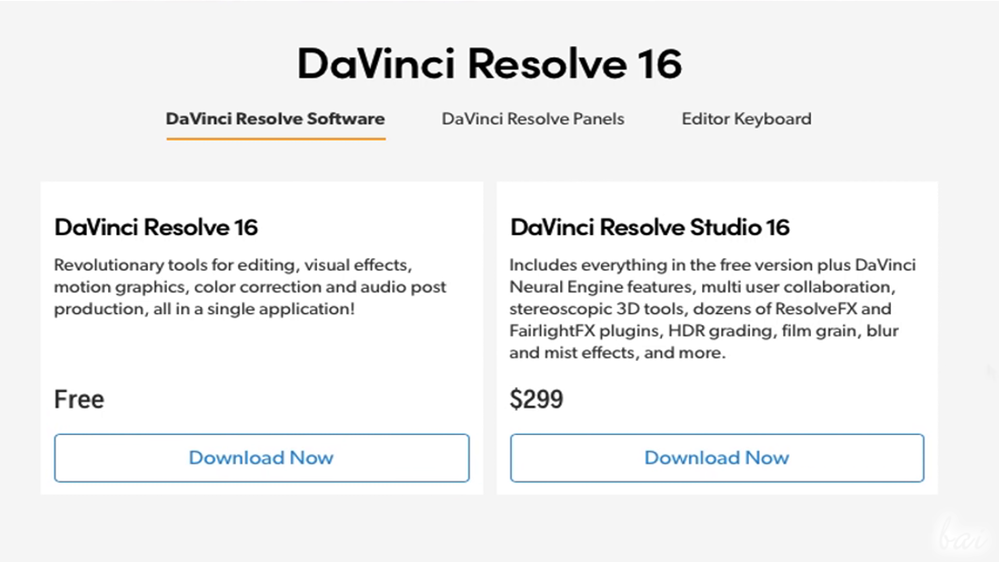
mouse_move(230, 60)
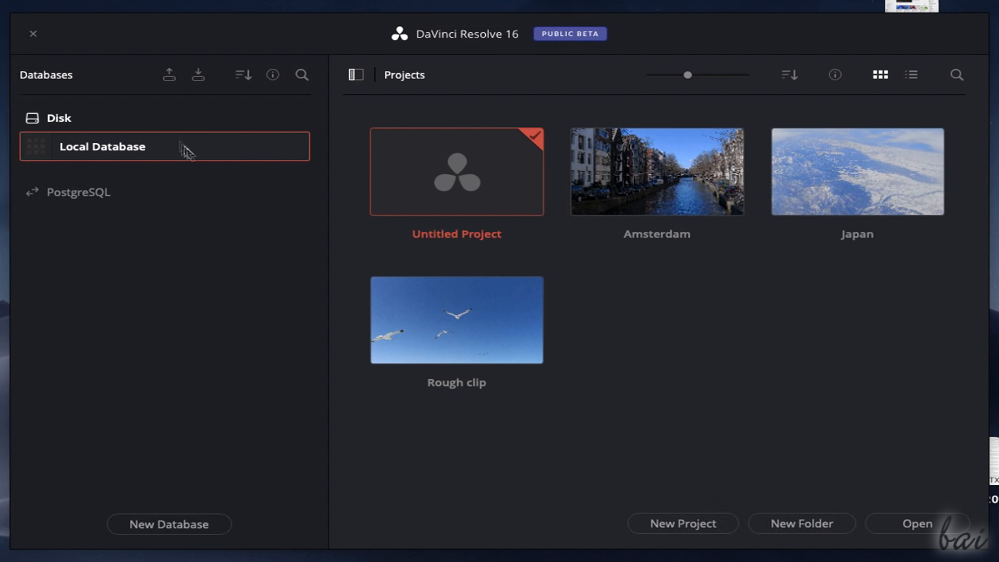
mouse_move(180, 506)
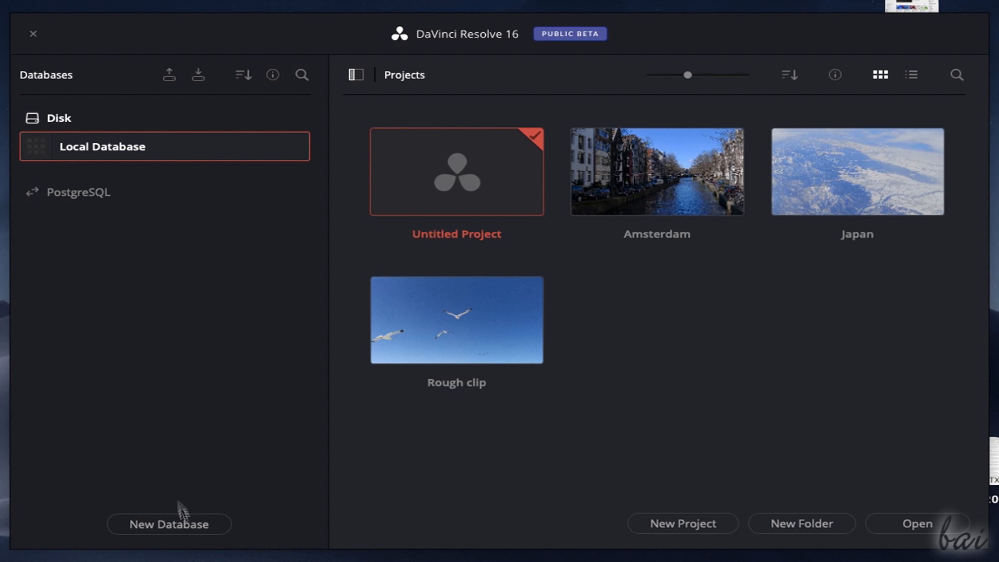
Explore New Database options — name, location, Connect/Create, PostgreSQL — then cancel without creating
click(169, 523)
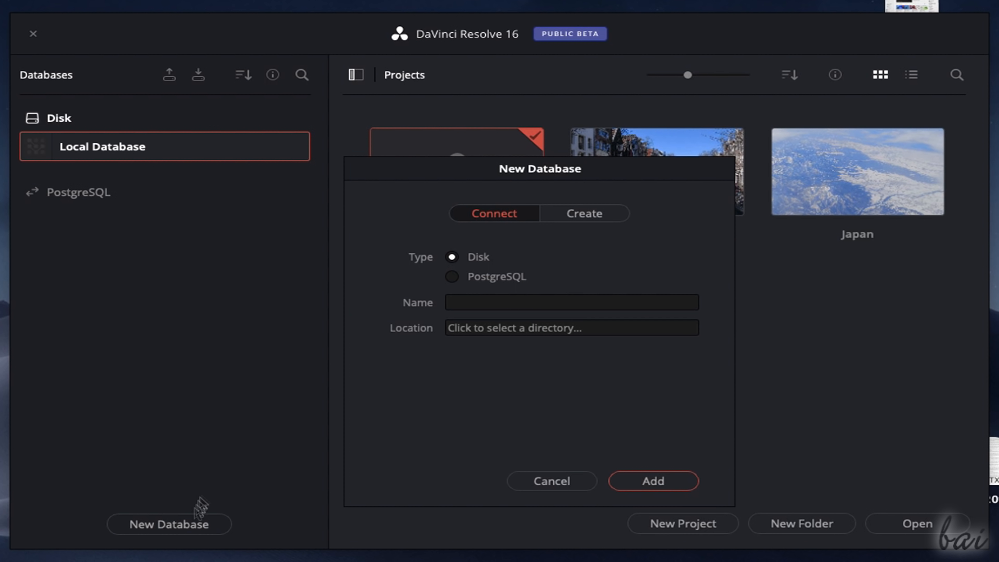
click(570, 302)
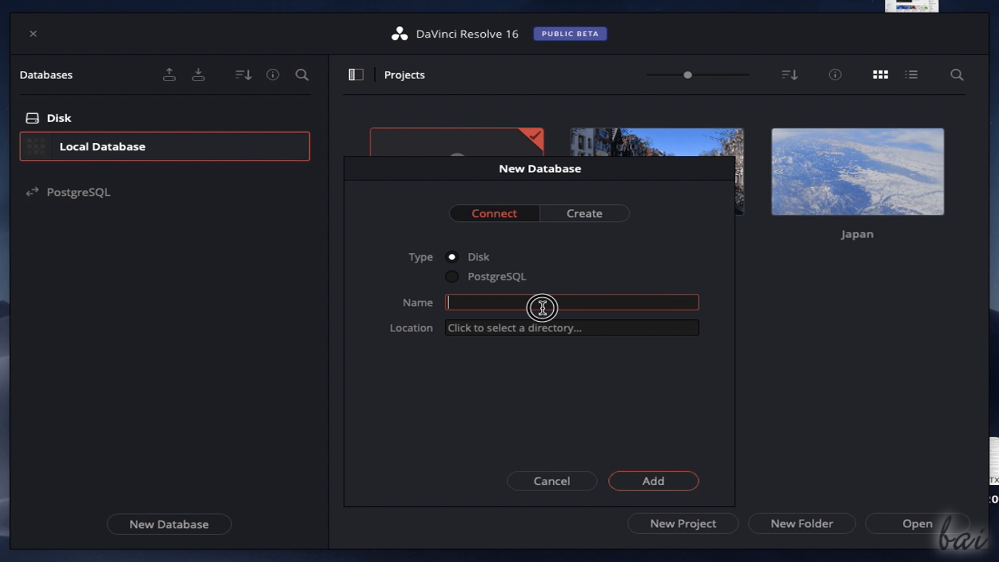
click(570, 327)
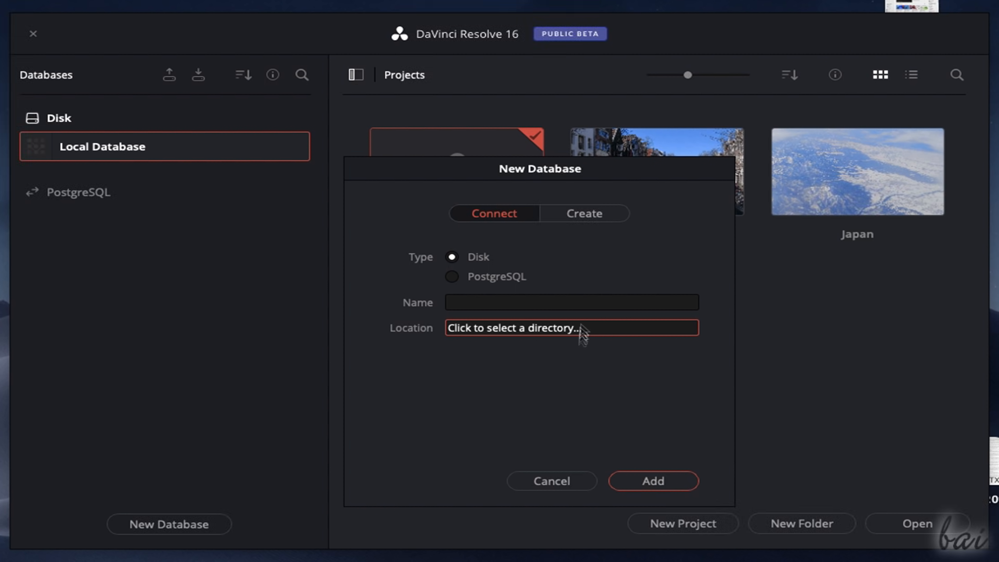
click(581, 214)
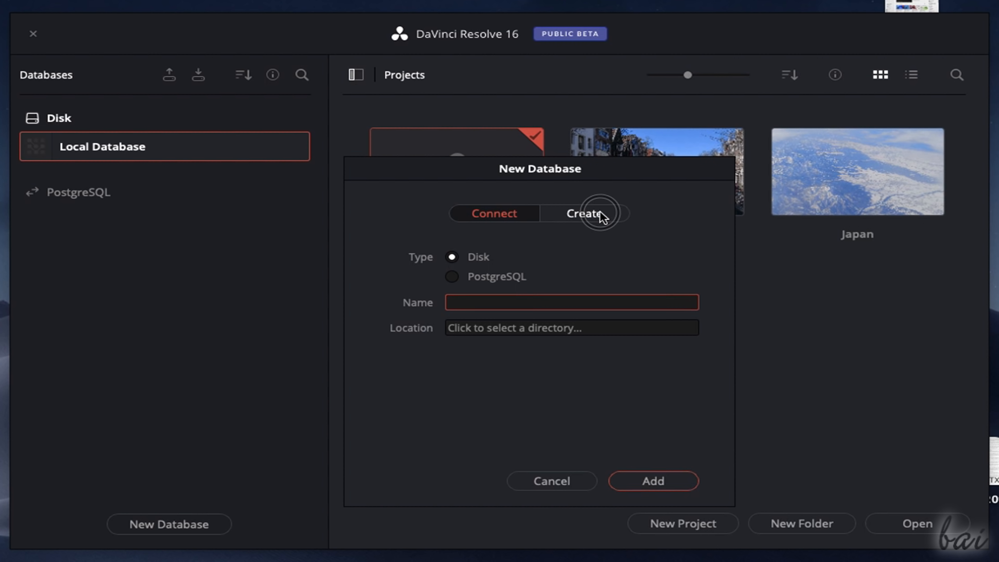
click(583, 213)
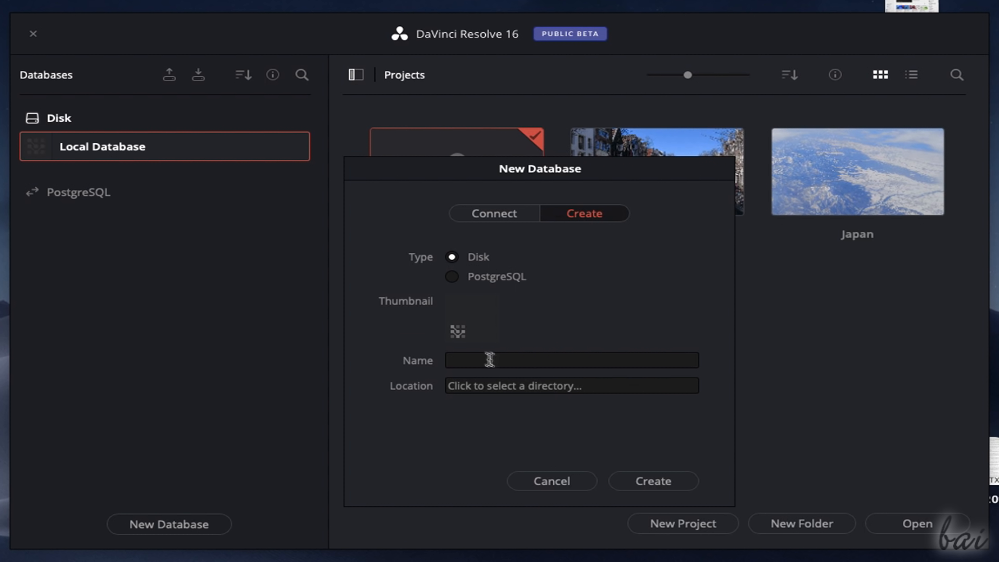
click(452, 276)
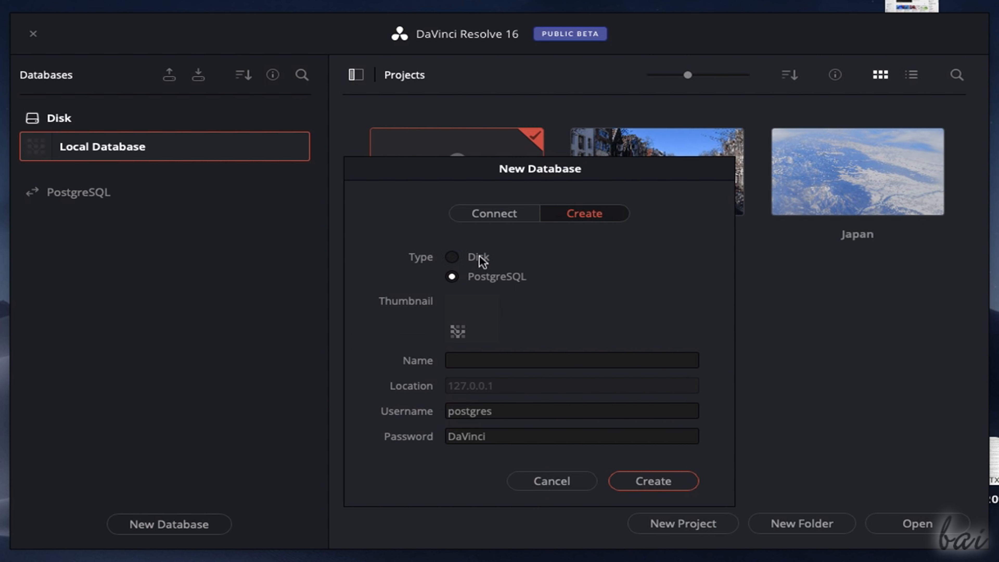
click(550, 481)
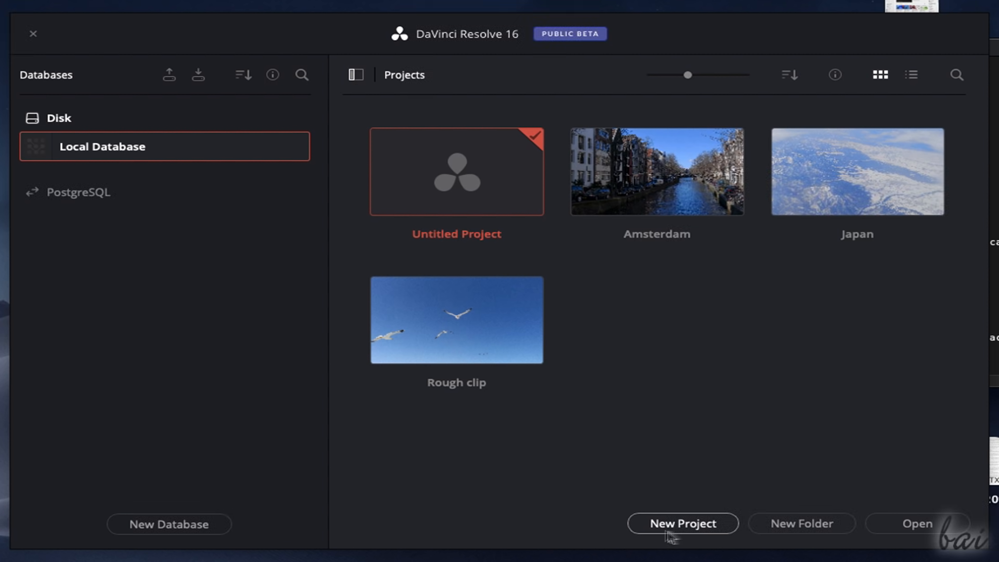
Start a new untitled project, import the aerial city clip and trim its end on the Cut page
click(681, 522)
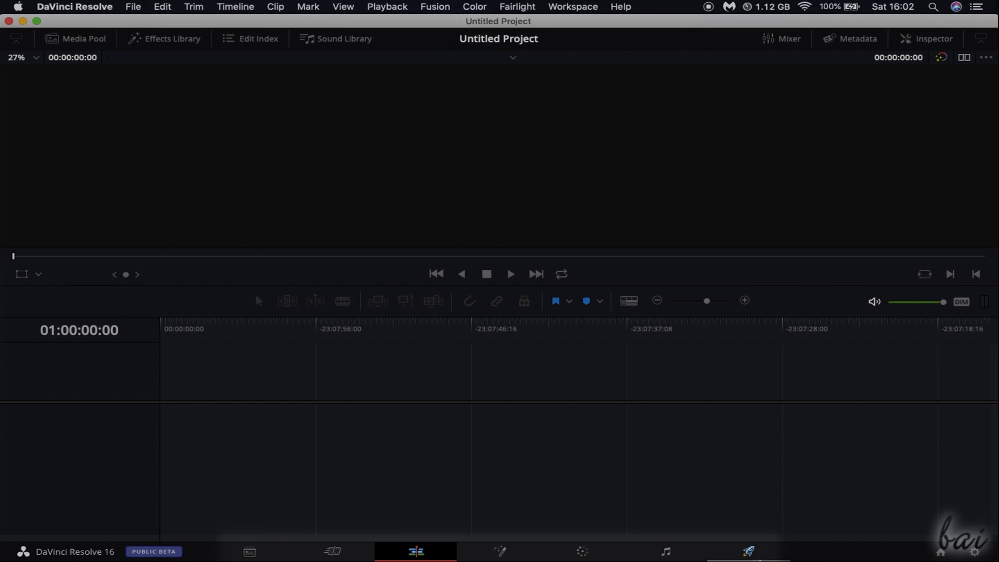
click(249, 550)
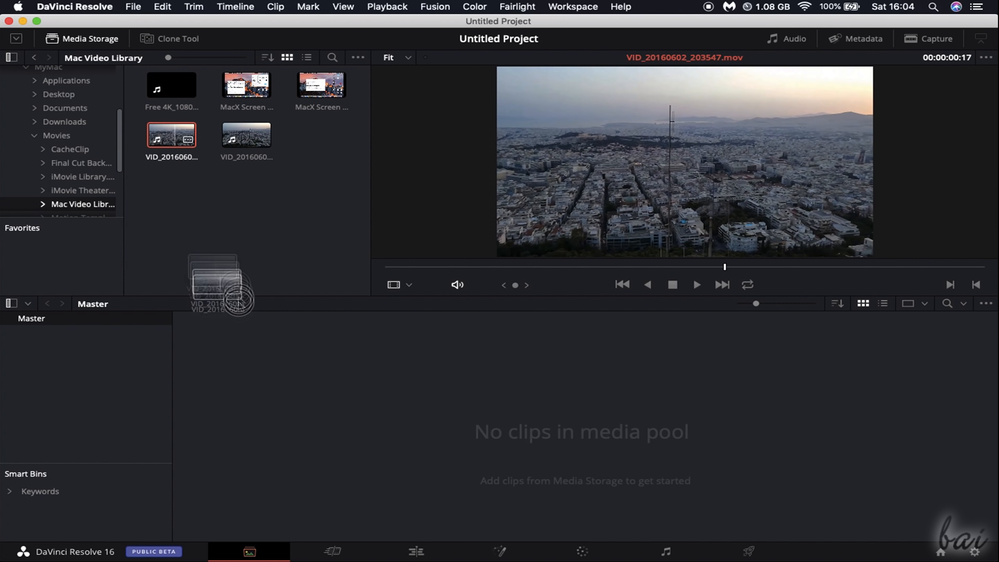
drag(171, 136, 234, 342)
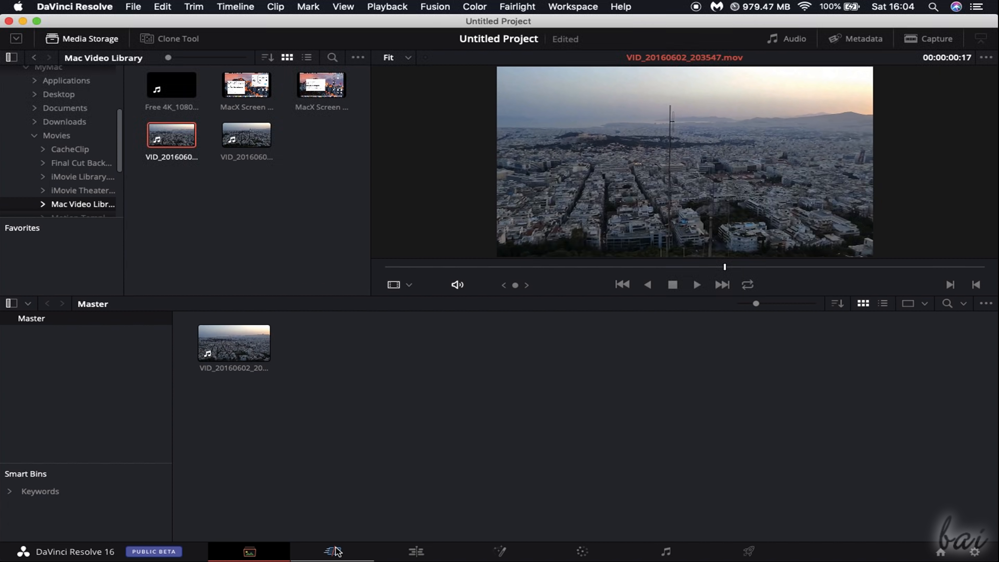
click(331, 551)
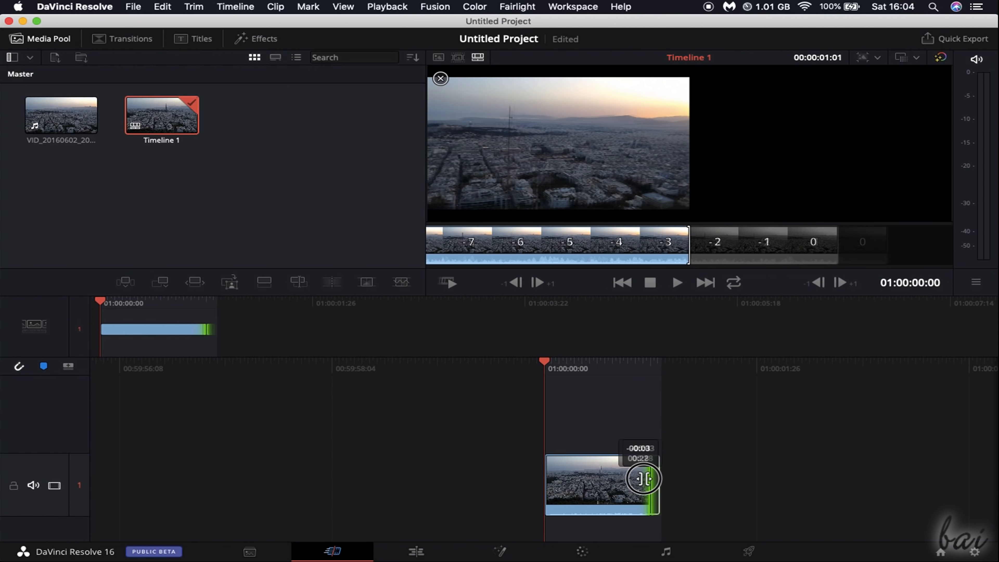
drag(644, 479, 659, 478)
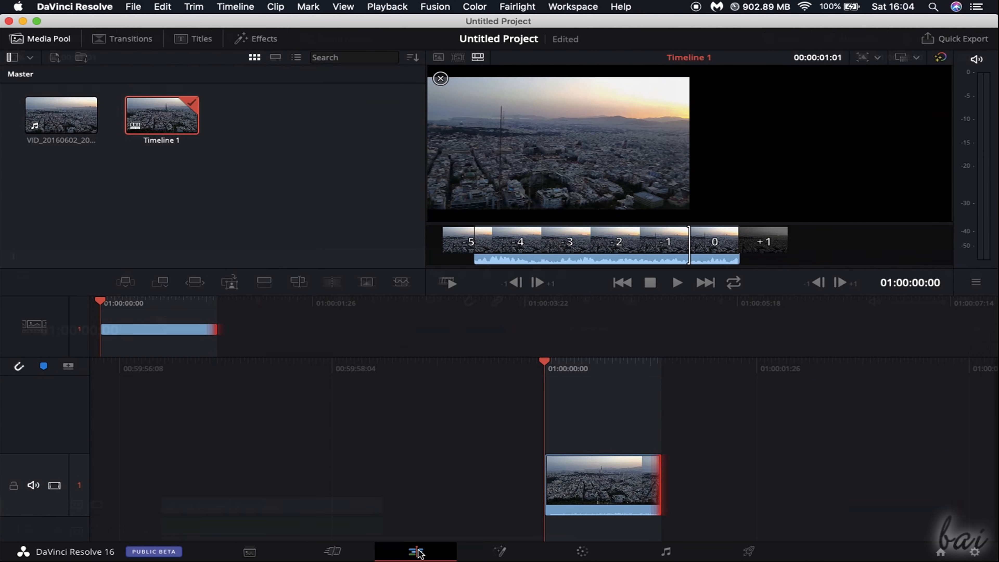
click(415, 551)
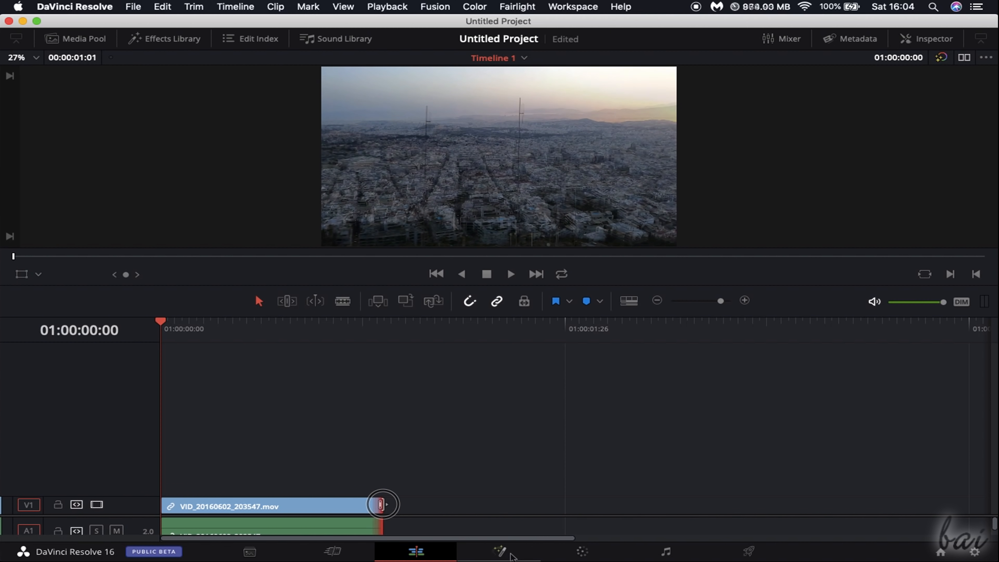
Inspect the MediaIn1 node in Fusion, visit Color, then reach the Deliver render settings
click(500, 551)
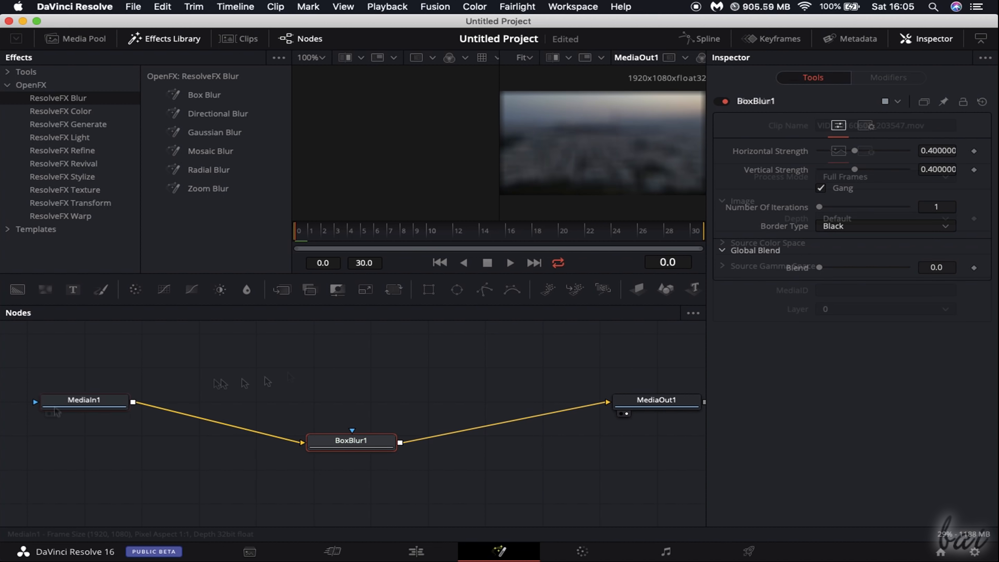
click(84, 400)
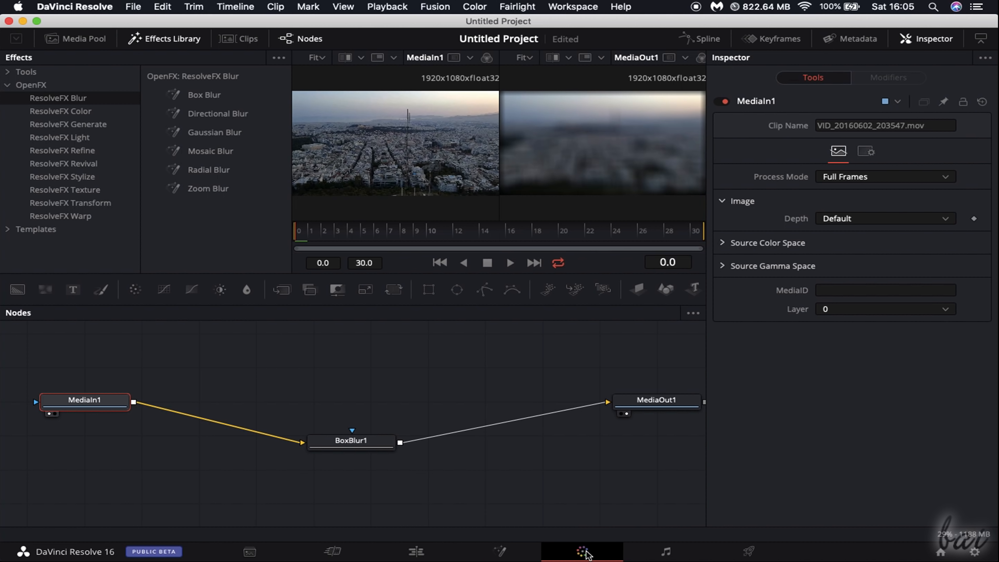
click(581, 551)
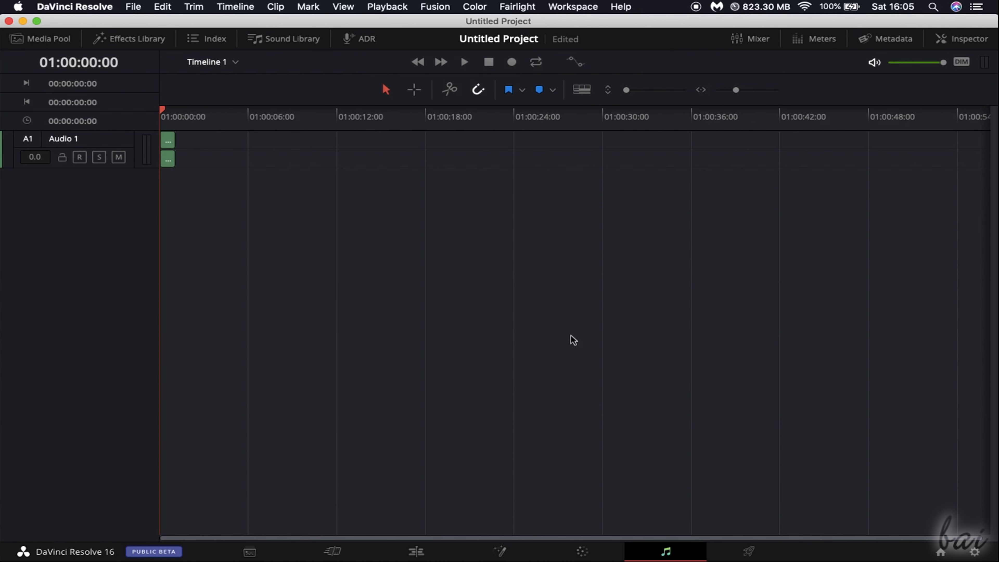
mouse_move(215, 127)
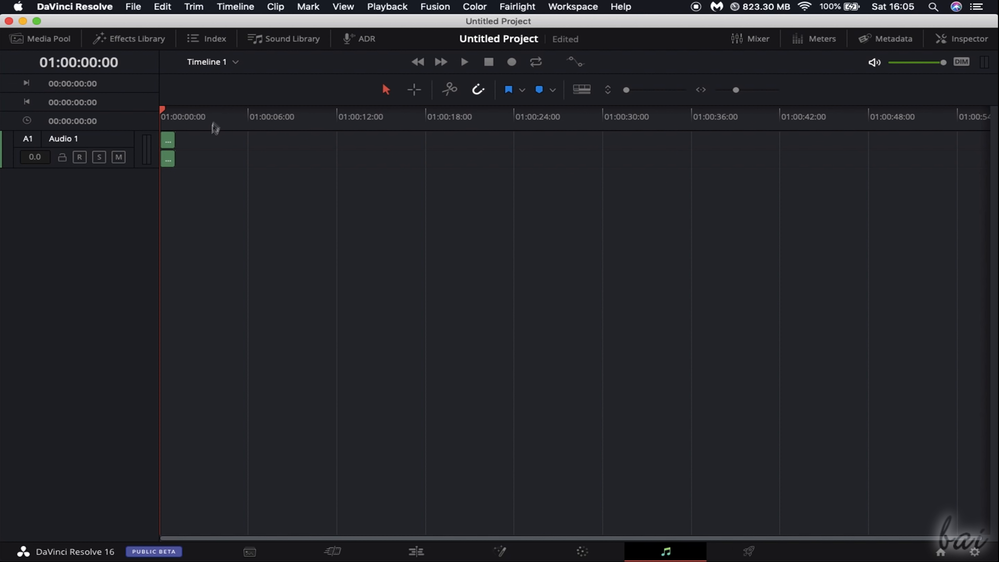
click(747, 551)
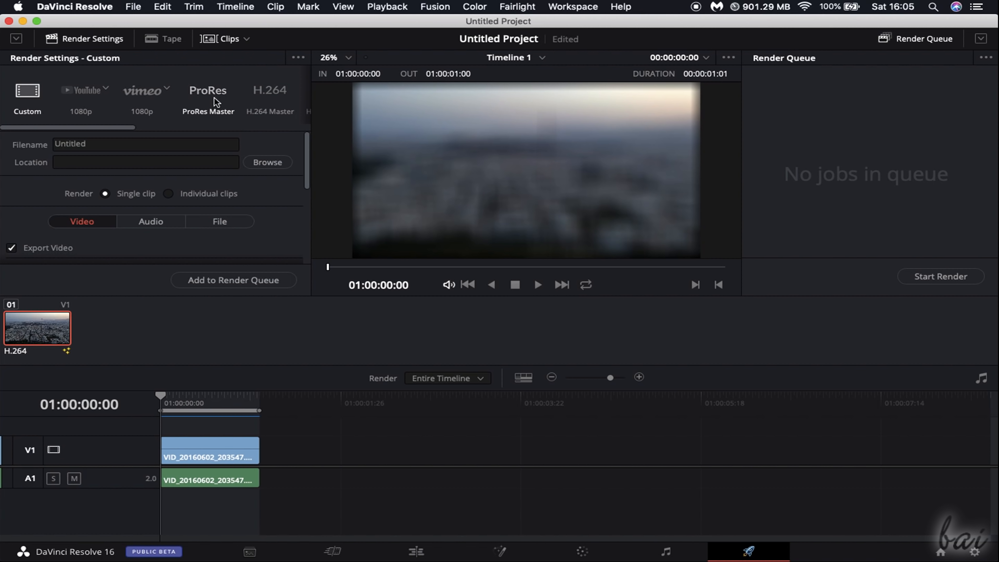
scroll(down, 3)
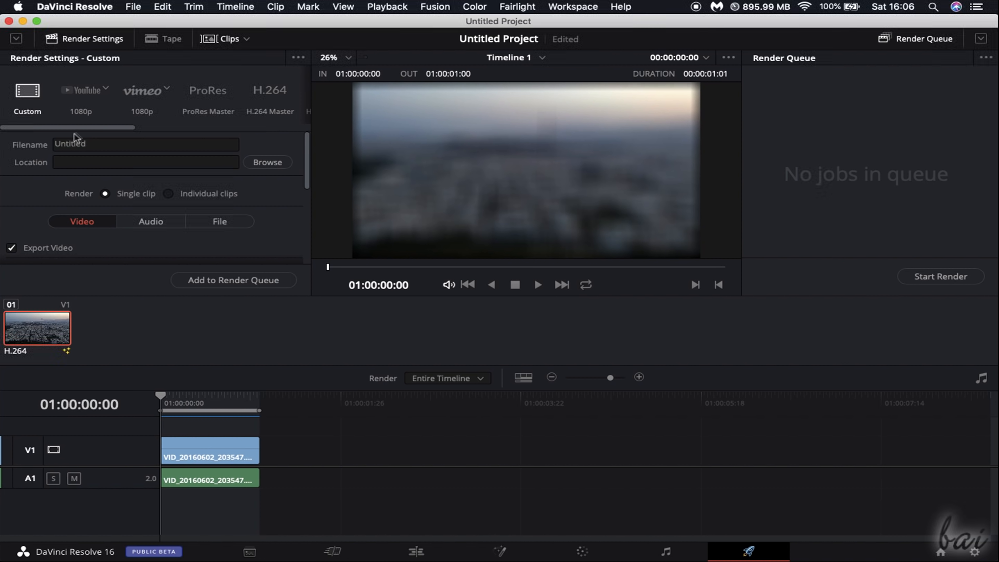
mouse_move(473, 408)
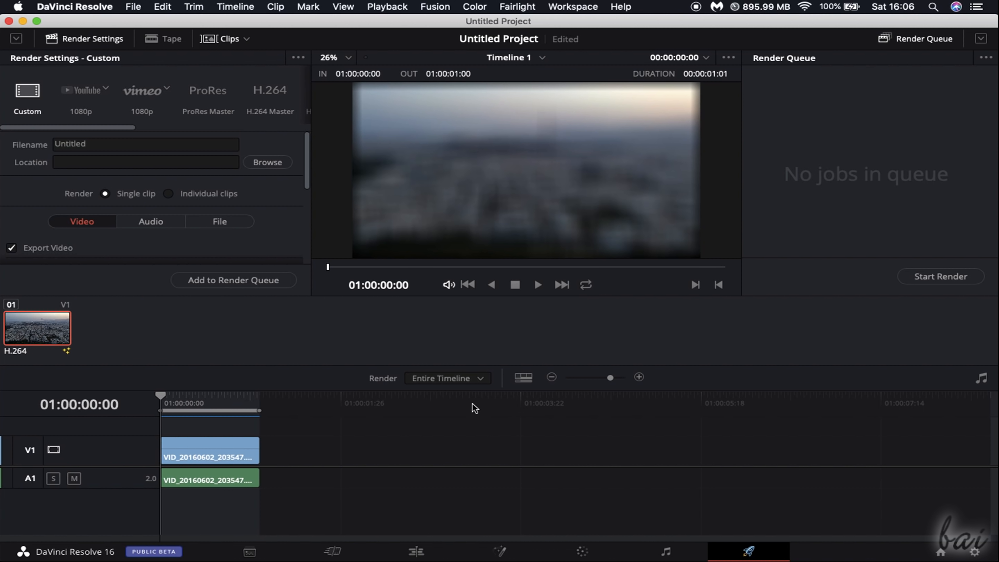
On the Media page, browse into the USB disk's Berlin folder
click(249, 550)
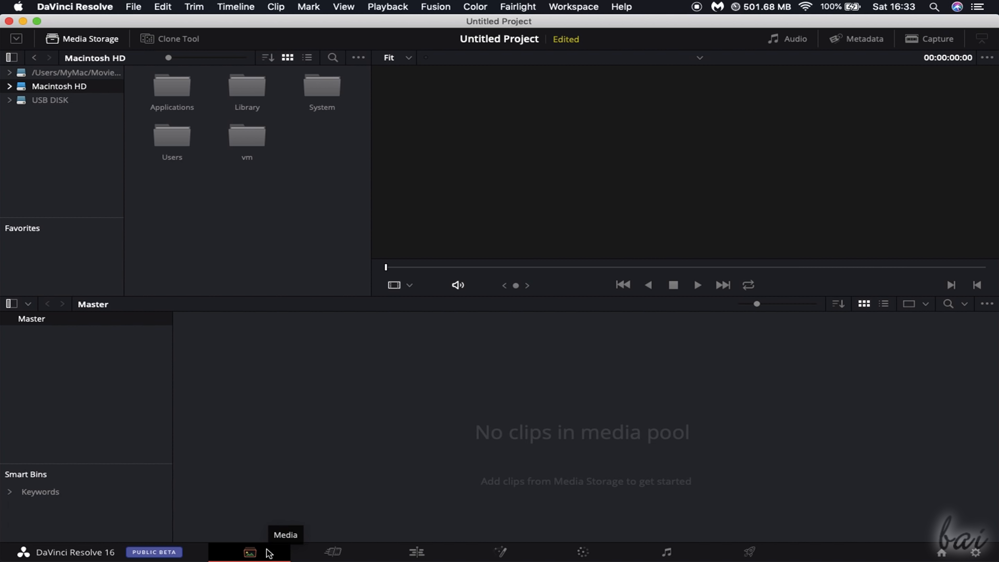
click(9, 100)
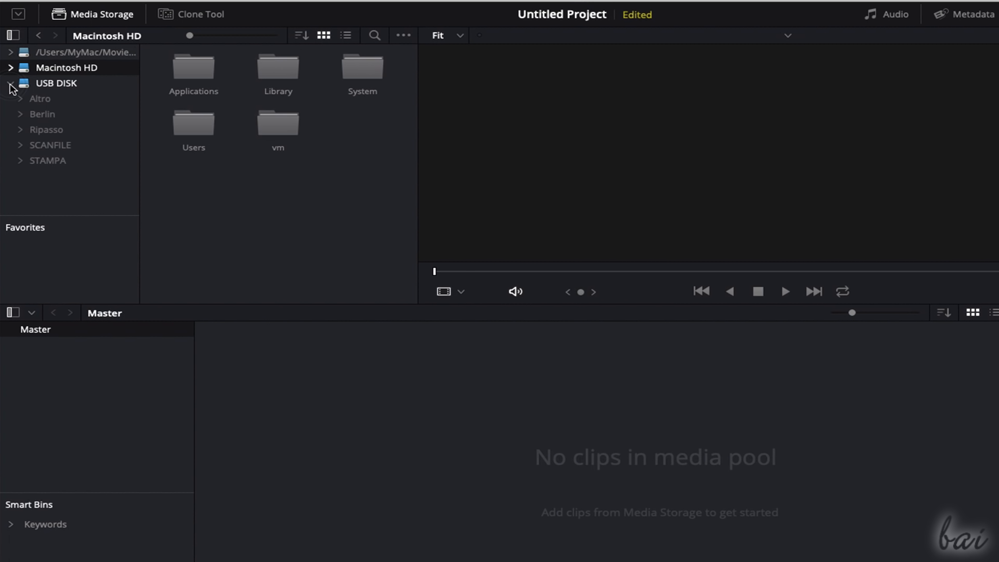
click(56, 83)
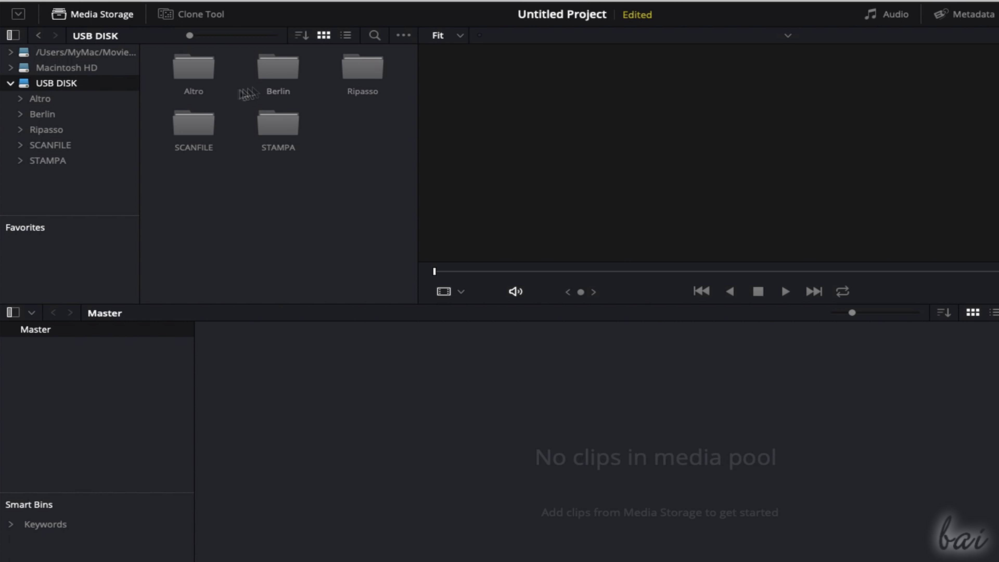
double_click(277, 67)
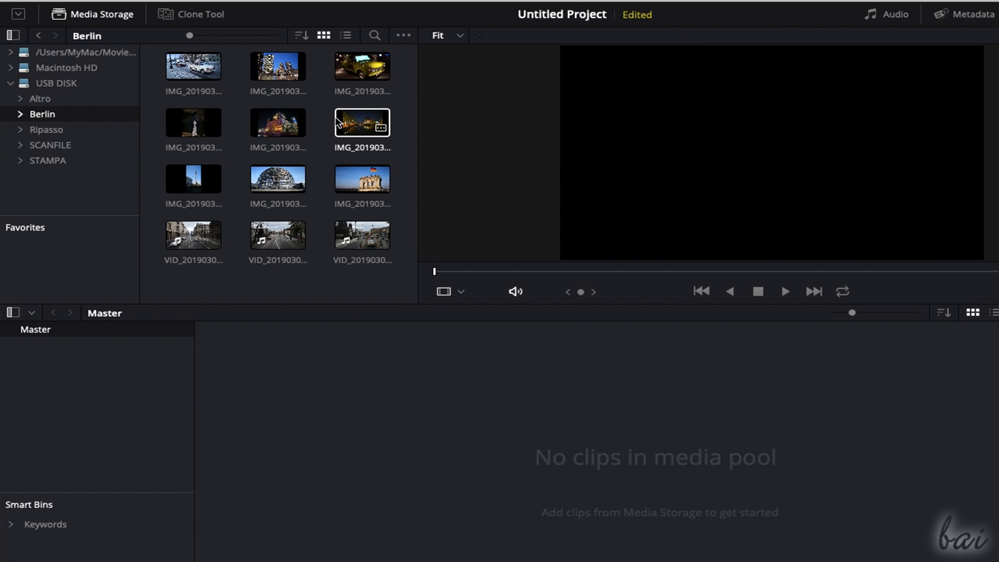
Drag the Reichstag dome photo and the other Berlin clips plus Rhythm.wav into the media pool
click(277, 177)
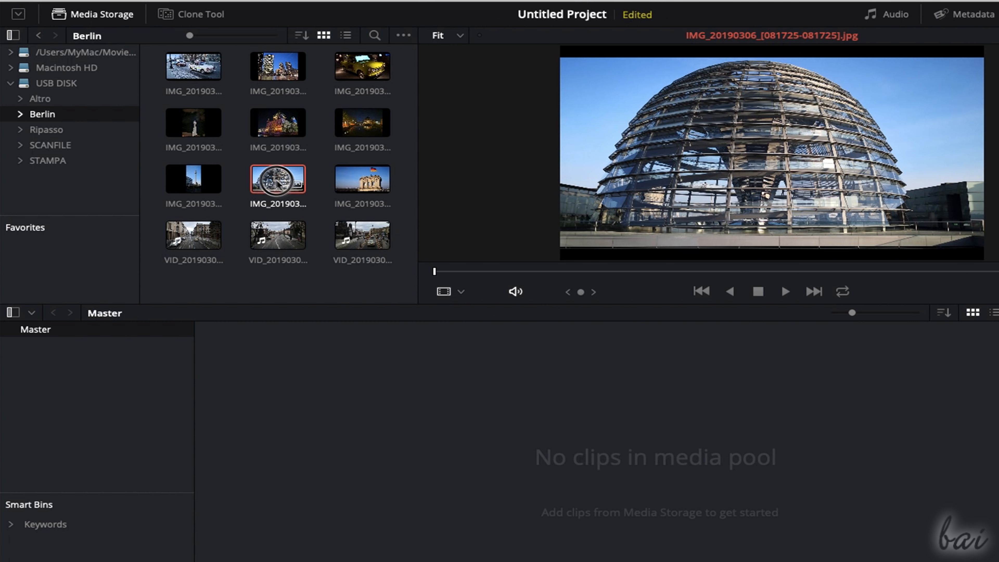
drag(277, 178, 263, 357)
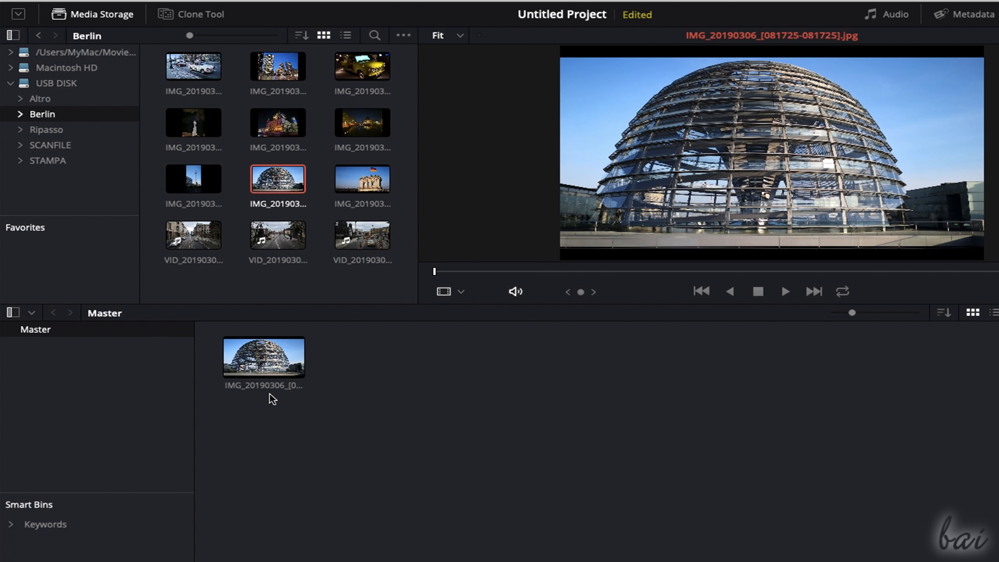
drag(193, 66, 373, 354)
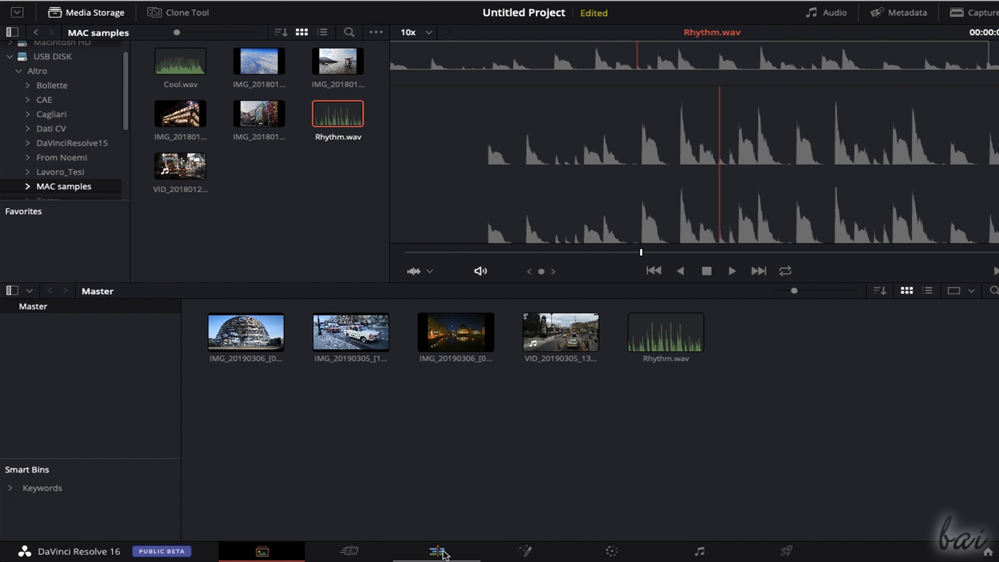
On the Edit page, show the Media Pool and place the clips onto tracks to form Timeline 1
click(436, 551)
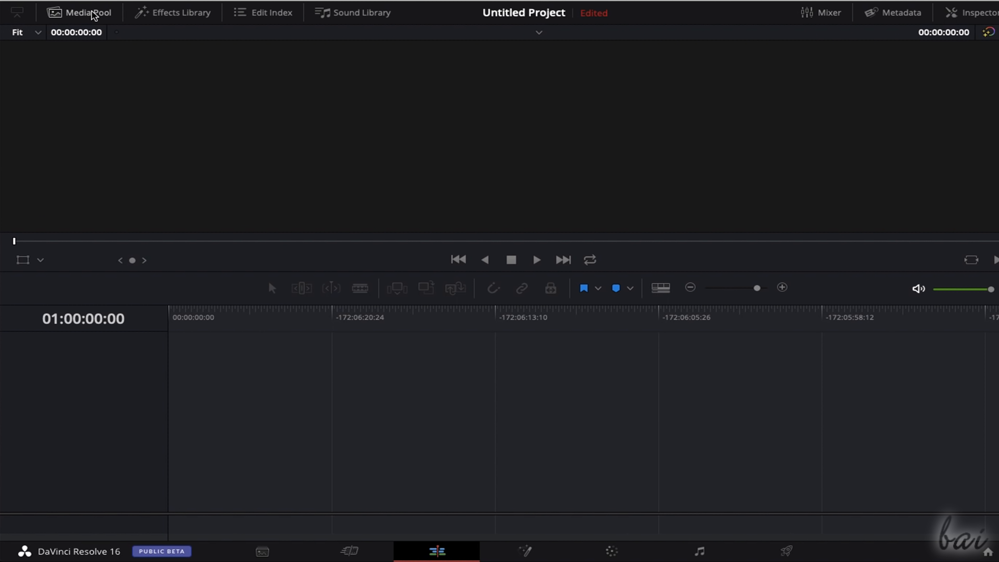
click(86, 12)
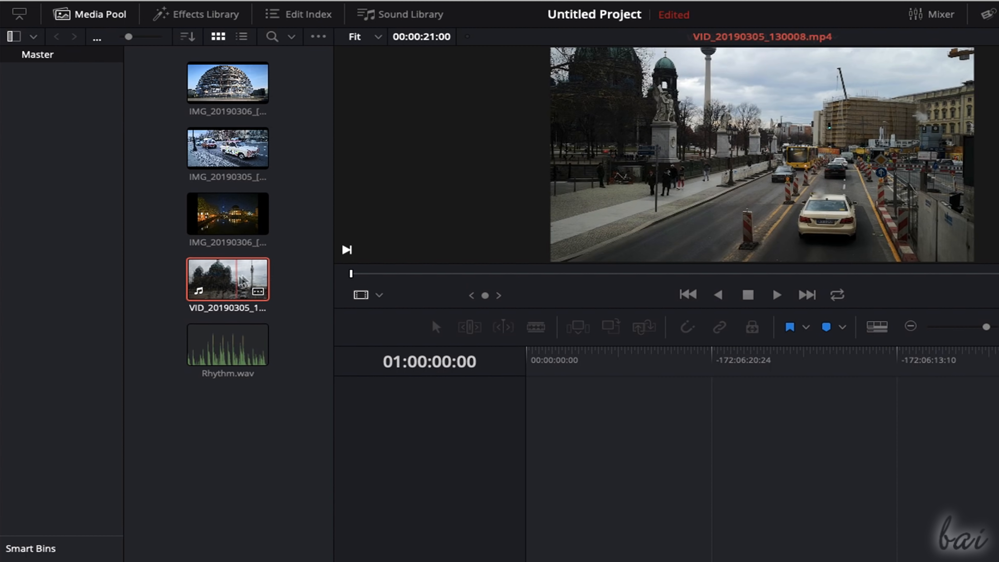
click(776, 294)
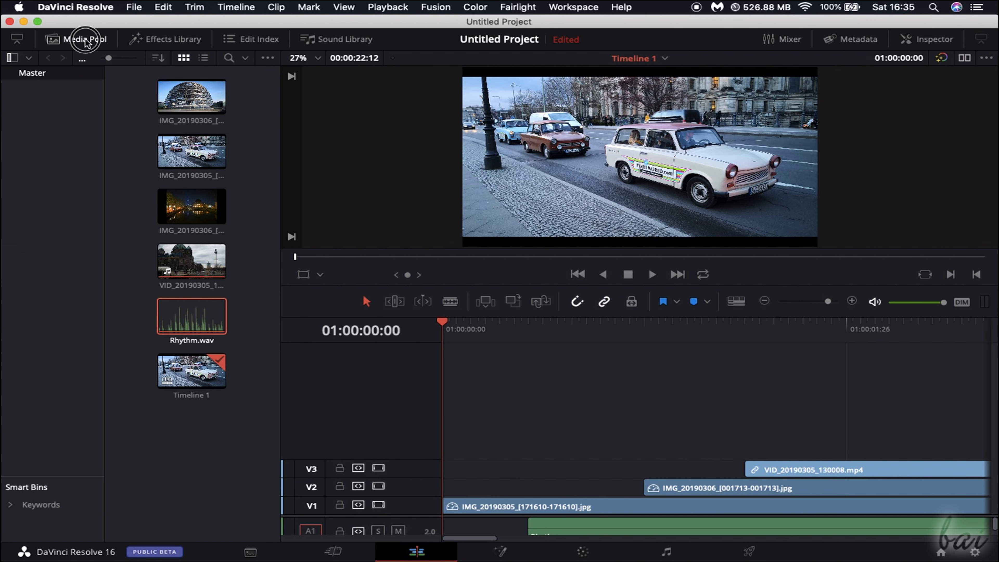
Hide the Media Pool, trim the car photo and Rhythm.wav, and move the street video down to V1
click(82, 39)
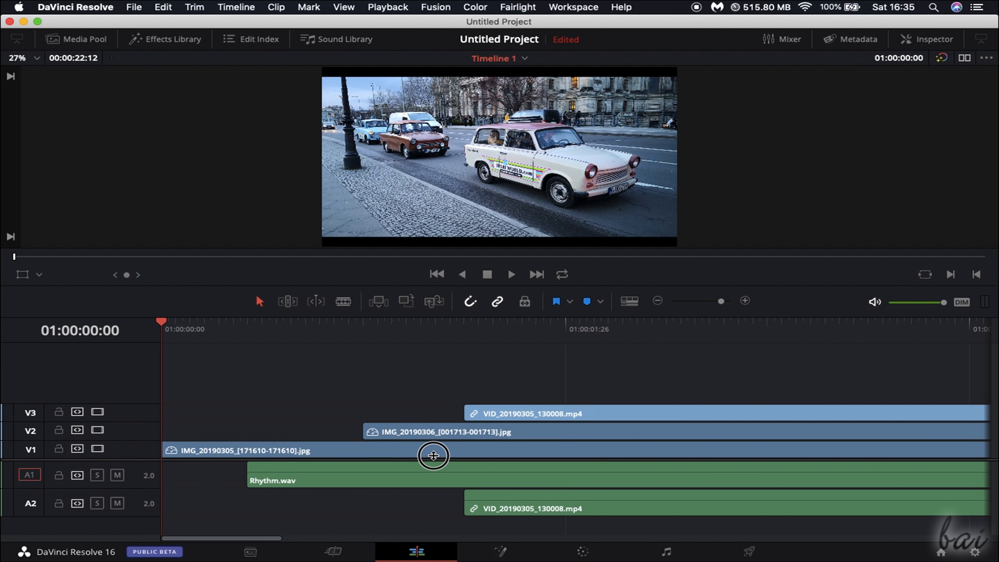
mouse_move(209, 412)
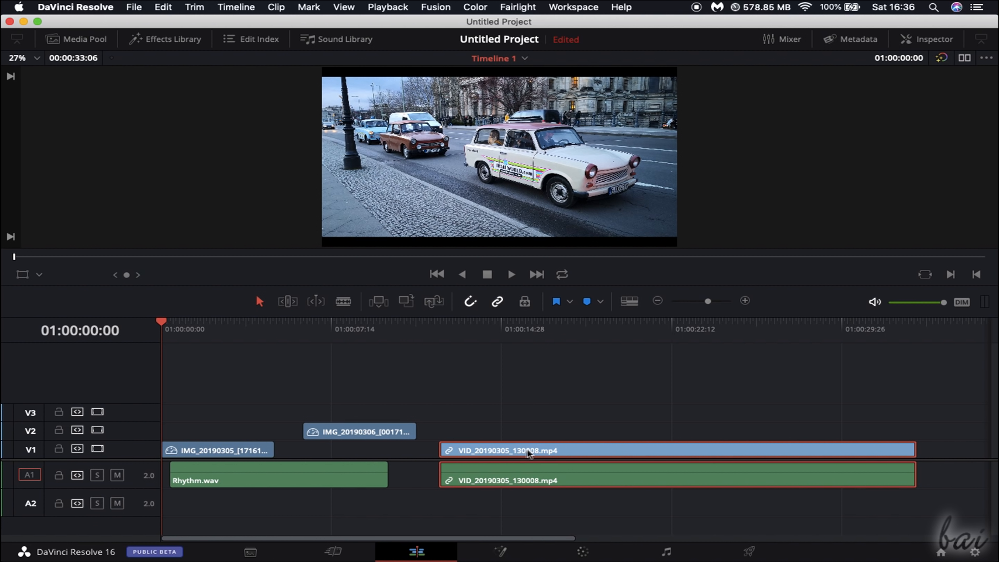
click(358, 431)
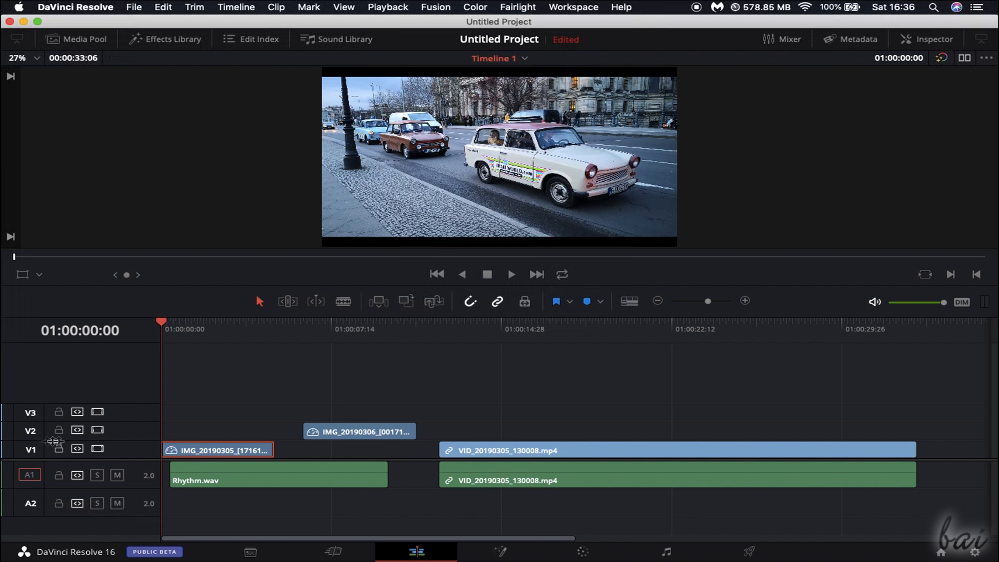
click(542, 449)
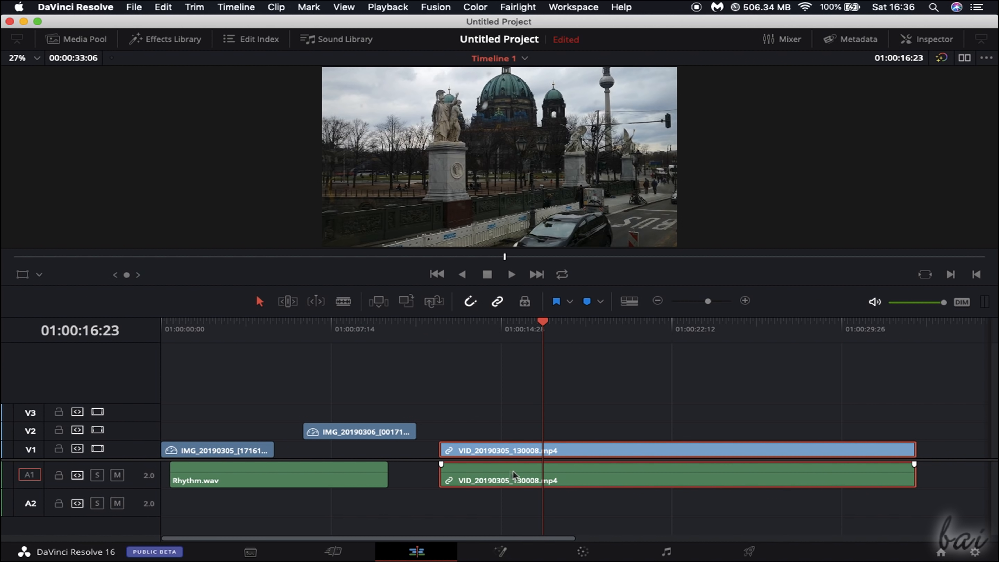
click(278, 473)
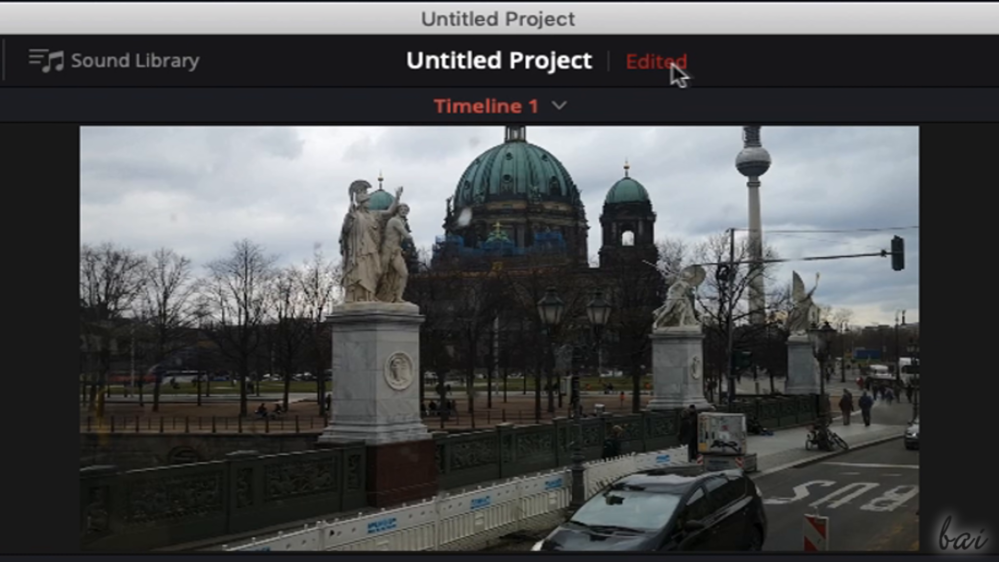
mouse_move(674, 86)
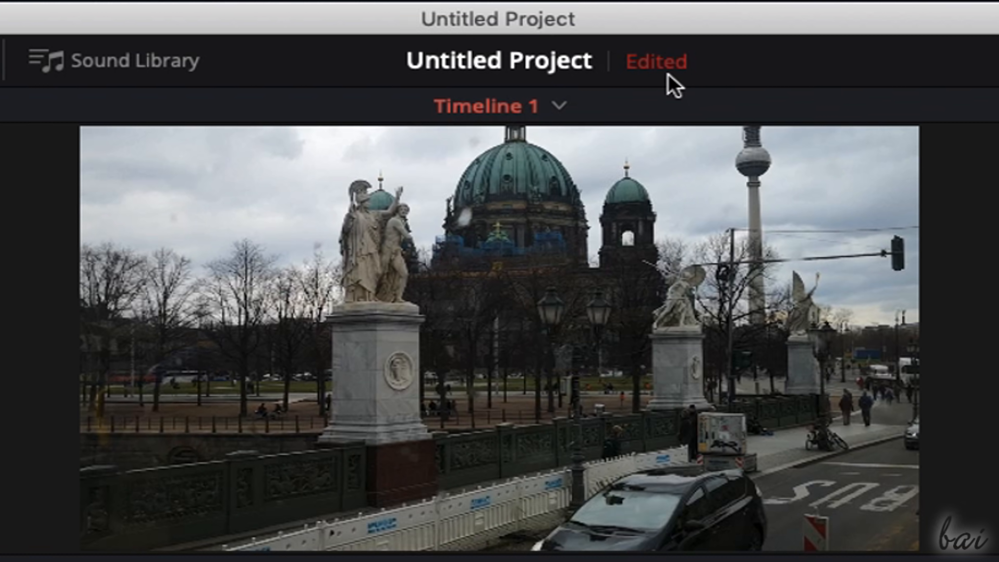
mouse_move(655, 62)
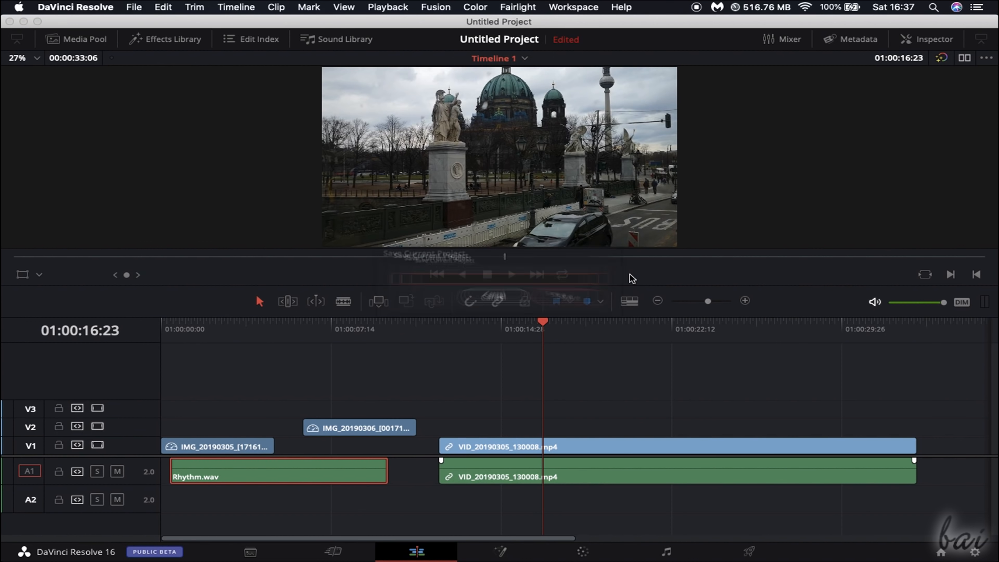
Save the project as 'MyProject' and return to the Project Manager
text(M)
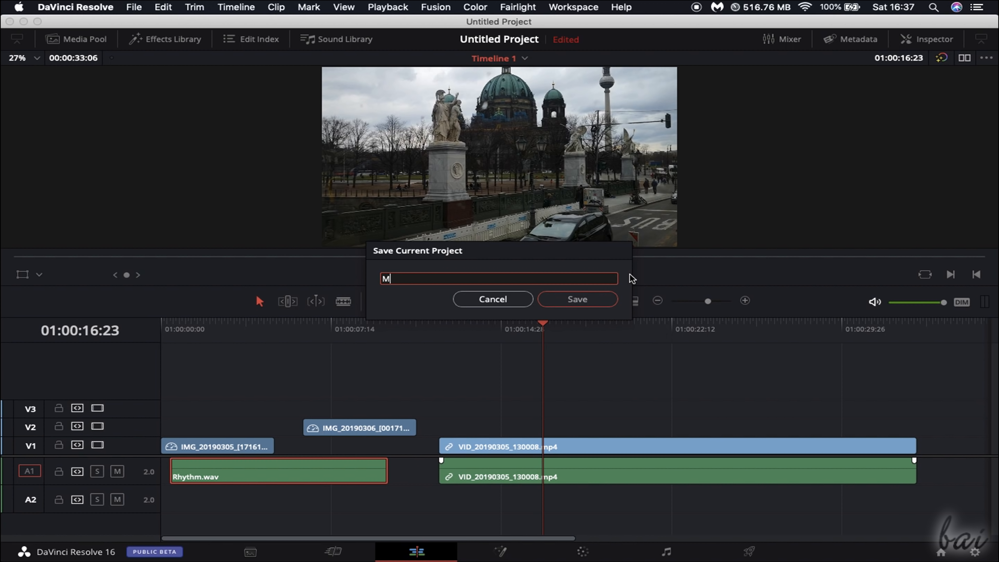
text(yProject)
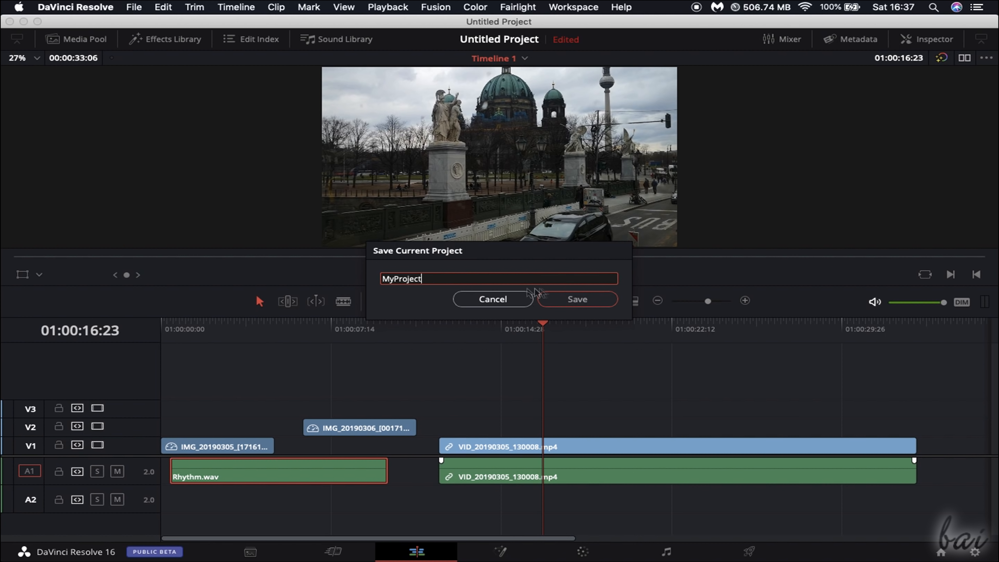
click(576, 299)
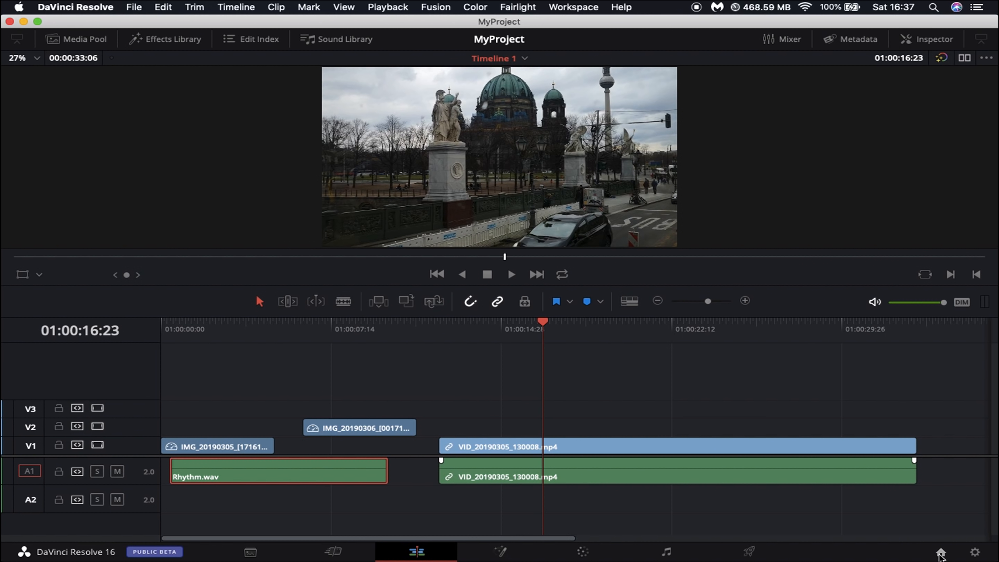
click(936, 552)
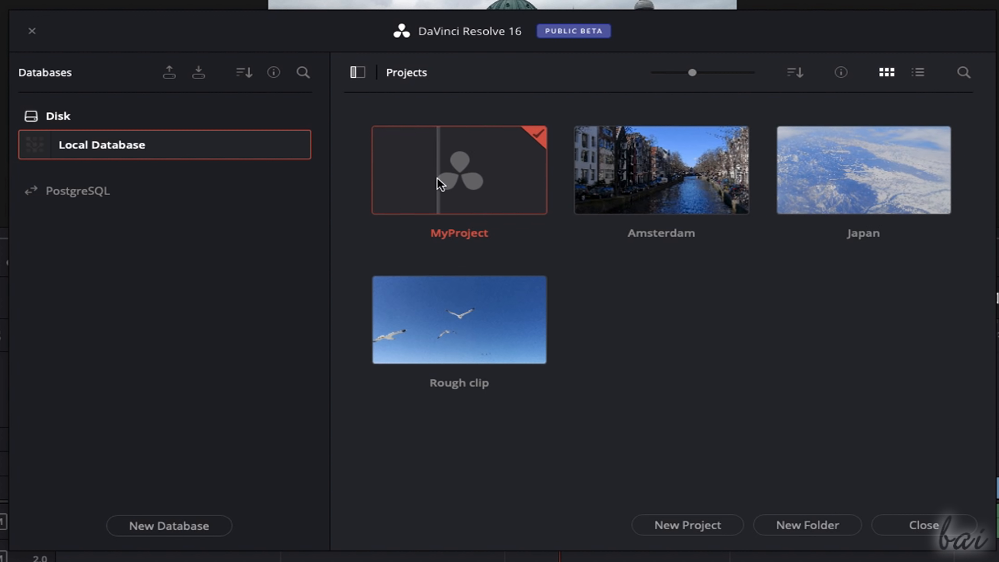
Reopen MyProject from the Project Manager
double_click(458, 170)
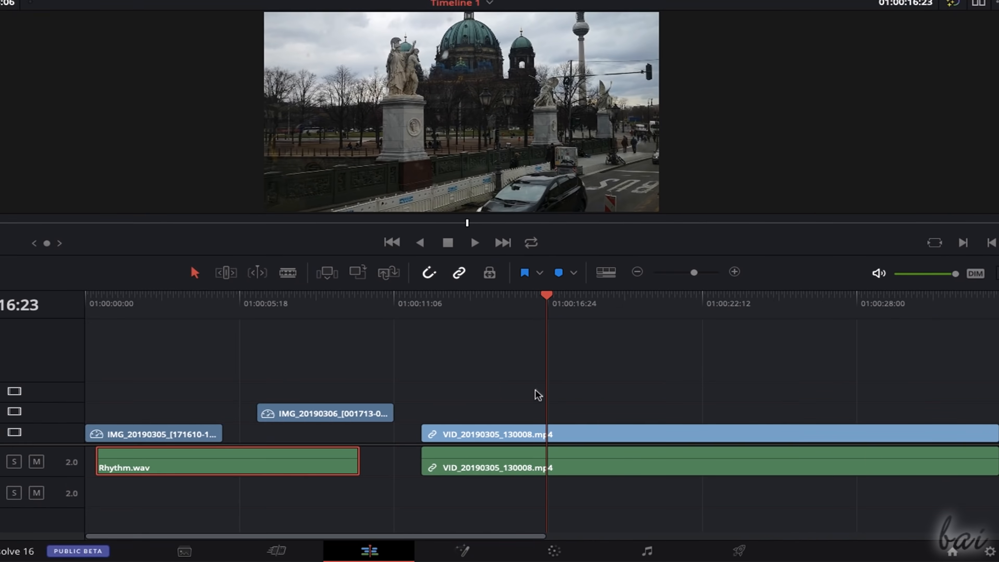
In Timeline View Options, show audio waveforms and raise the track height
click(604, 272)
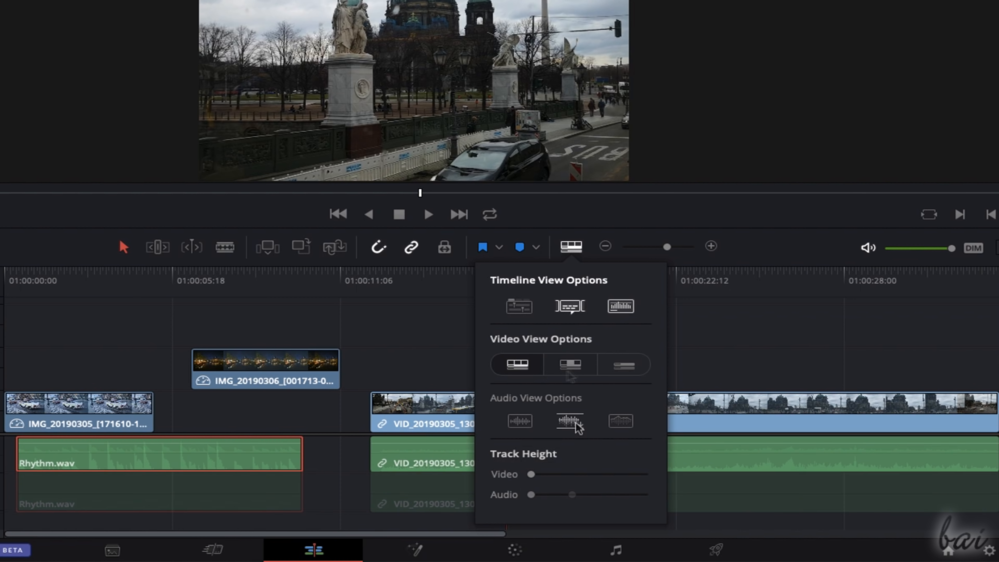
click(568, 421)
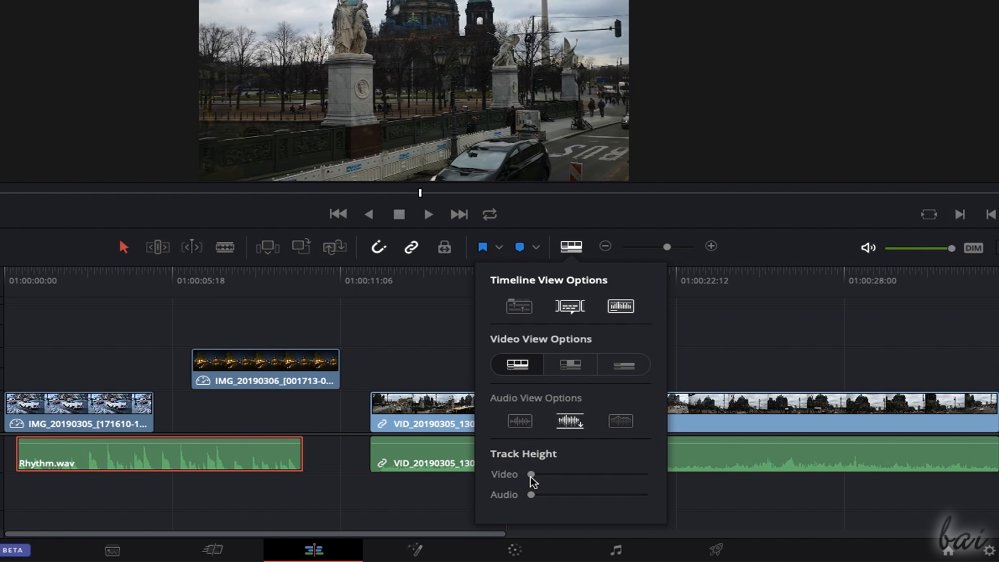
drag(530, 474, 561, 474)
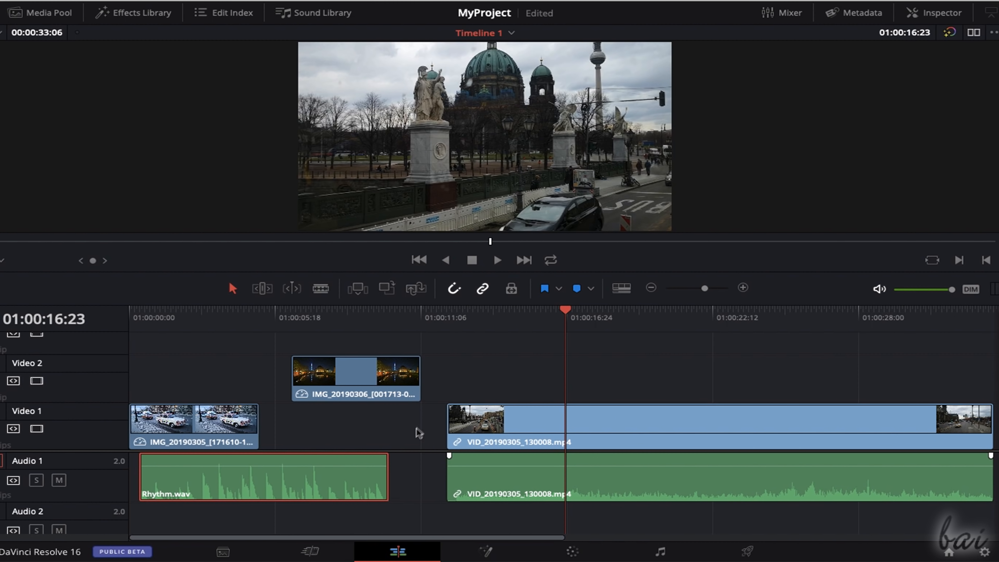
Play Timeline 1 from the start, pause, then scrub through the street video
click(175, 317)
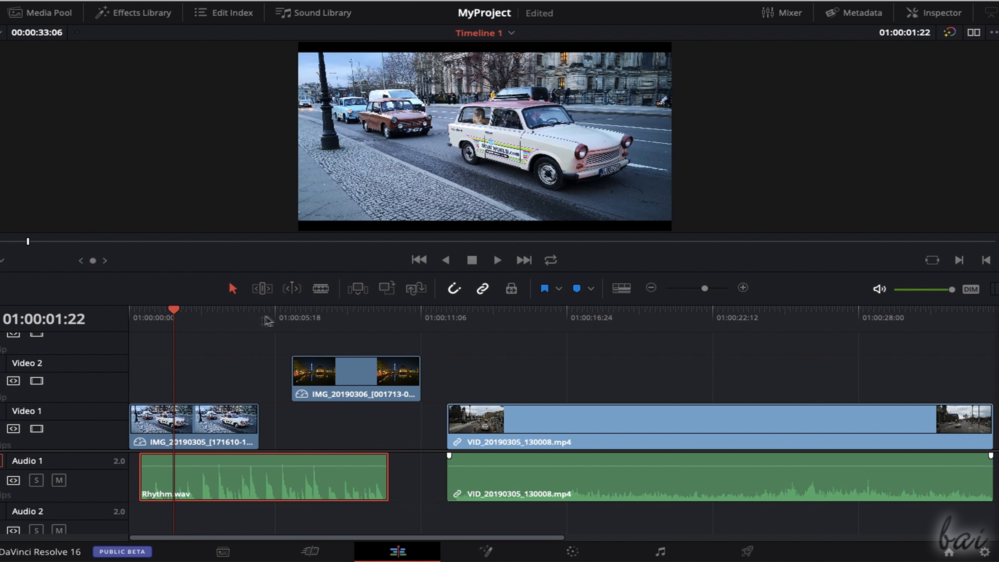
click(593, 310)
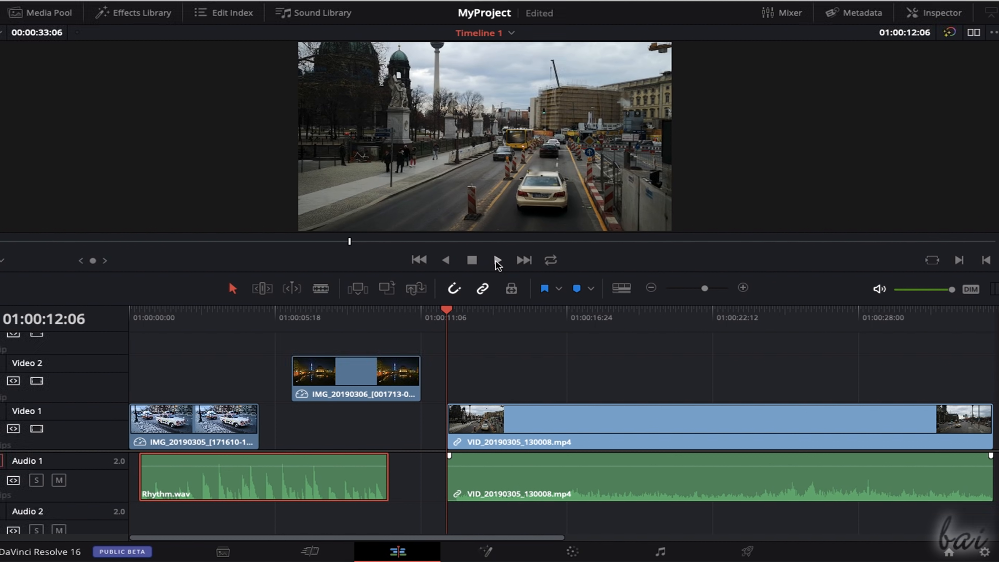
click(496, 259)
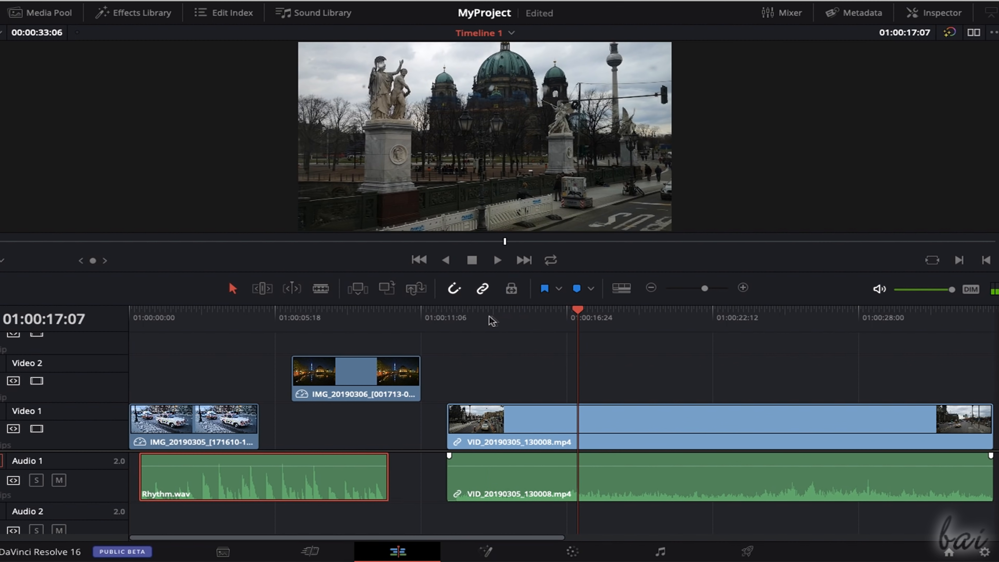
drag(576, 312, 695, 312)
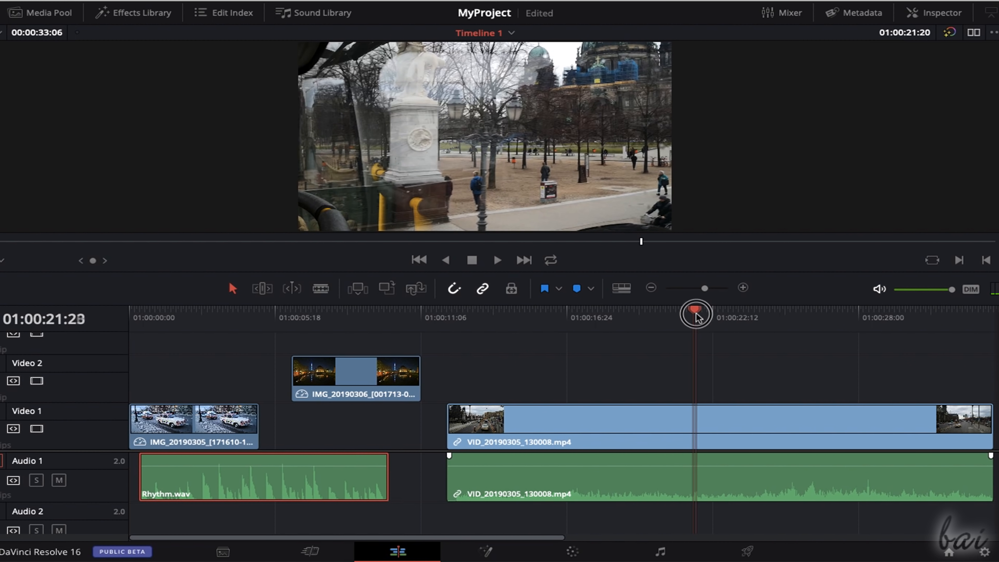
drag(695, 314, 642, 315)
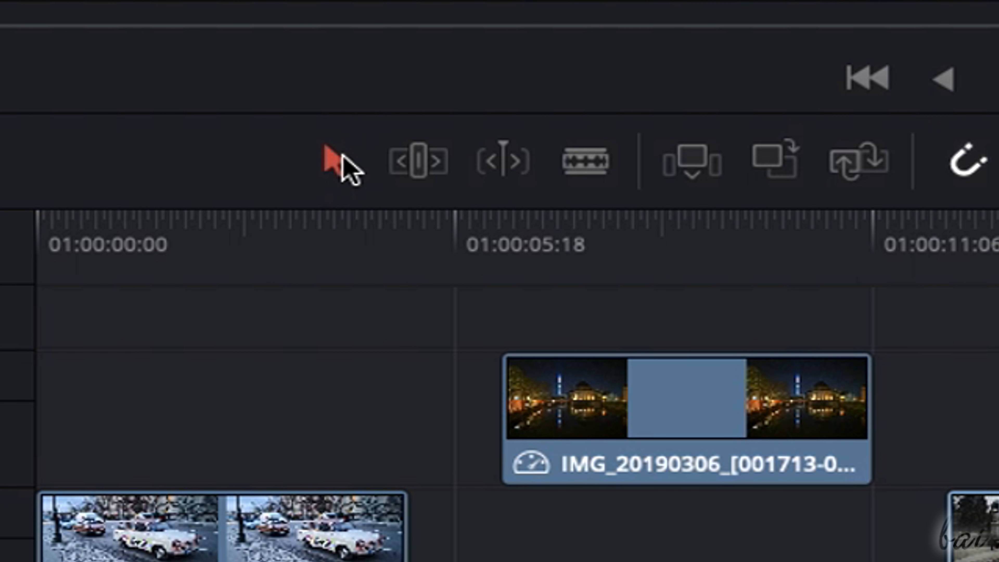
mouse_move(332, 161)
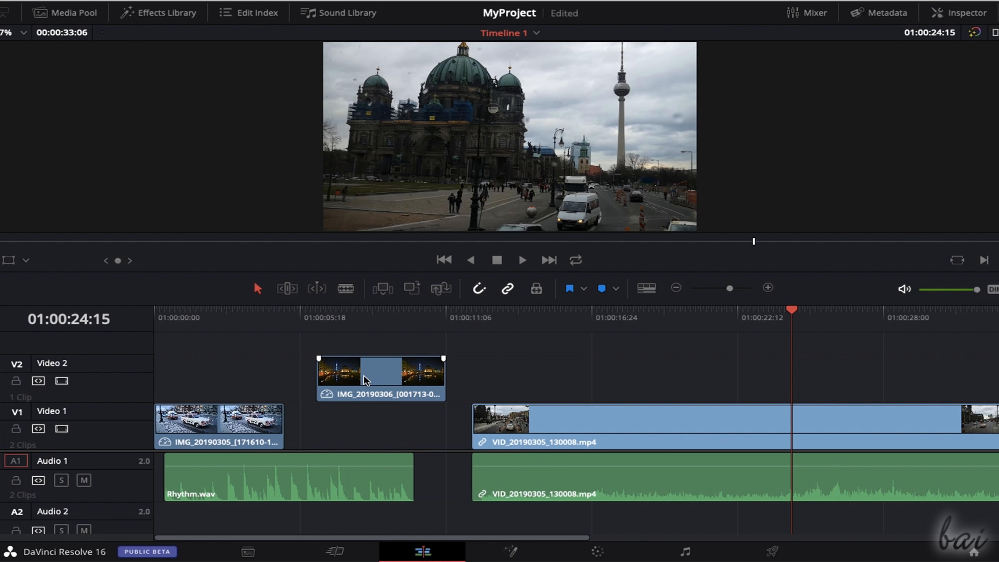
Reposition the night river photo so it overlaps above the car photo on Video 2
drag(383, 376, 293, 376)
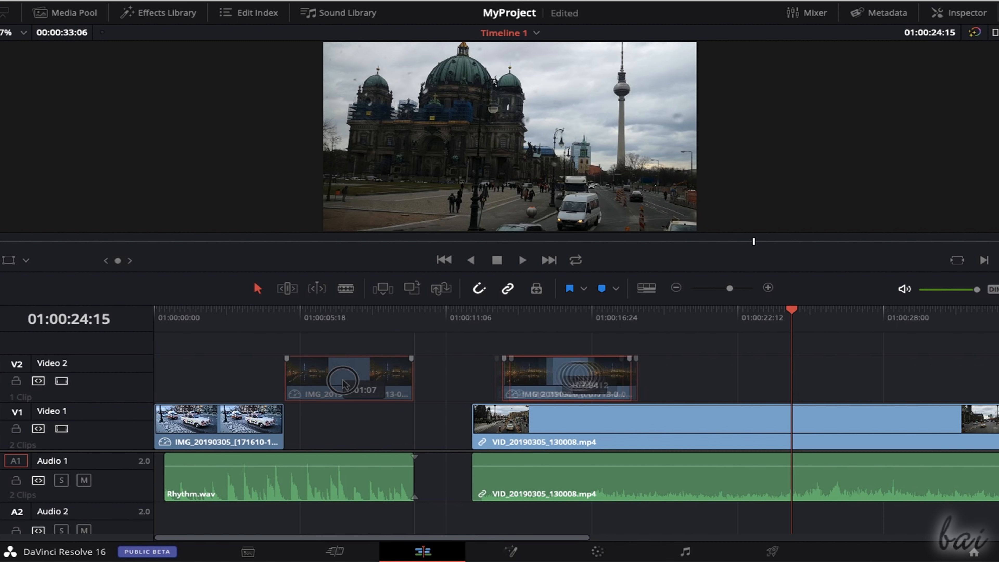
drag(348, 375, 388, 375)
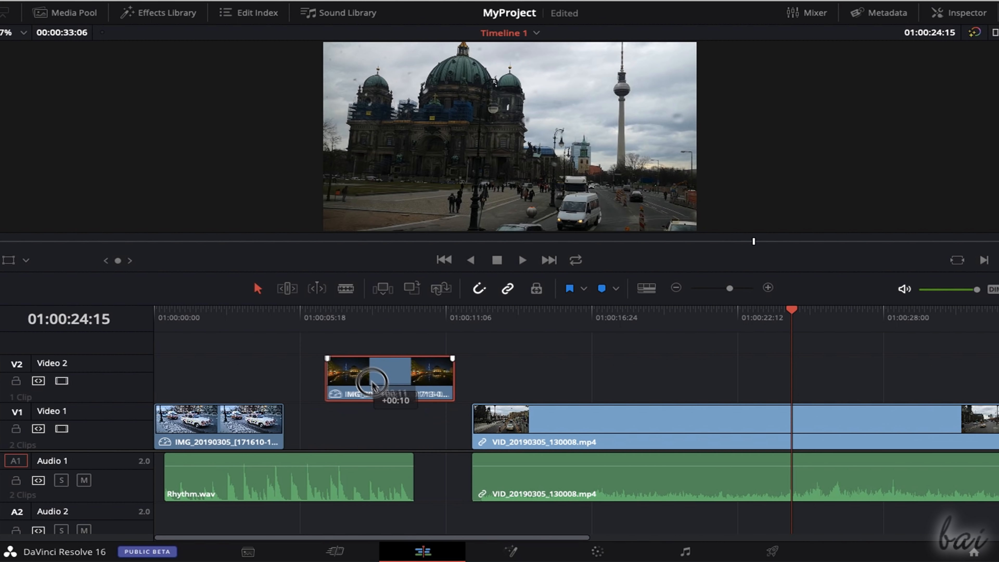
drag(372, 376, 449, 344)
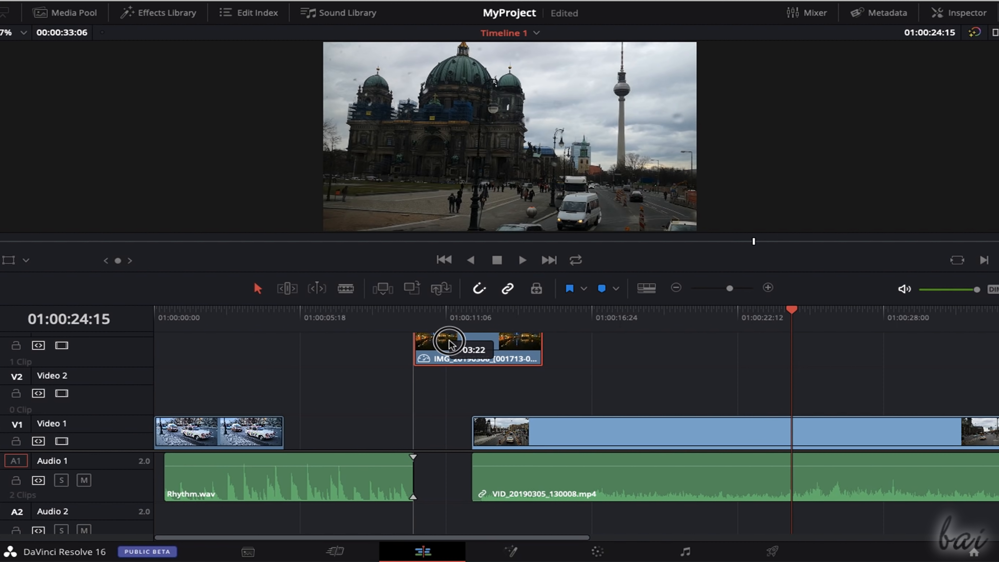
mouse_move(389, 354)
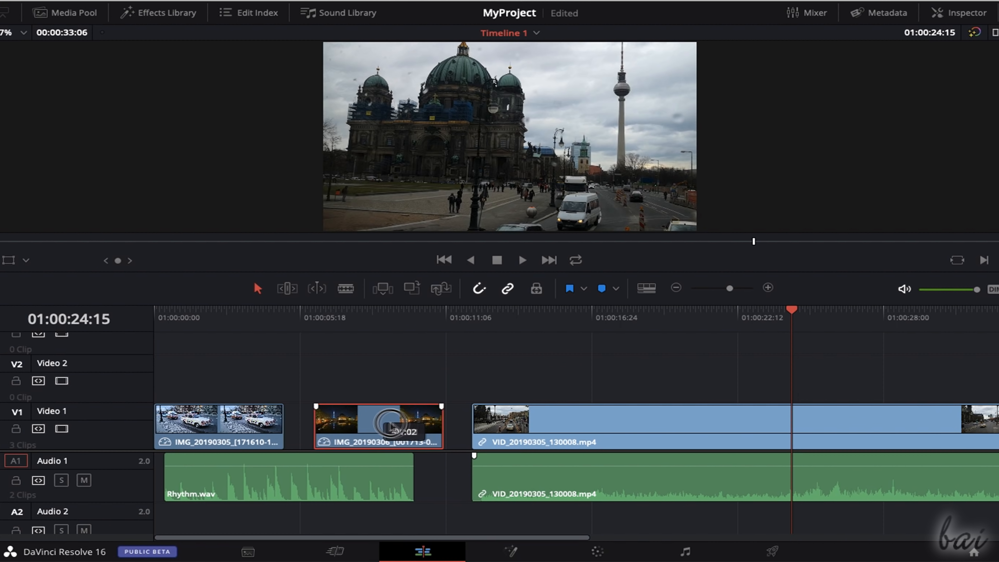
drag(378, 426, 551, 423)
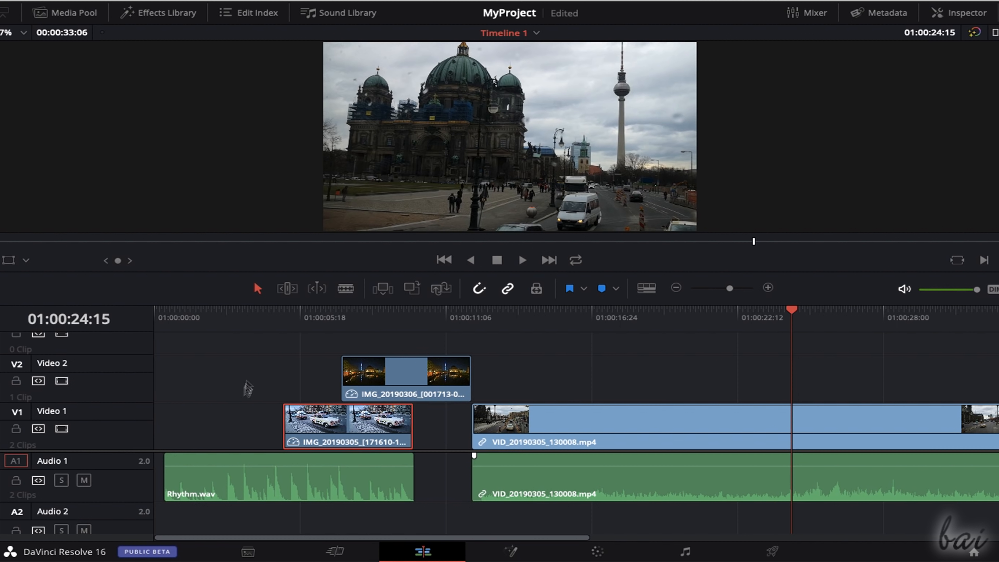
Scrub the playhead through the overlapping photos to preview them
click(276, 314)
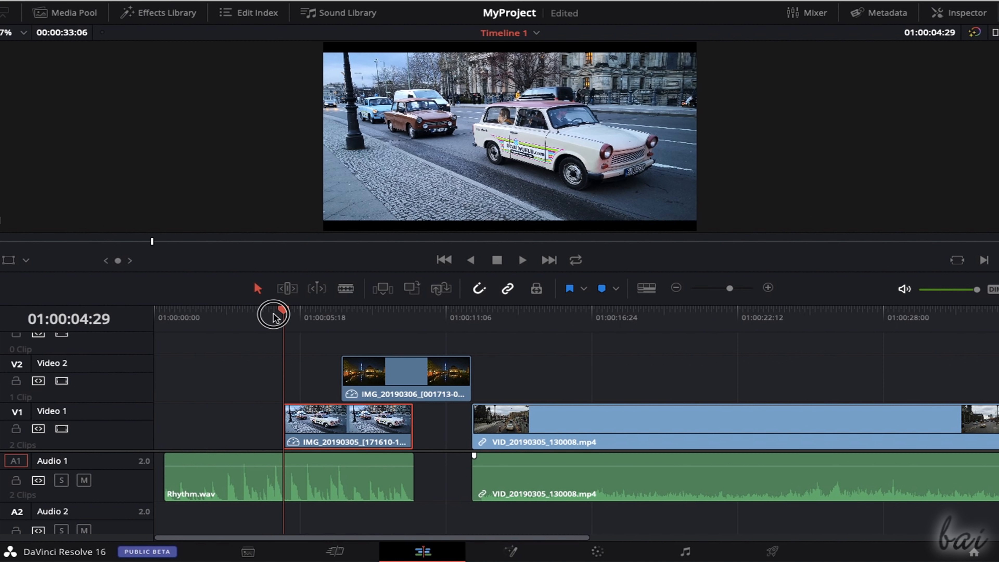
drag(274, 316, 428, 322)
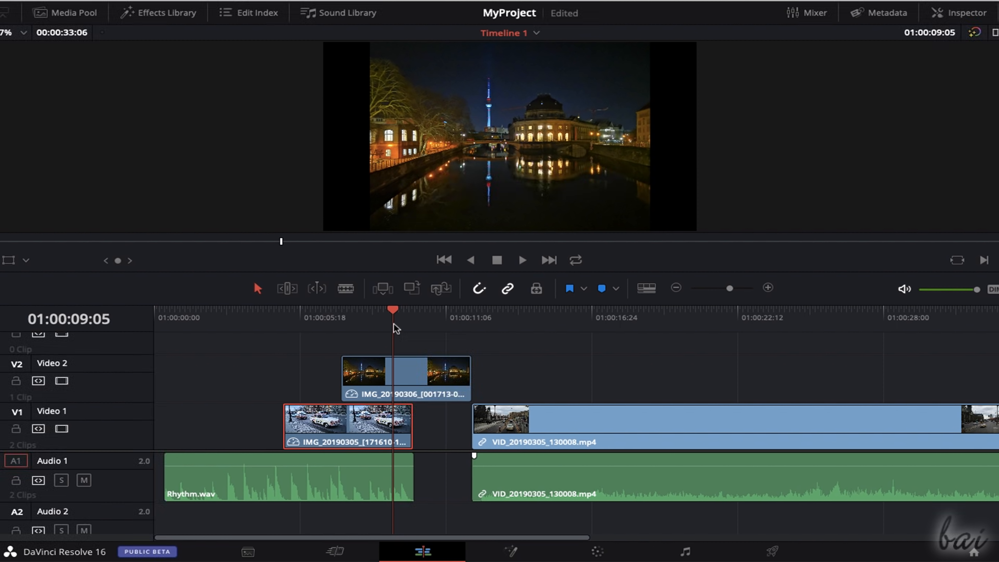
mouse_move(387, 329)
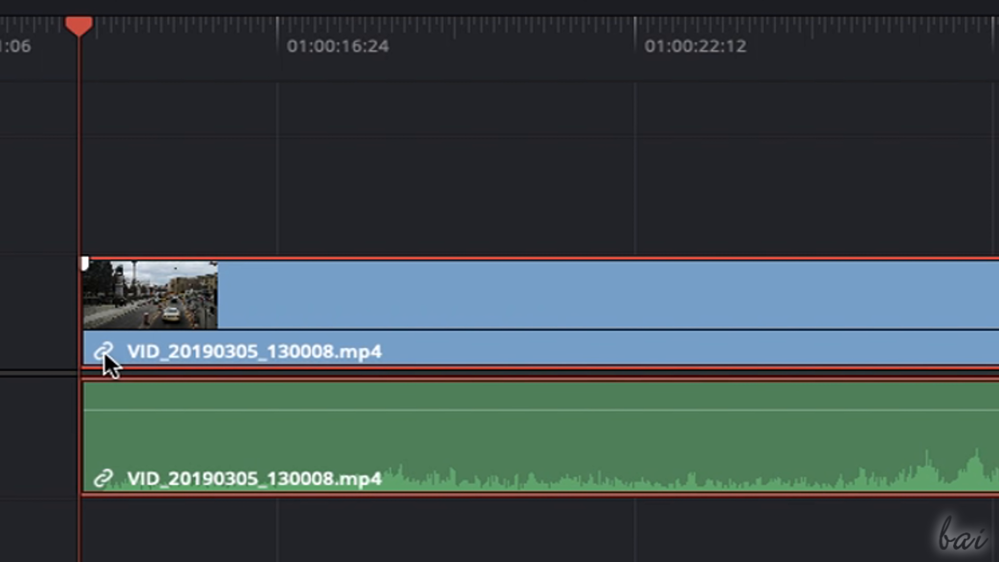
Check the street video's actions, then trim the night river photo's length by its right edge
right_click(446, 426)
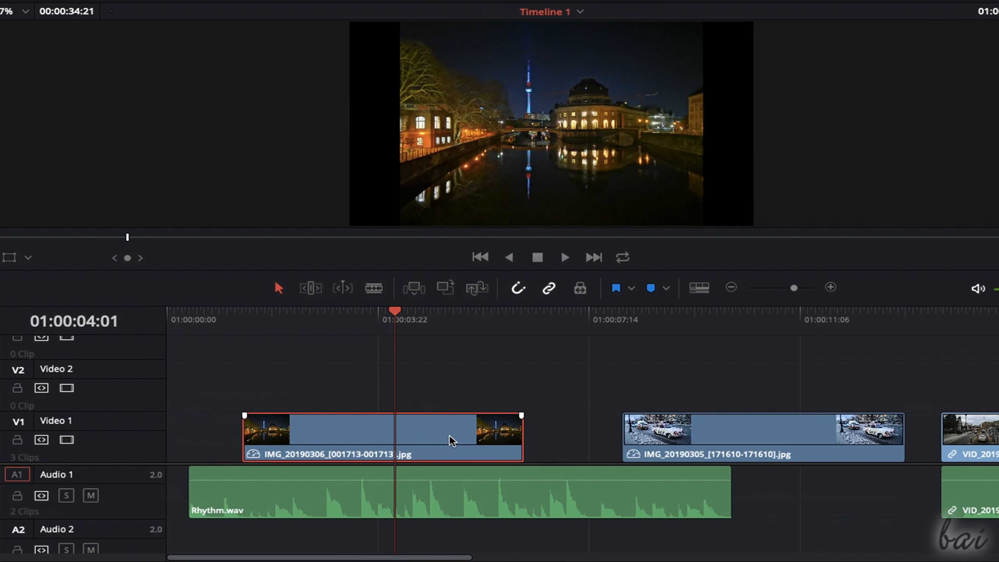
mouse_move(519, 437)
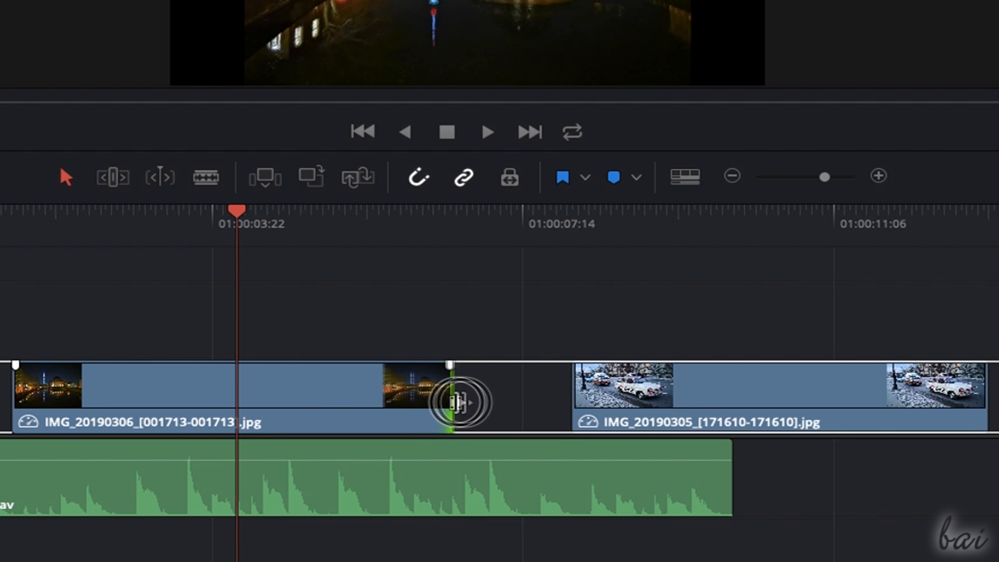
drag(448, 401, 726, 410)
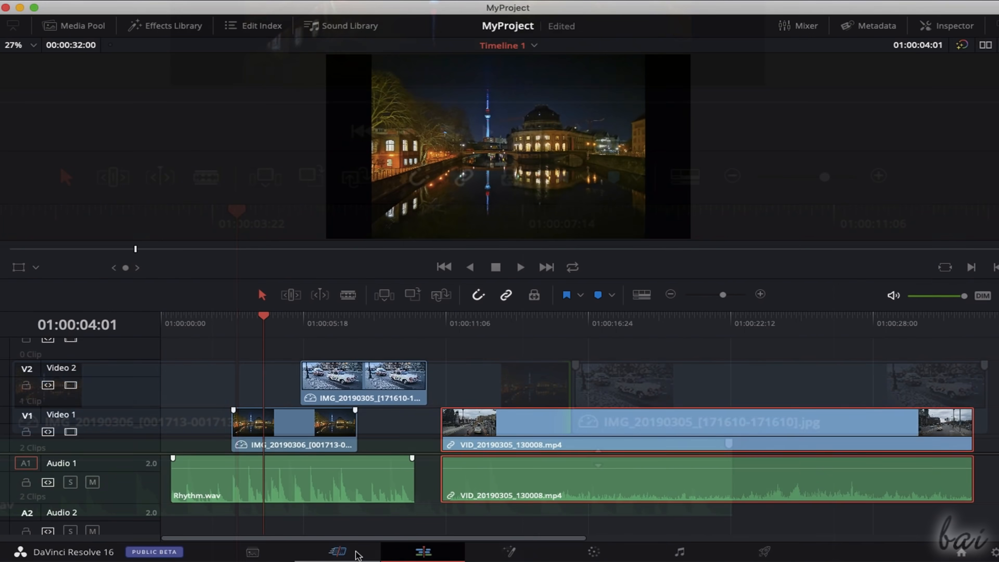
On the Cut page, slide the car photo left to overlap the night photo's end
click(337, 551)
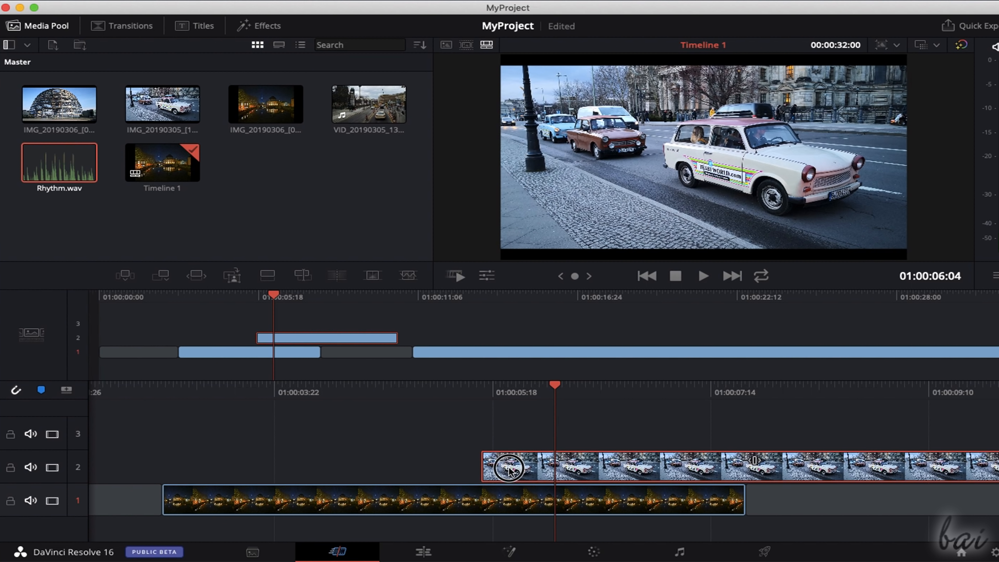
drag(506, 468, 467, 470)
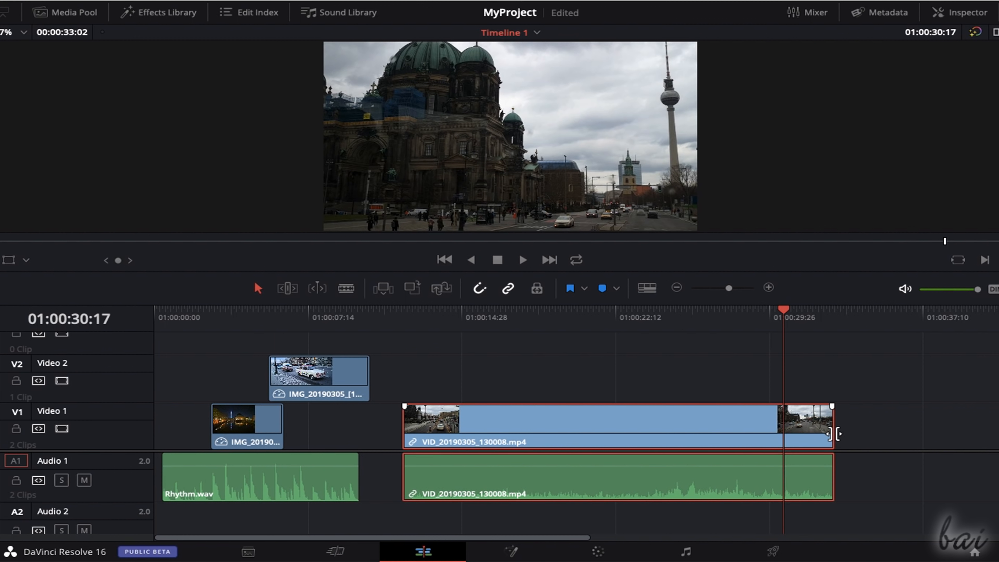
Shorten the street video and its audio by its right edge, then play back the timeline
drag(832, 434, 666, 427)
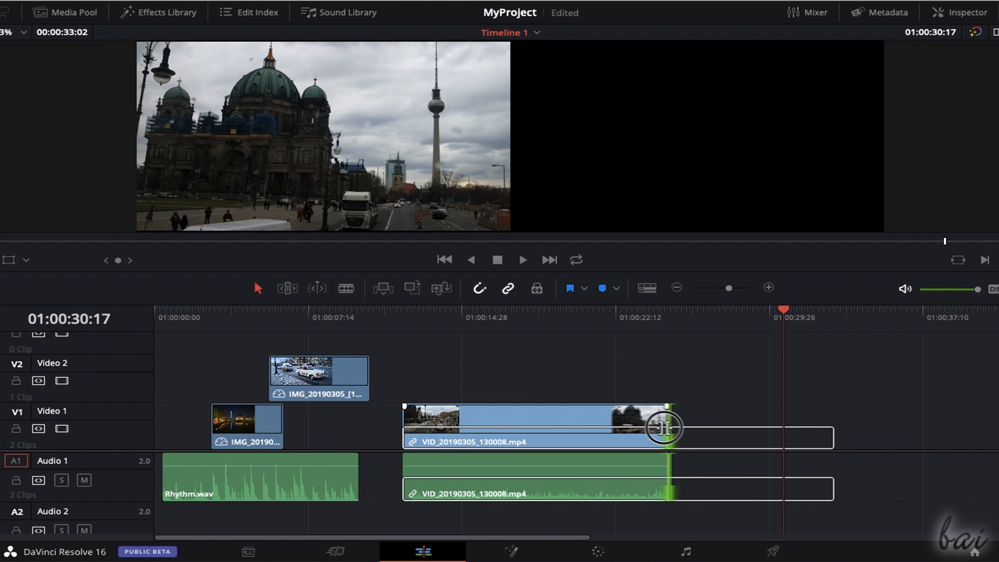
drag(666, 427, 649, 428)
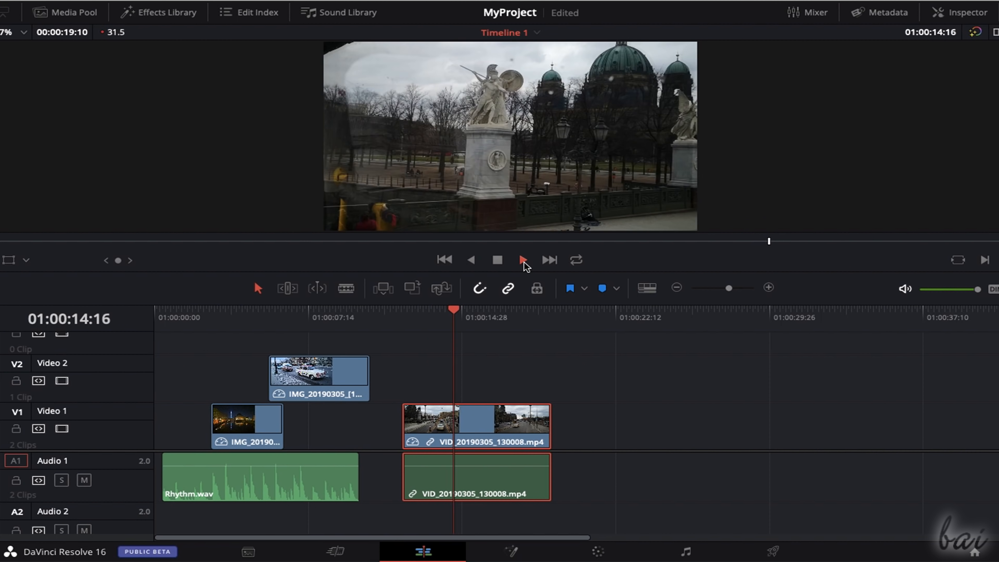
click(522, 259)
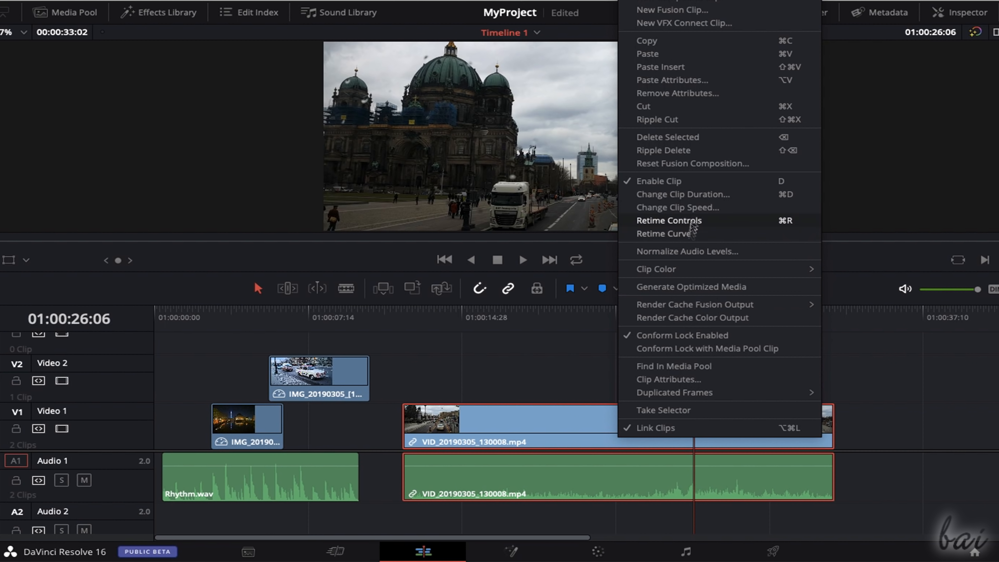
Apply Reverse speed to the street video via Change Clip Speed
click(676, 207)
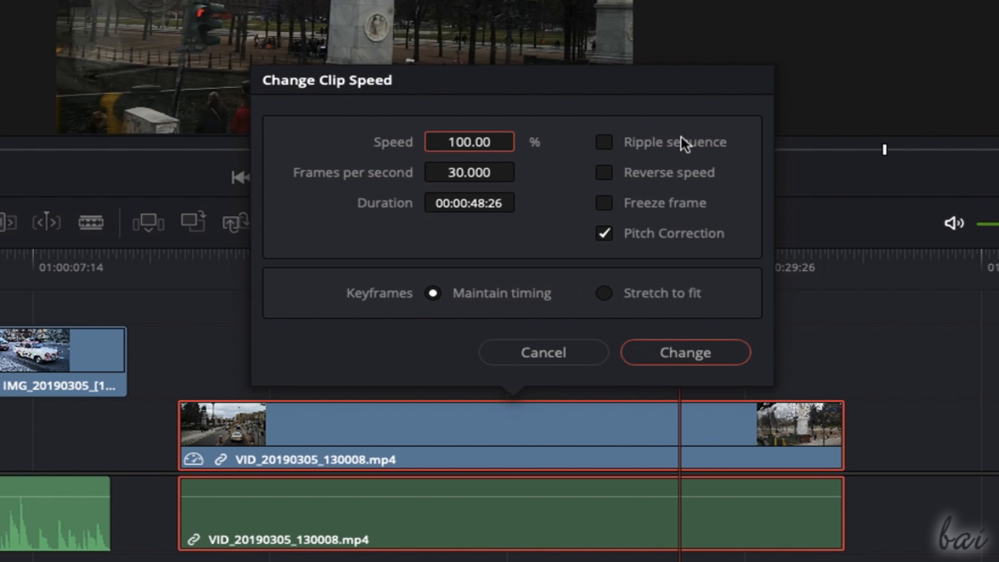
click(603, 172)
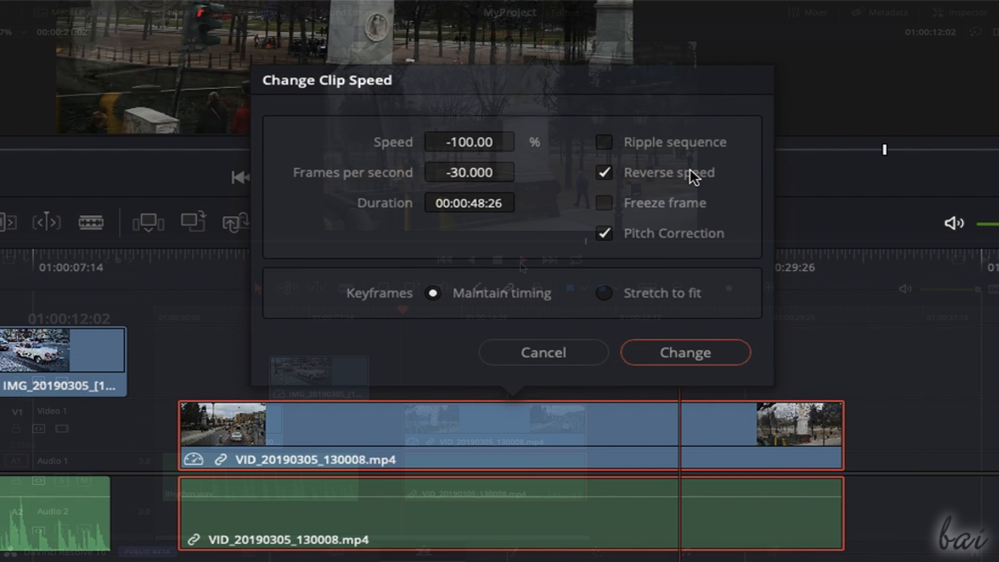
click(685, 352)
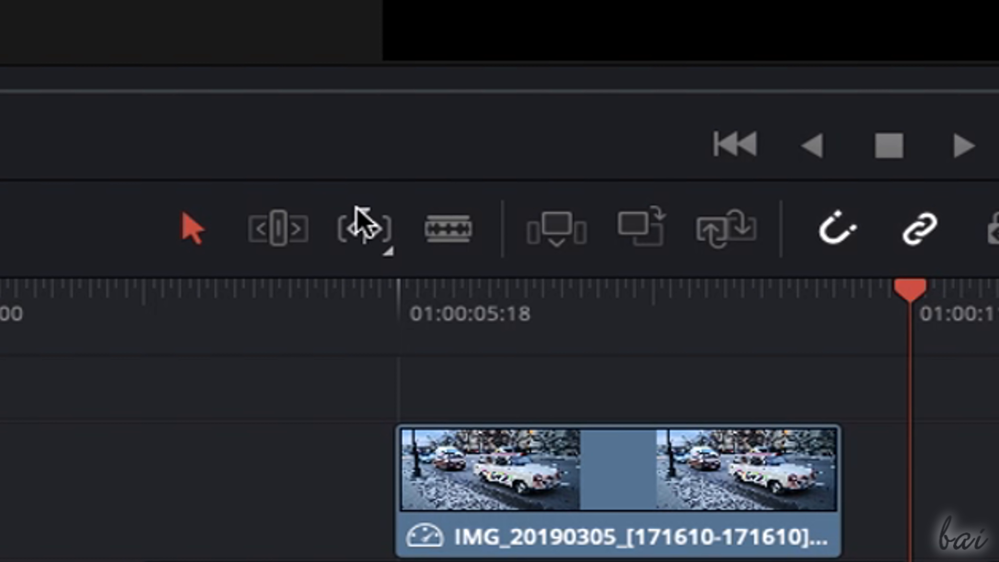
mouse_move(445, 230)
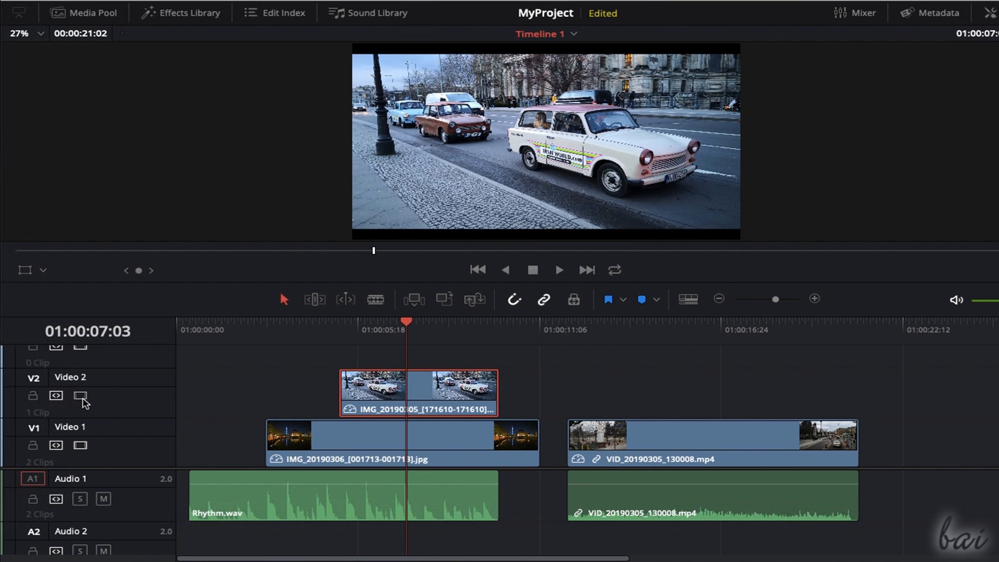
Move Rhythm.wav between audio tracks and back onto Audio 1, shifted slightly later
click(80, 395)
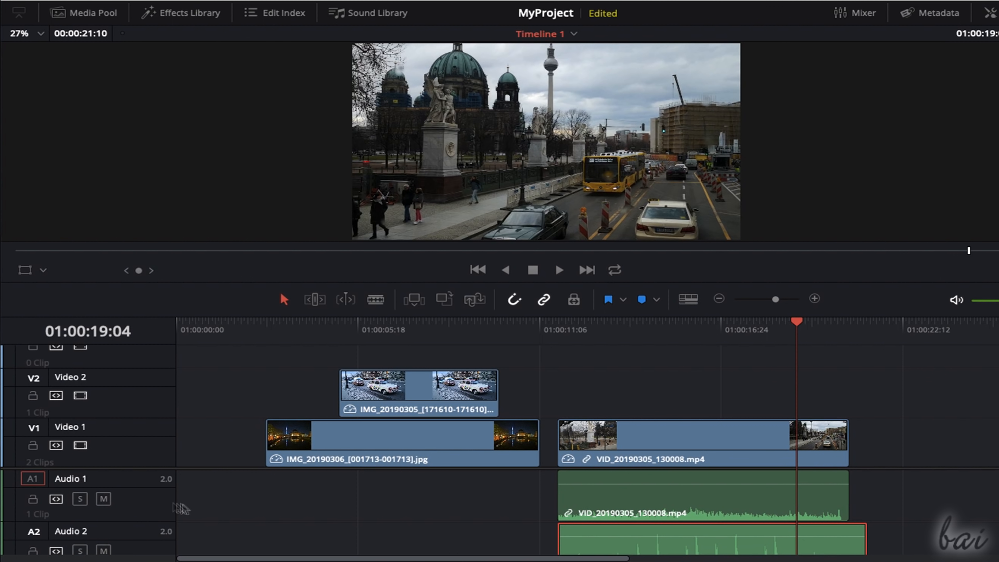
click(79, 499)
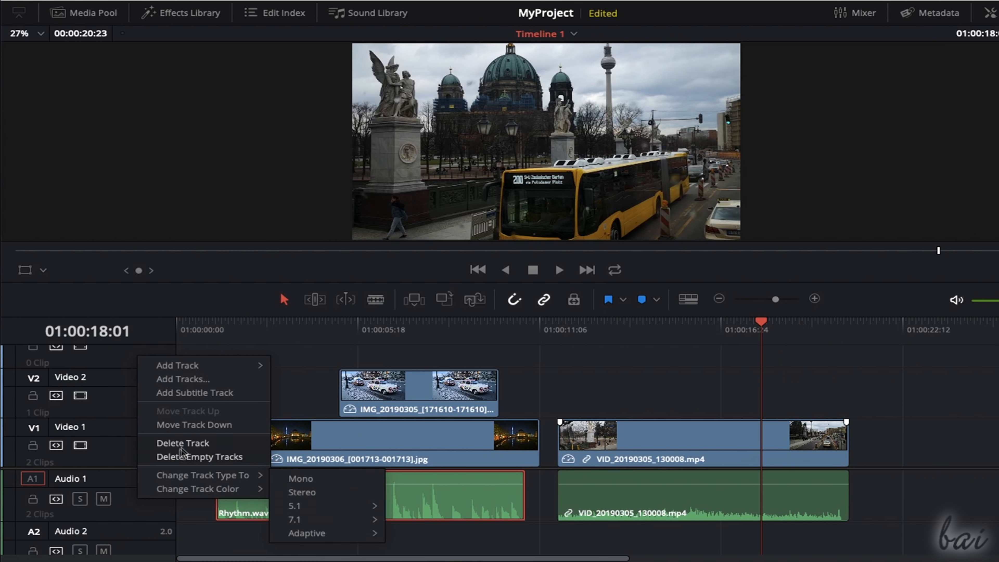
click(182, 443)
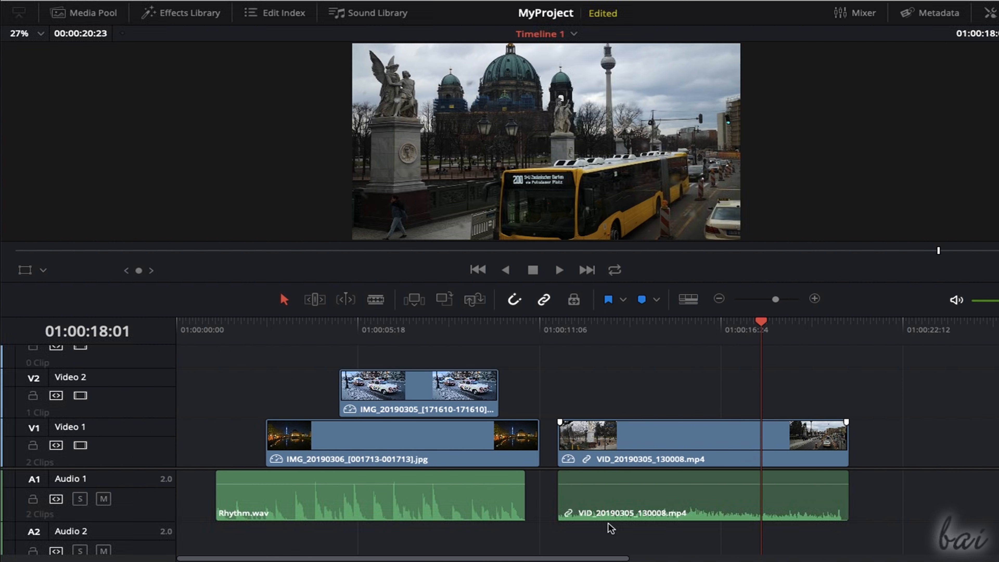
mouse_move(732, 260)
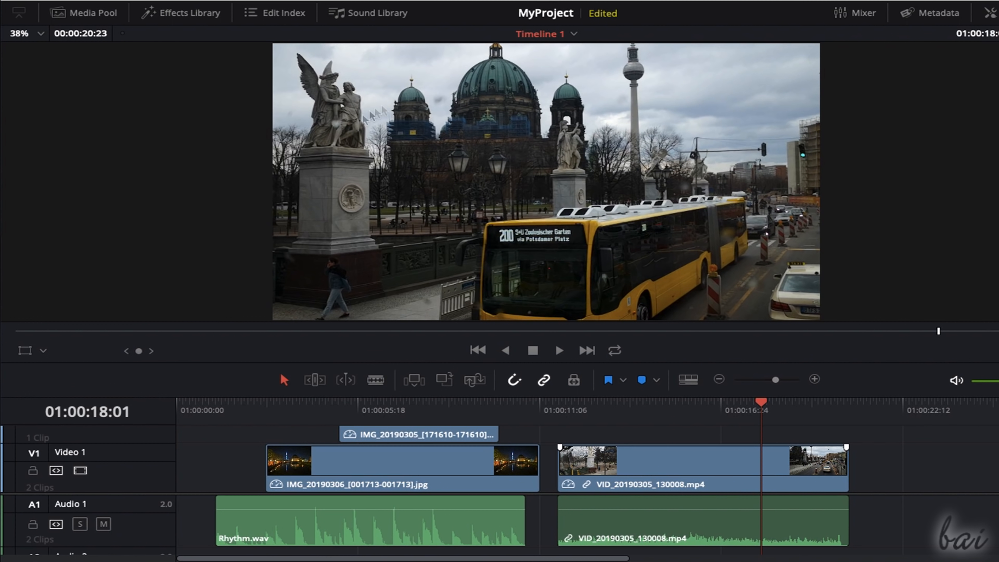
mouse_move(519, 140)
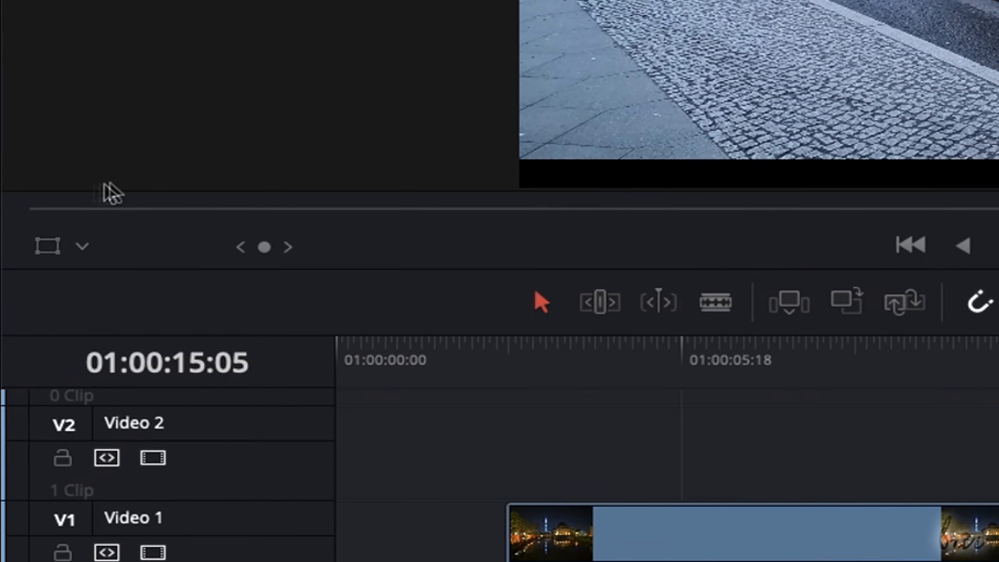
Scale the car photo into a small inset using the viewer's Transform handles
click(81, 247)
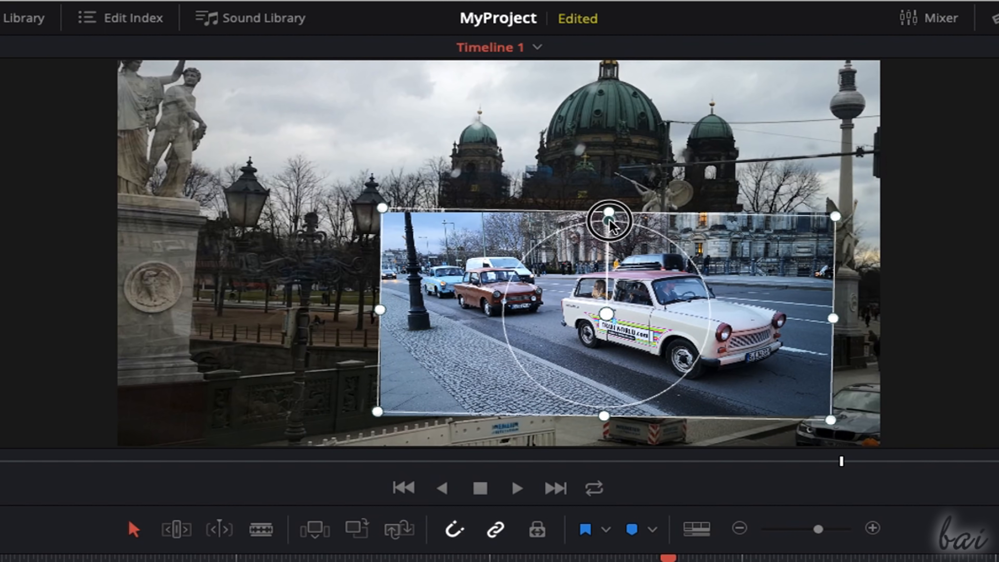
drag(608, 213, 627, 258)
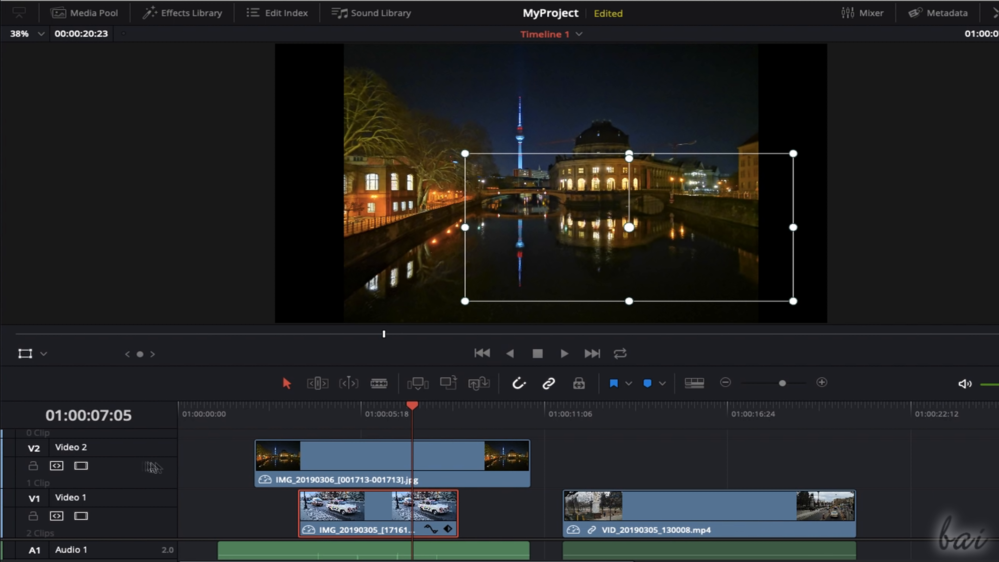
click(81, 466)
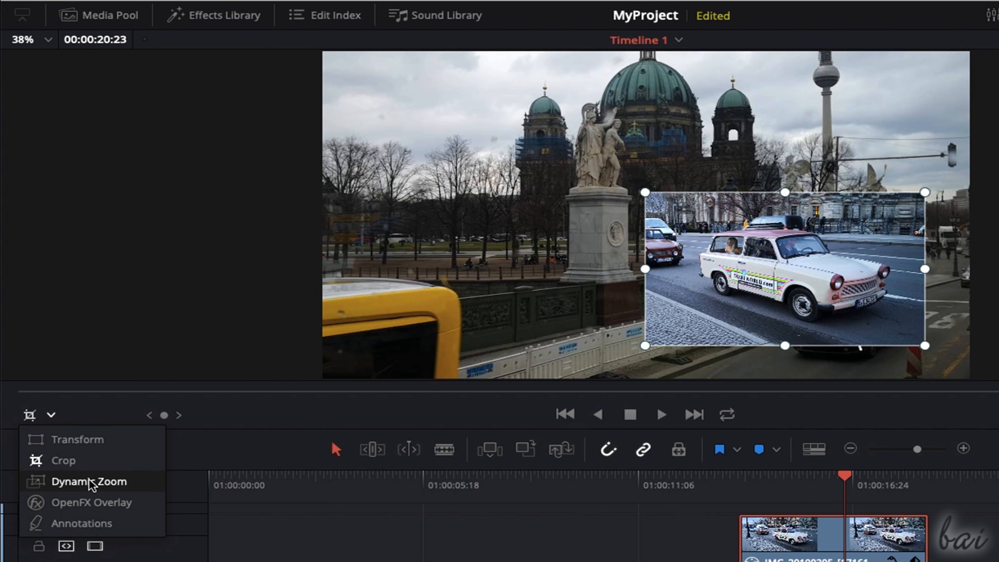
Switch the viewer overlay to Annotations and draw a red stroke on the frame
click(89, 481)
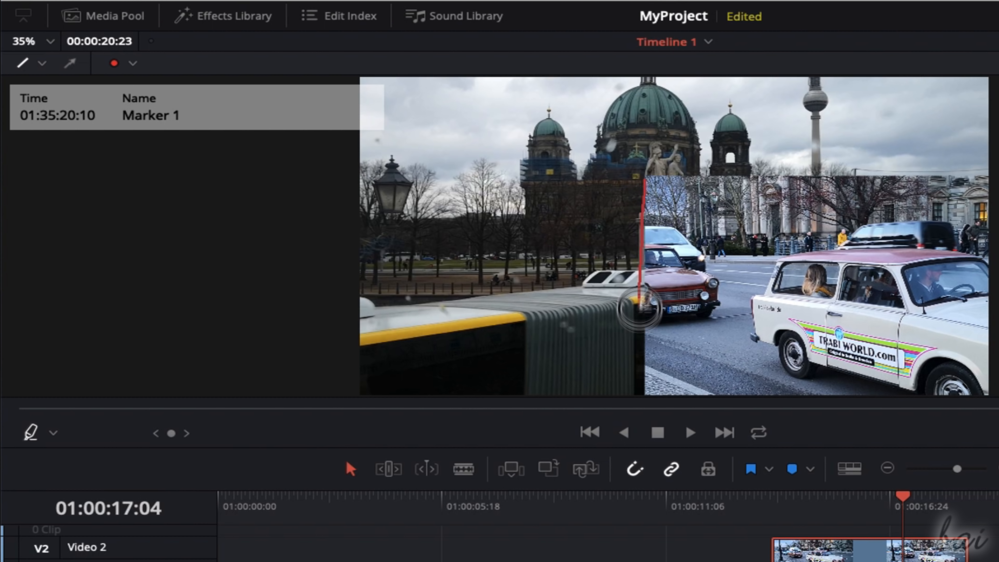
drag(642, 307, 809, 180)
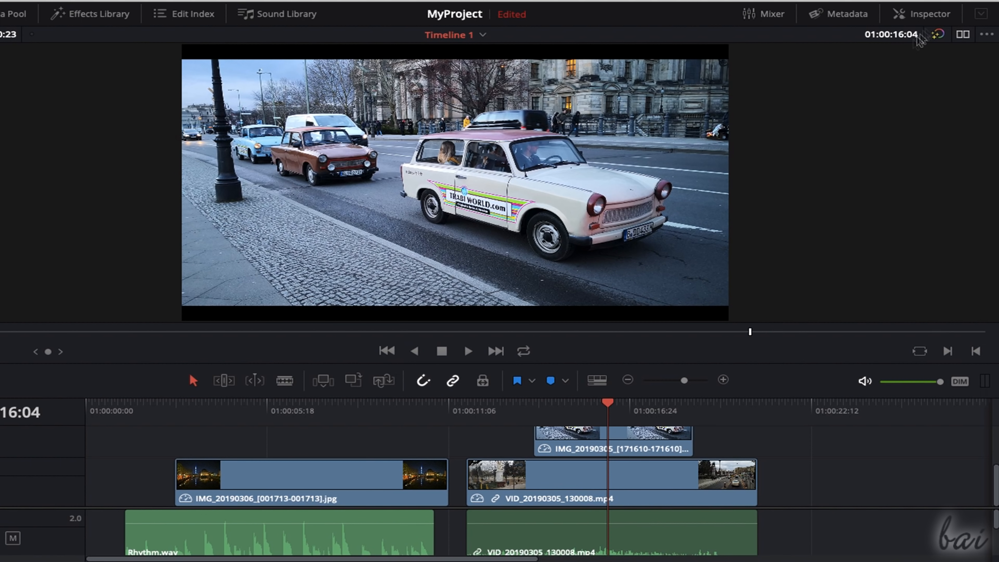
Show the car photo's Inspector with Transform and Cropping sections expanded
click(921, 14)
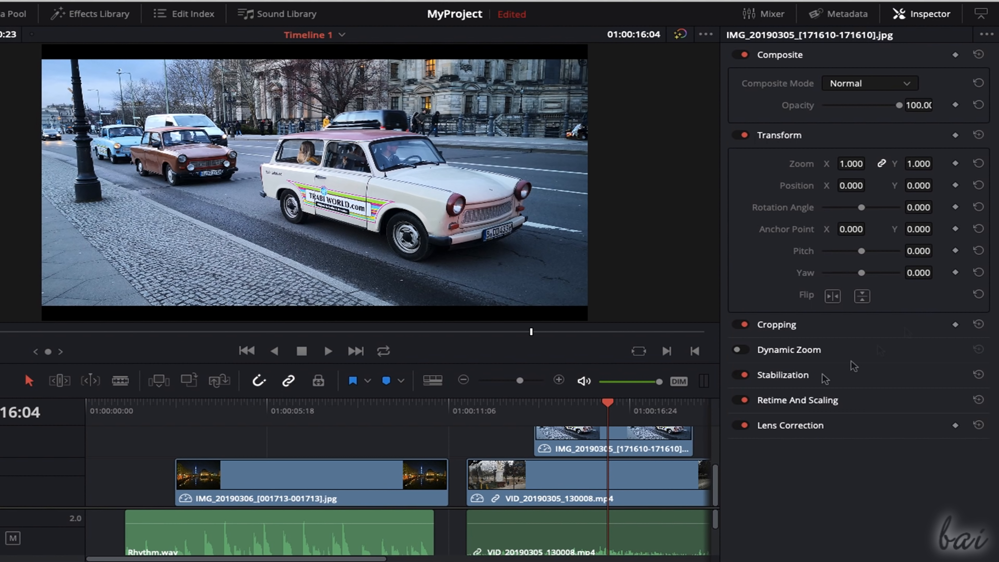
click(312, 474)
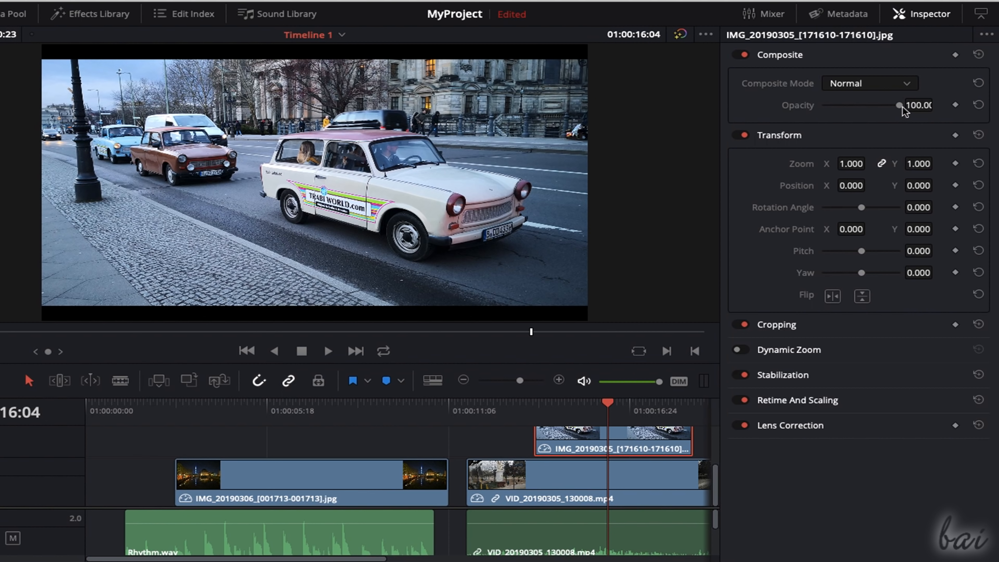
drag(899, 105, 852, 105)
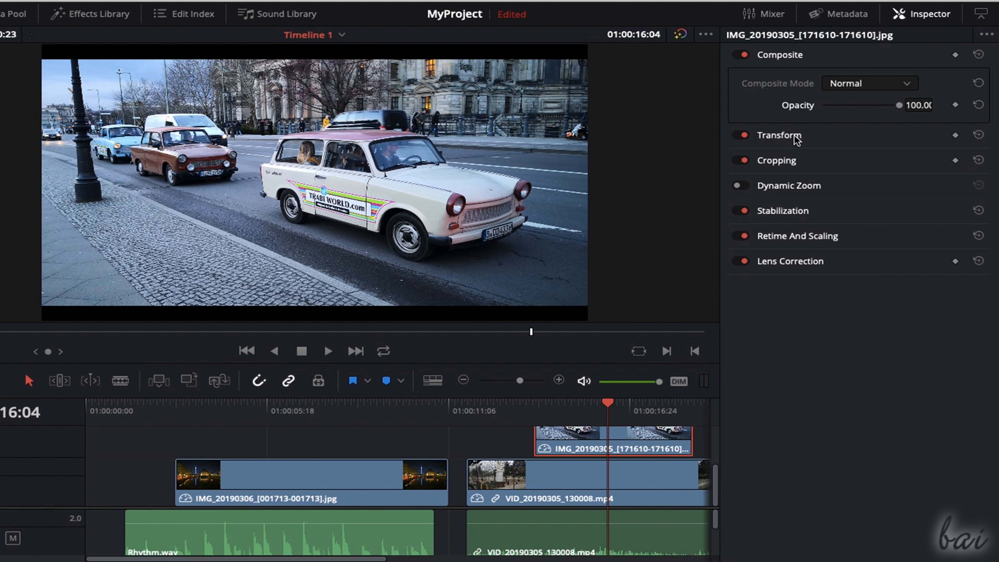
click(778, 134)
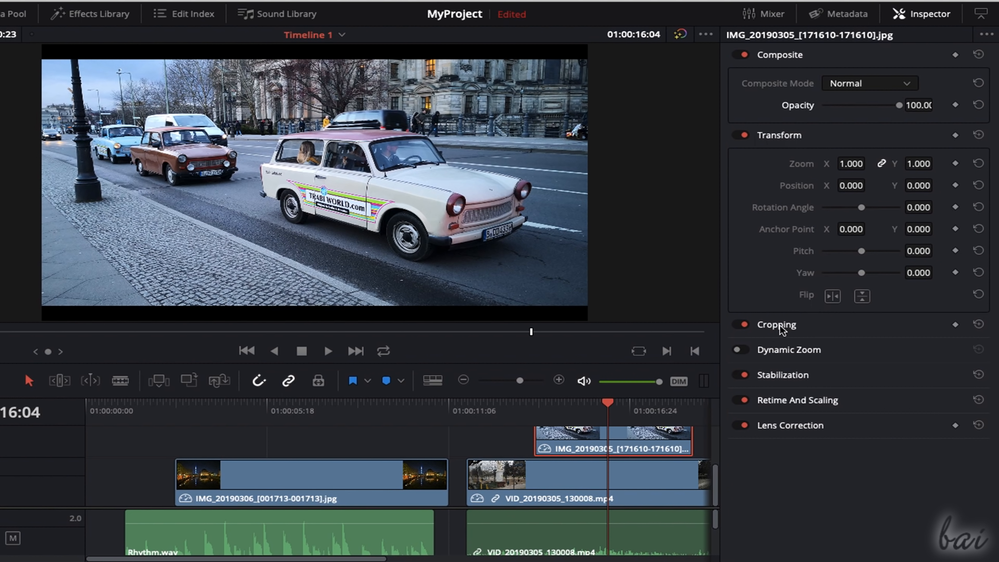
click(776, 324)
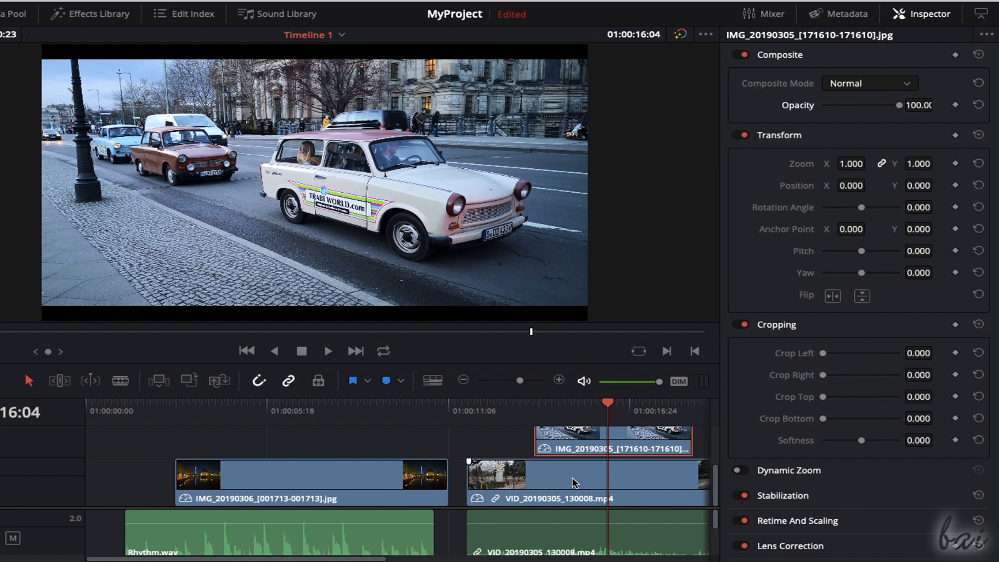
Select the street video clip, then return to the car photo clip
click(574, 475)
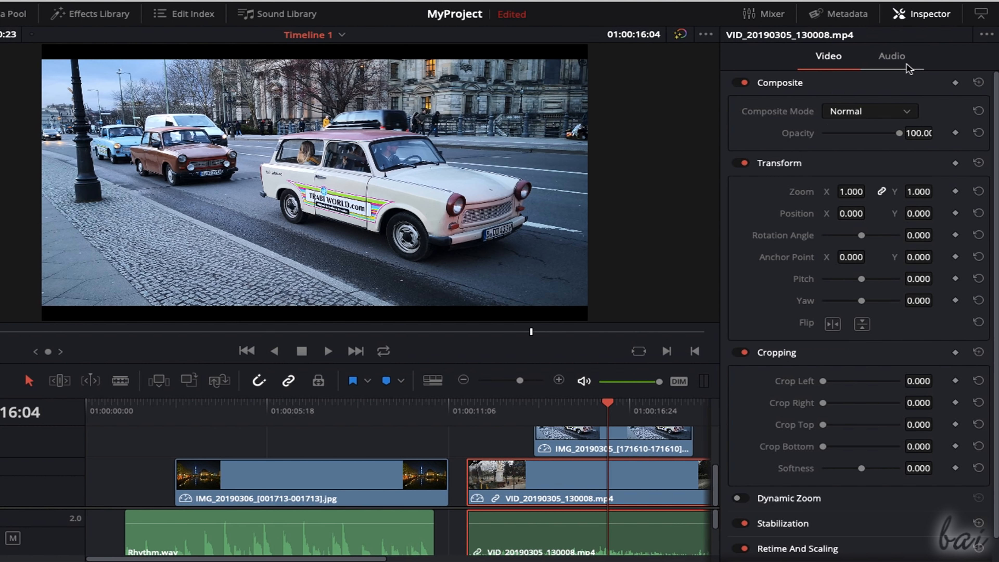
click(891, 56)
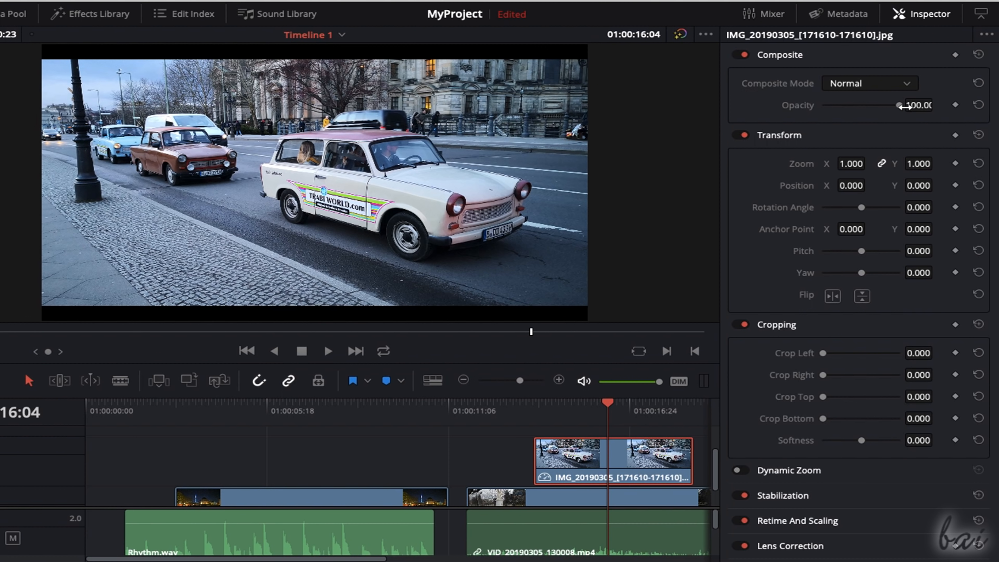
drag(898, 105, 843, 106)
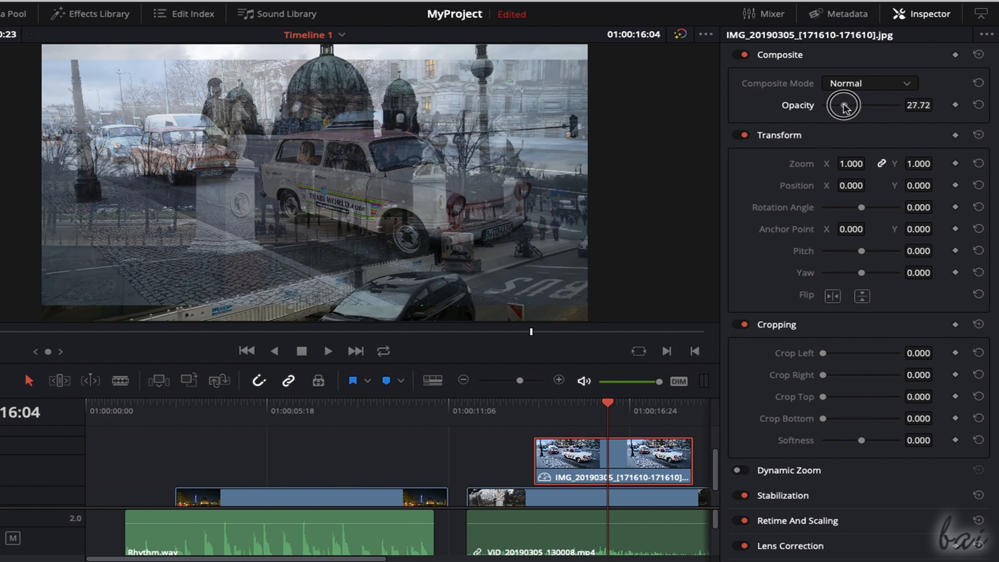
click(868, 82)
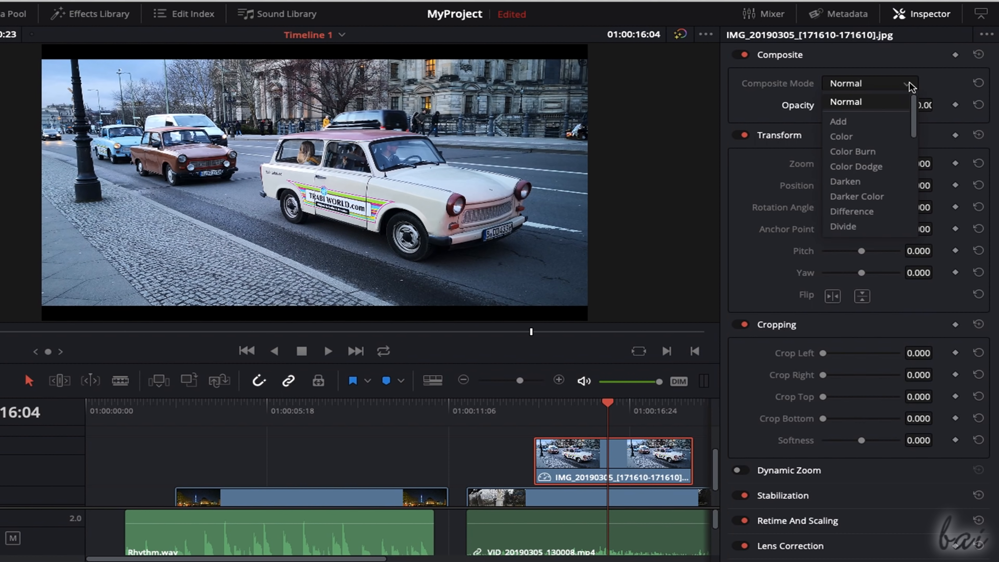
click(852, 151)
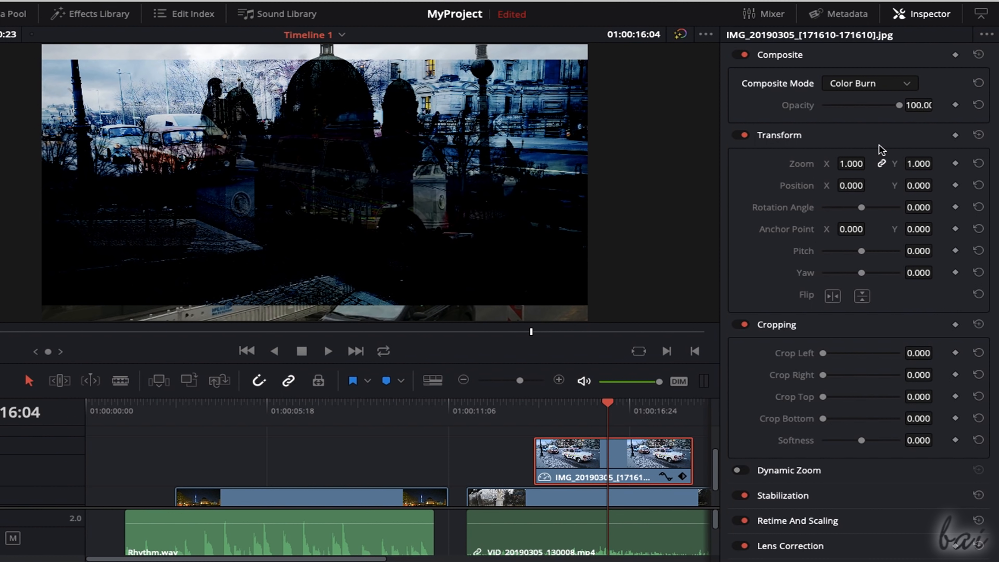
click(867, 83)
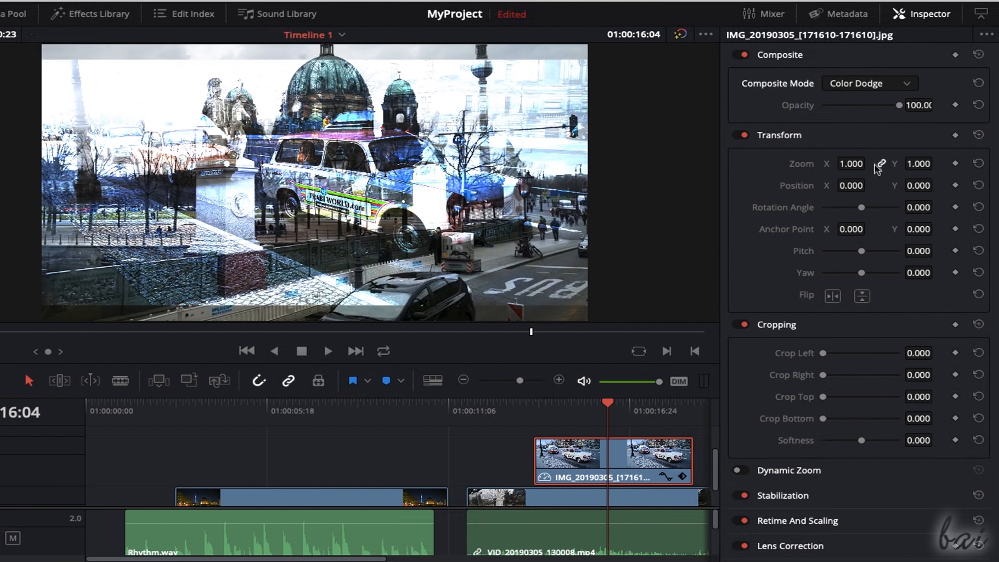
click(868, 83)
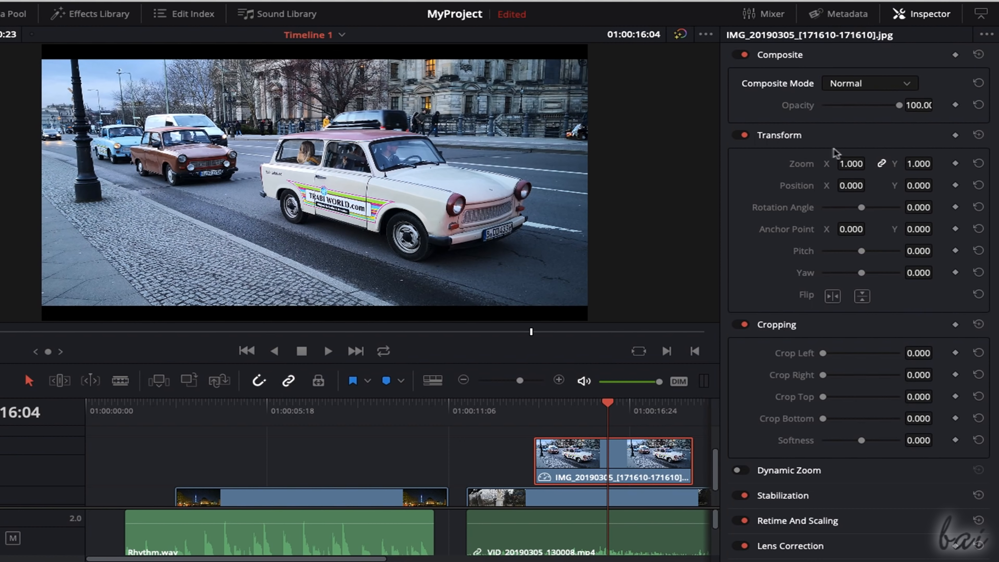
drag(853, 163, 844, 163)
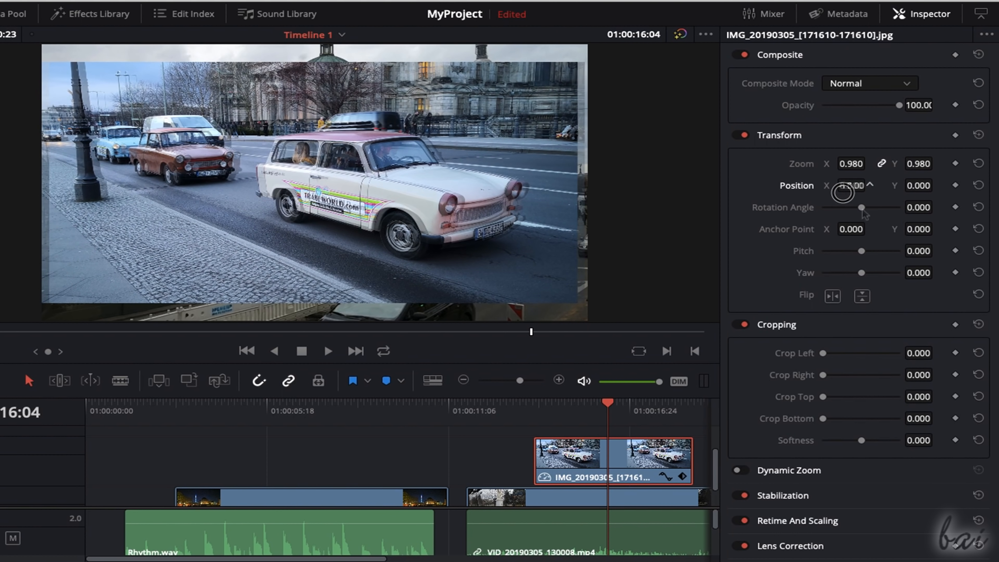
Shift the car photo right to Position X 8, trying Pitch and Flip then resetting them
drag(862, 207, 858, 216)
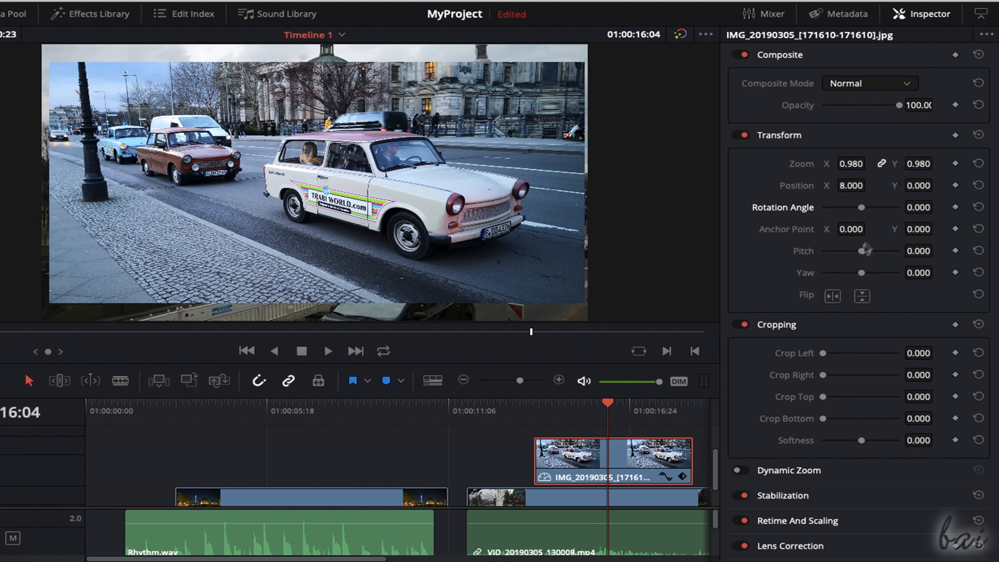
drag(863, 250, 872, 250)
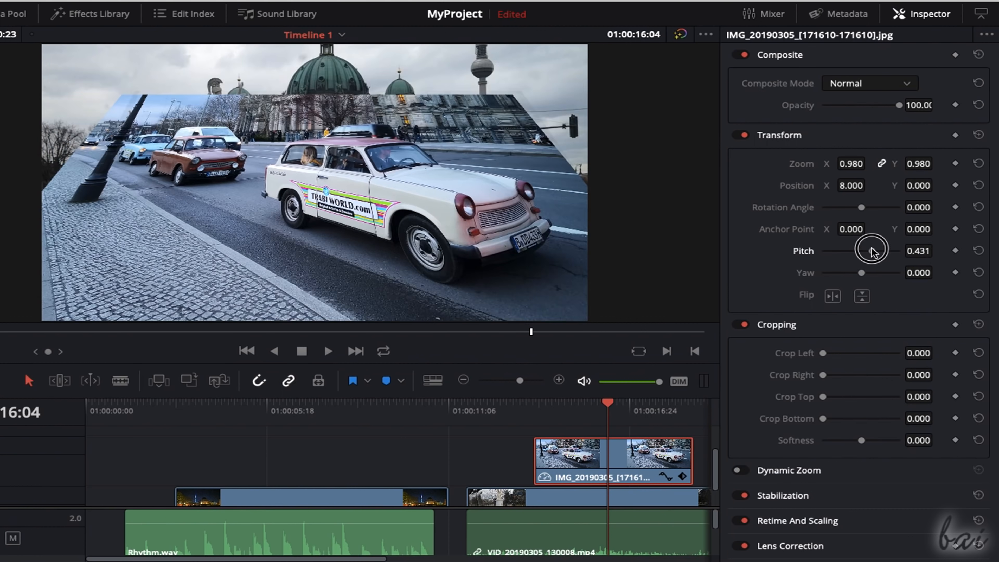
drag(872, 250, 847, 272)
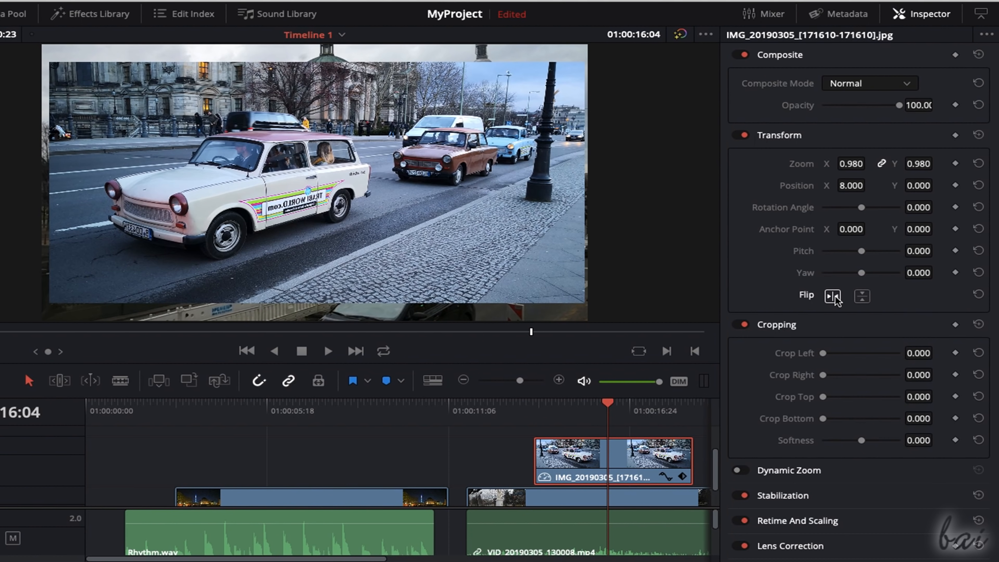
click(861, 296)
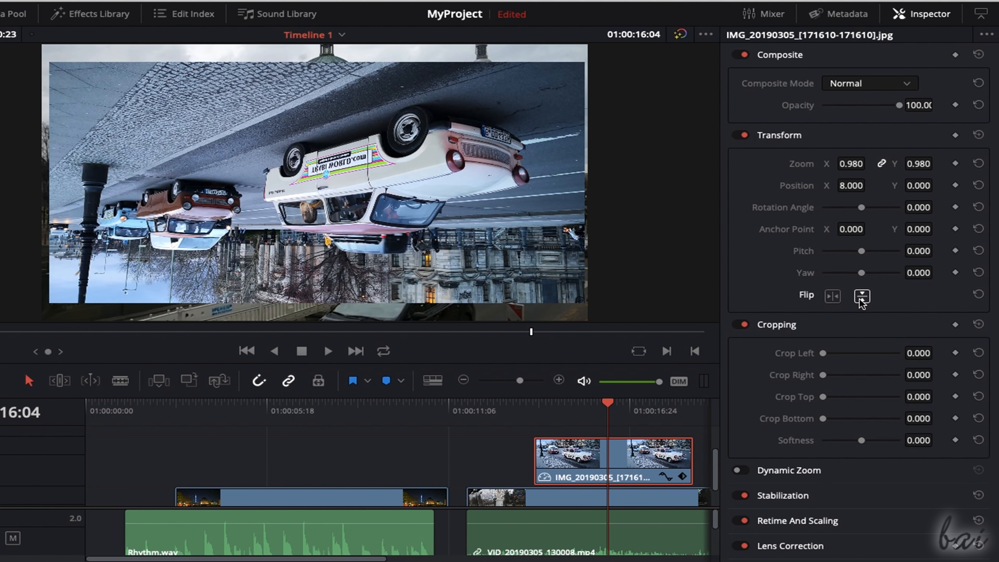
click(861, 295)
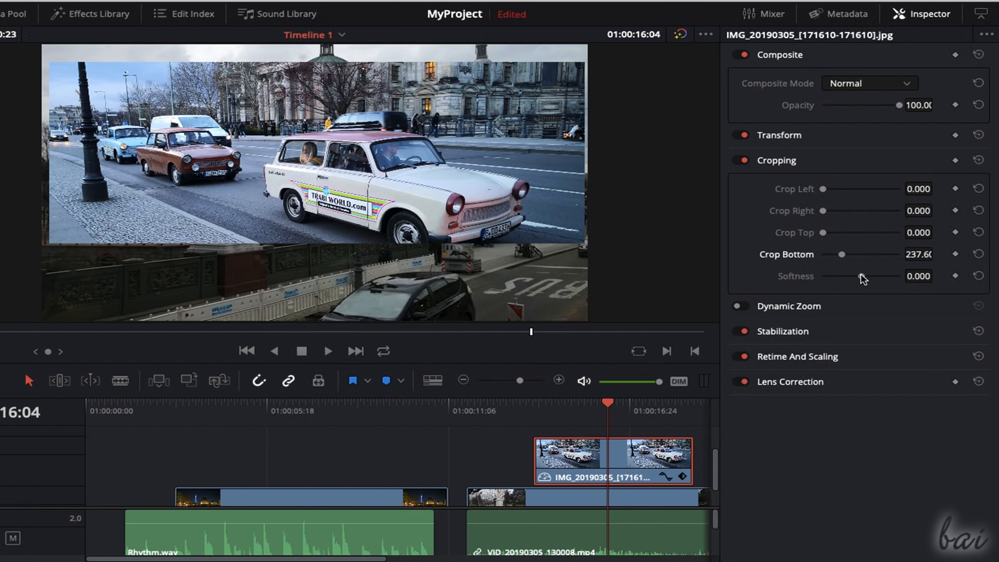
Set the cropped bottom edge's Softness to 44.55
drag(828, 275, 875, 276)
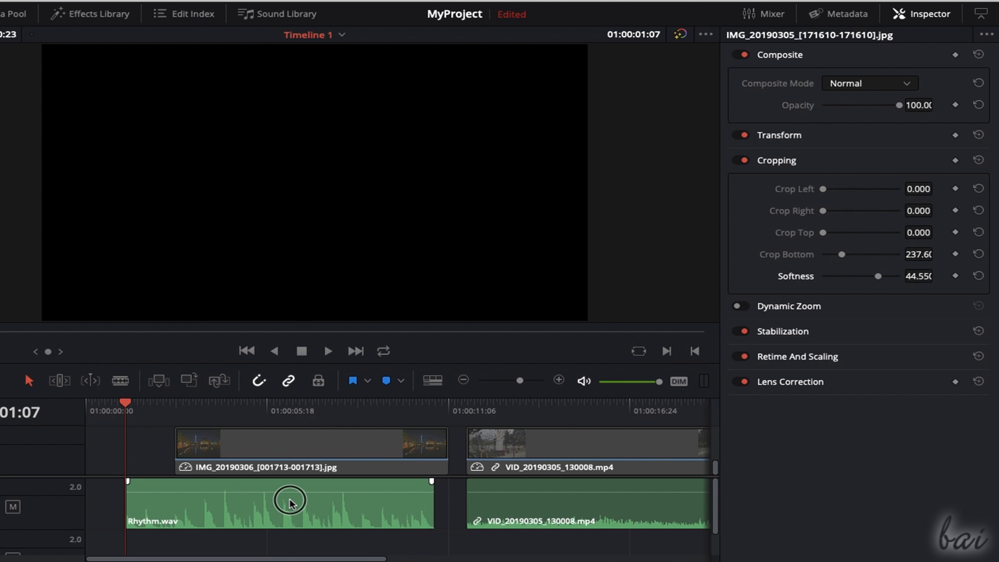
Select Rhythm.wav, play it, centre its Clip Pan at 0 and adjust pitch and equalizer controls
click(290, 503)
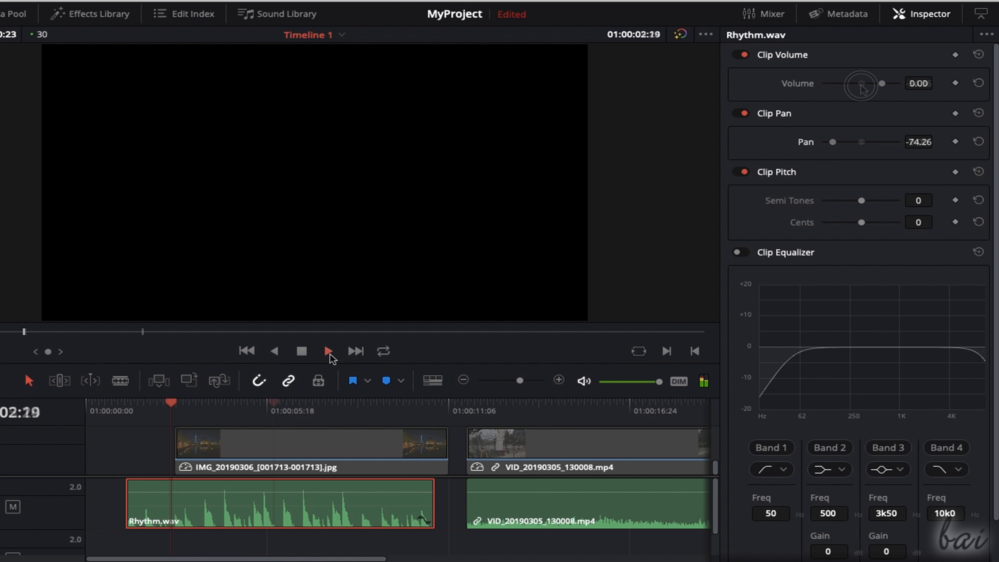
click(326, 351)
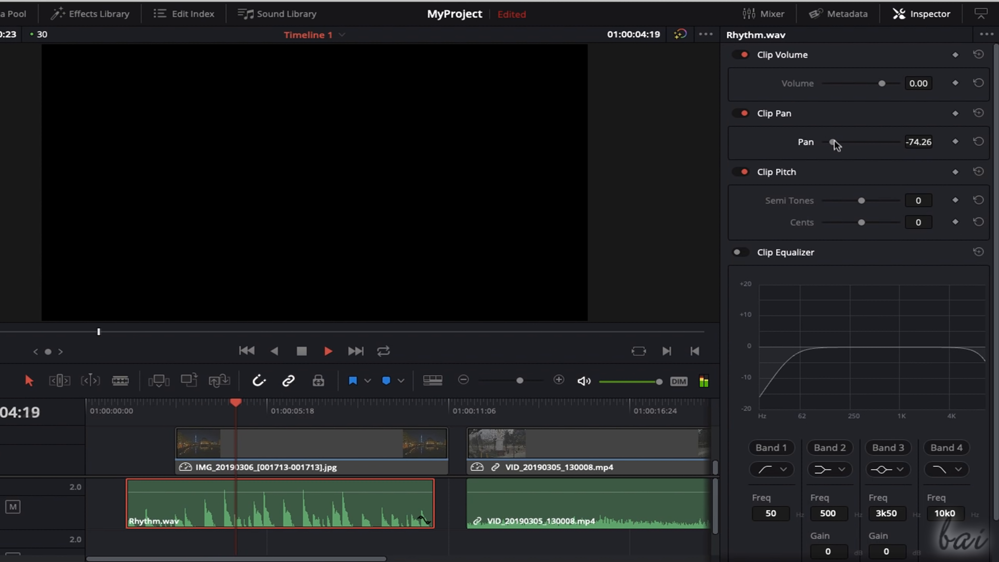
drag(831, 142, 885, 142)
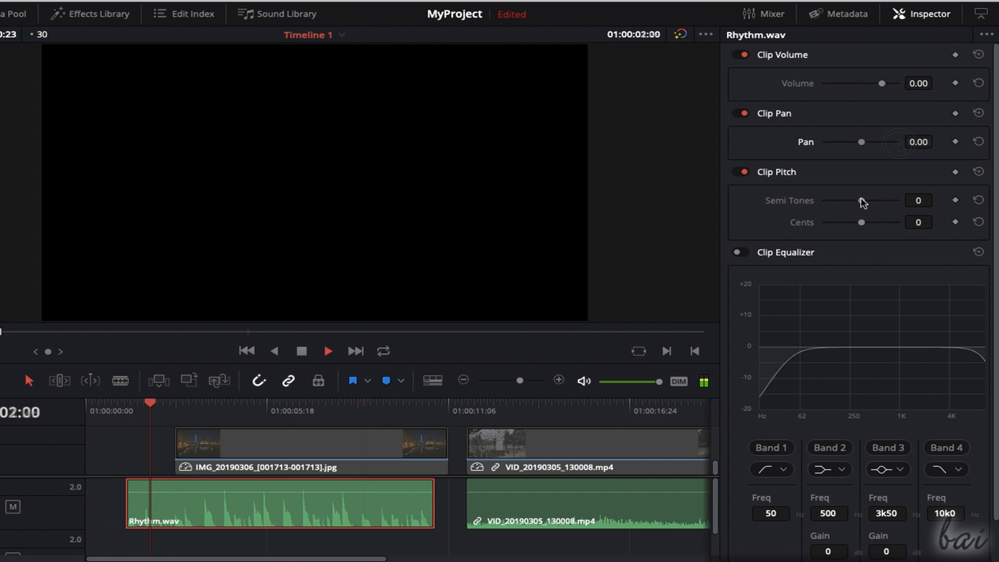
drag(862, 201, 861, 216)
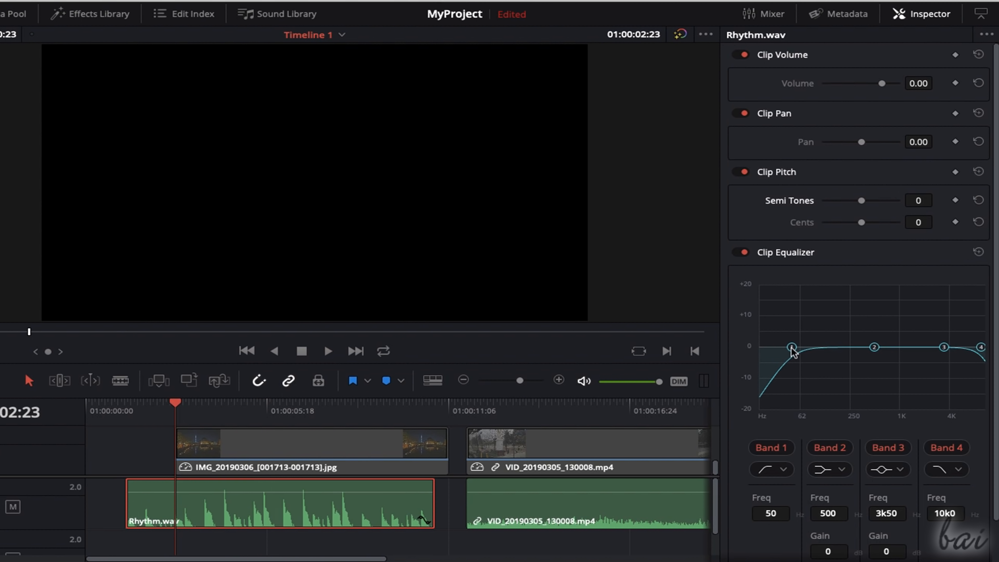
drag(874, 348, 874, 305)
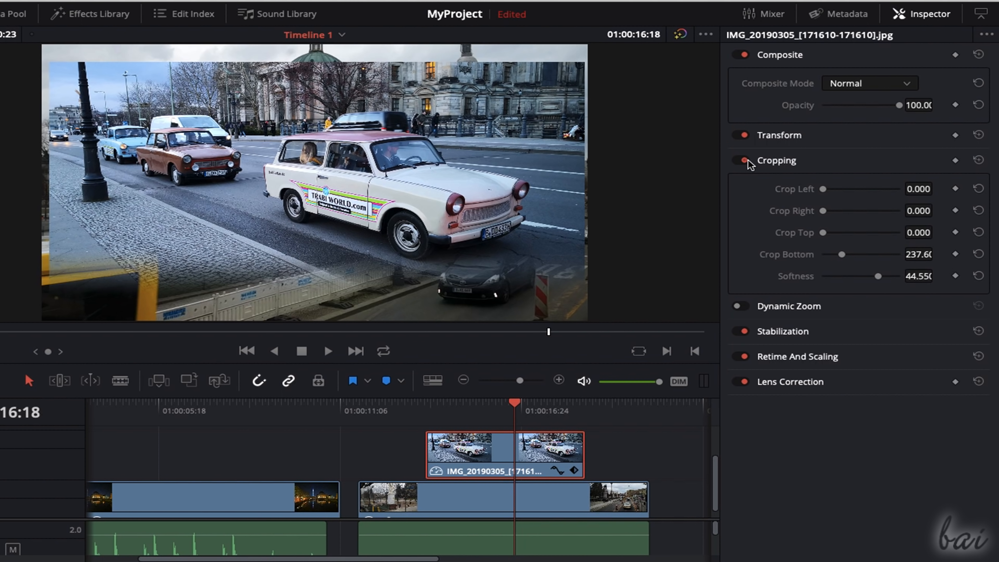
Toggle the Cropping section off on the IMG_20190305 car photo
click(738, 160)
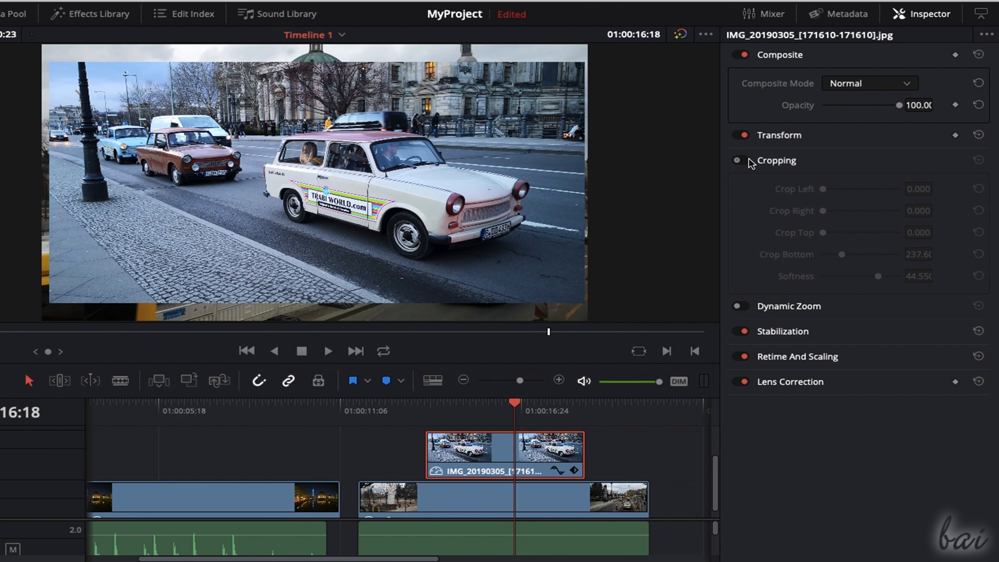
click(738, 160)
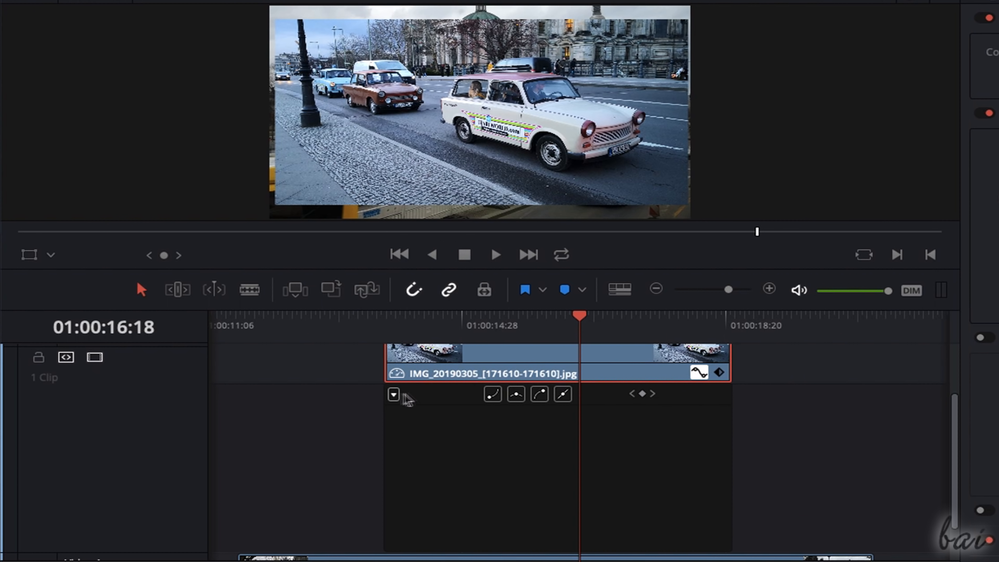
In the Zoom X curve, raise the middle keyframe to zoom in around 01:00:14:18
click(393, 394)
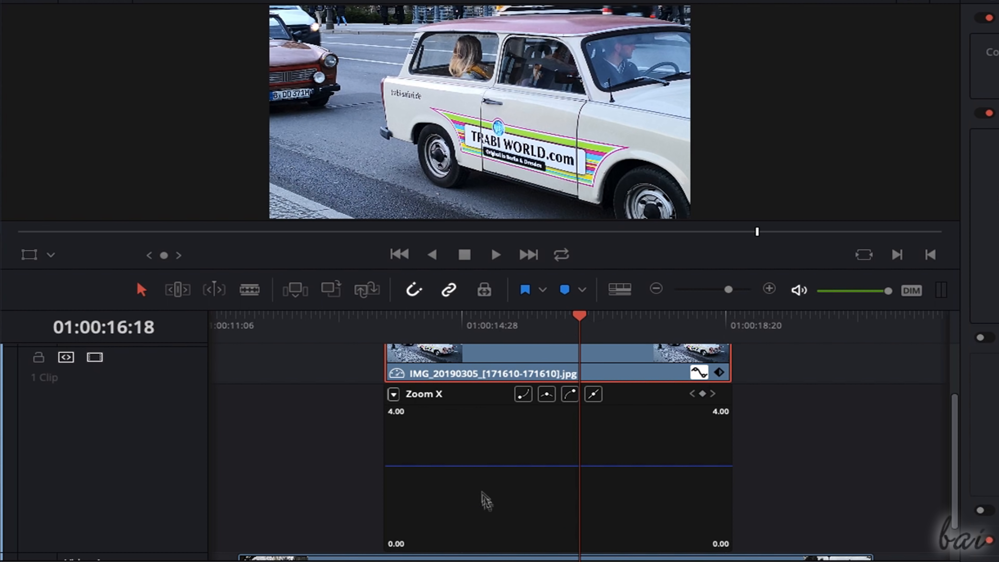
click(502, 503)
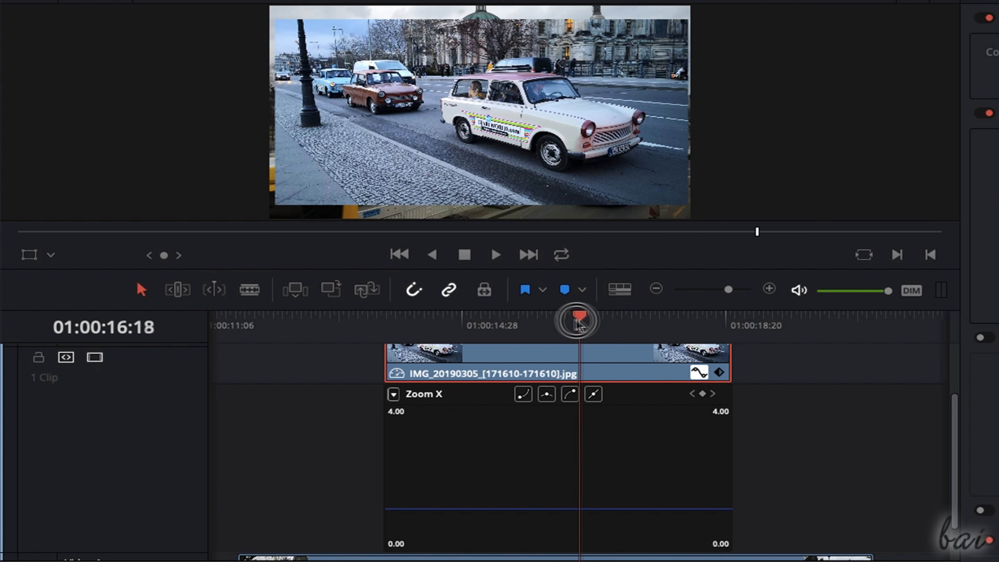
drag(579, 316, 436, 317)
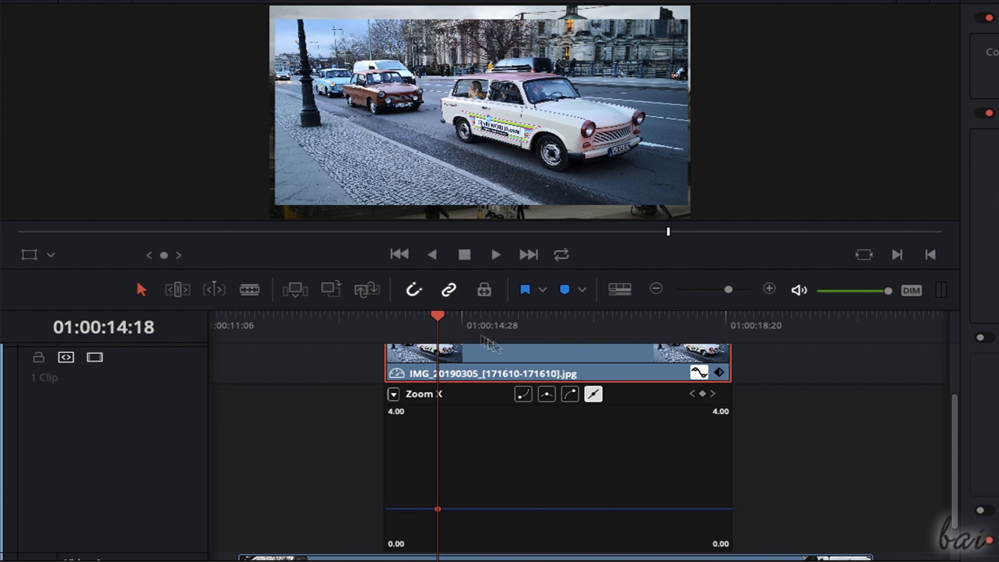
drag(438, 317, 545, 317)
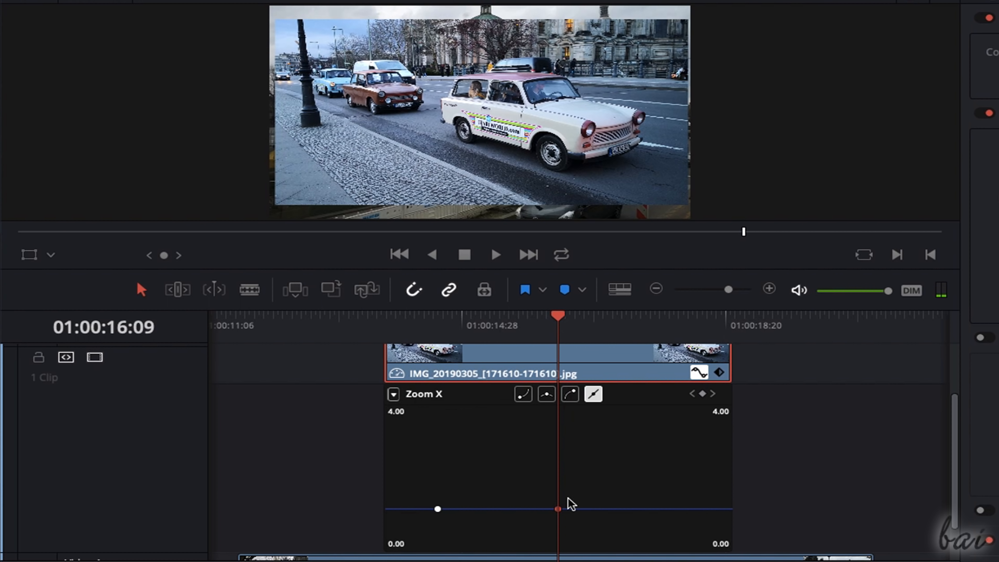
drag(557, 508, 557, 444)
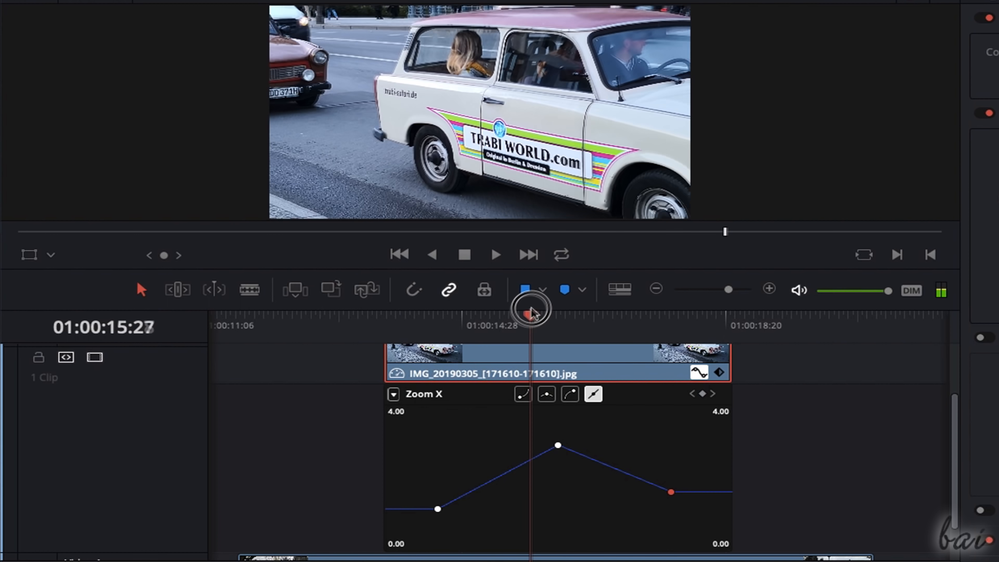
drag(529, 315, 618, 315)
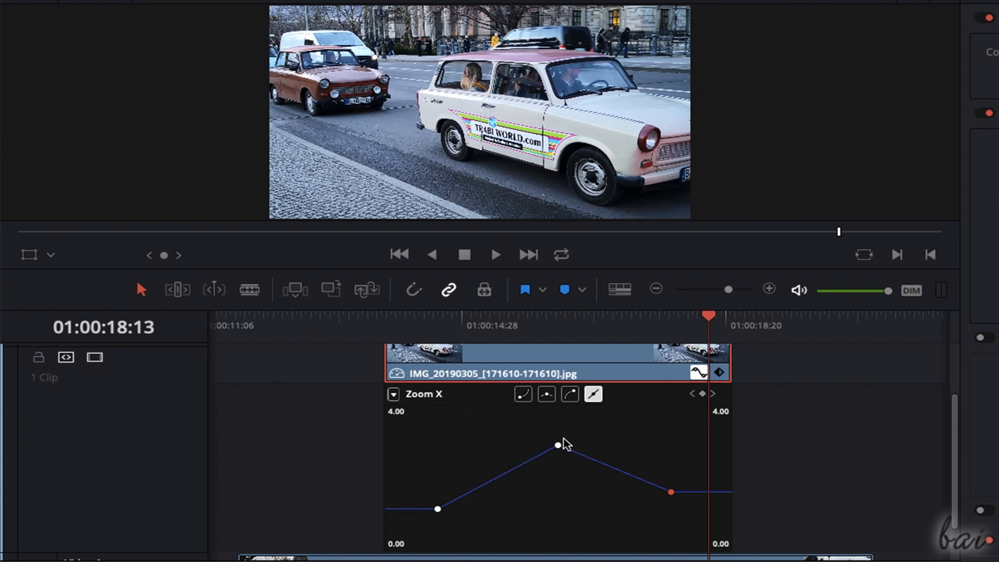
Reposition the peak keyframe, ease the curve into a rounded hill, then reset Zoom to 1.000
click(564, 445)
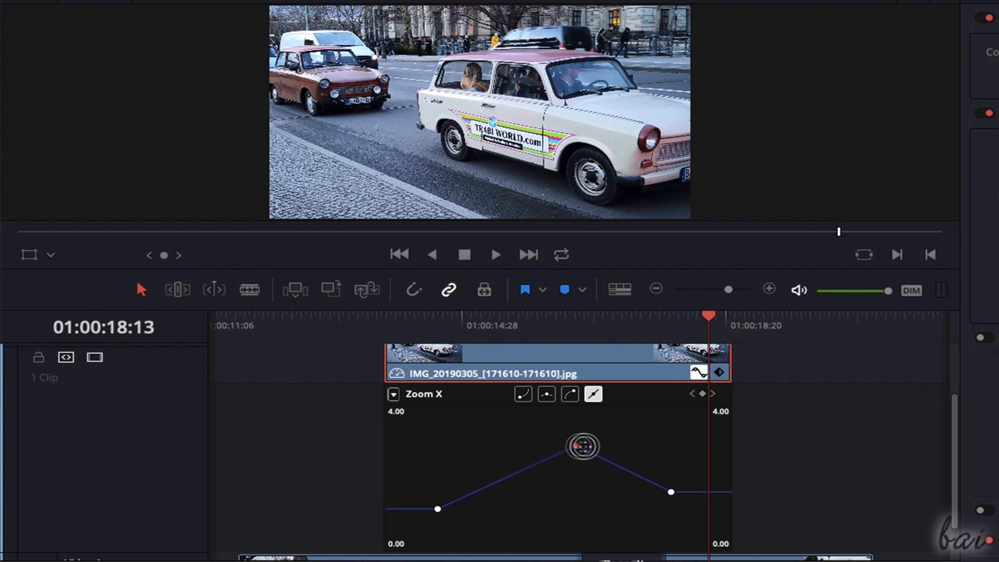
drag(581, 446, 592, 439)
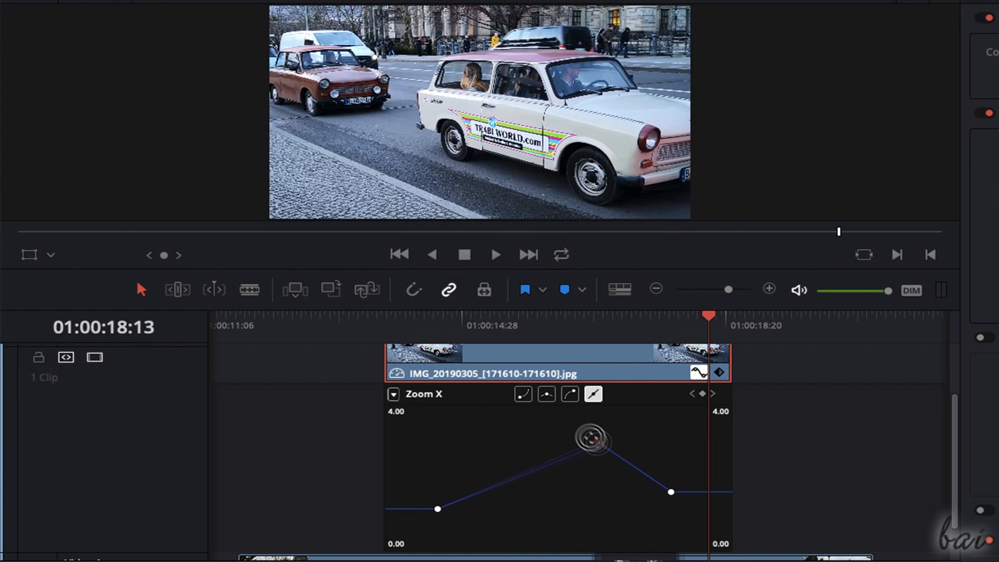
drag(595, 436, 544, 452)
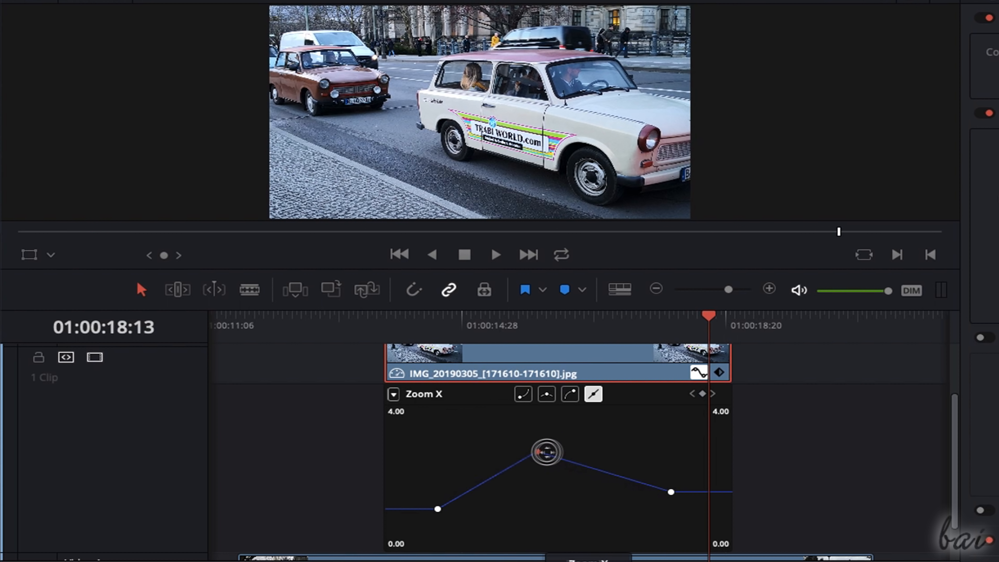
drag(545, 451, 559, 452)
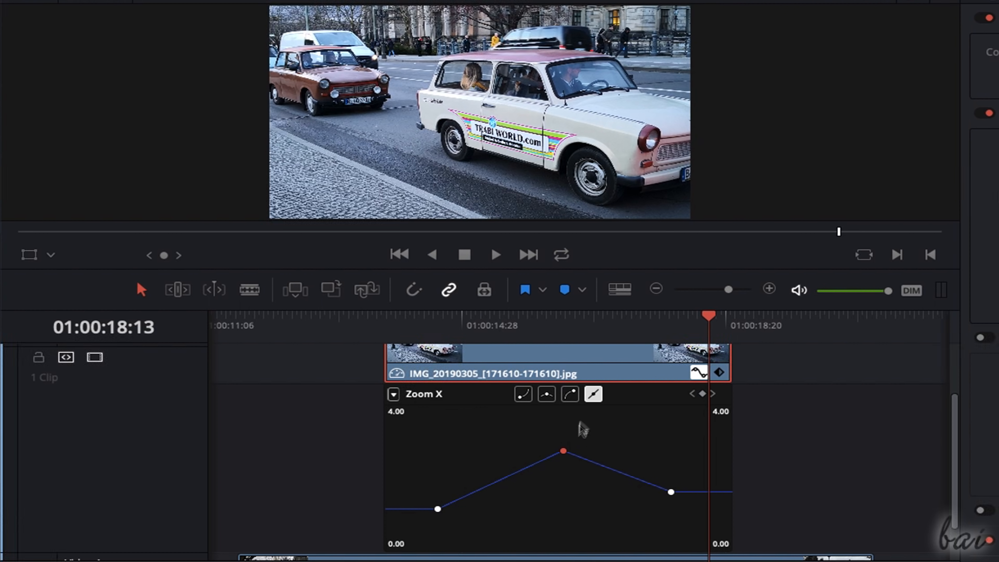
click(568, 393)
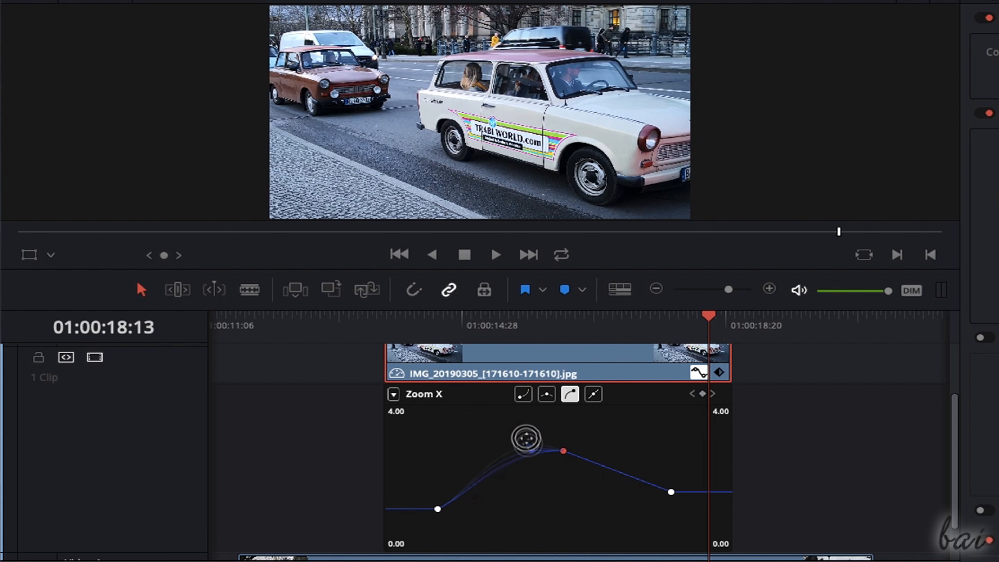
click(545, 393)
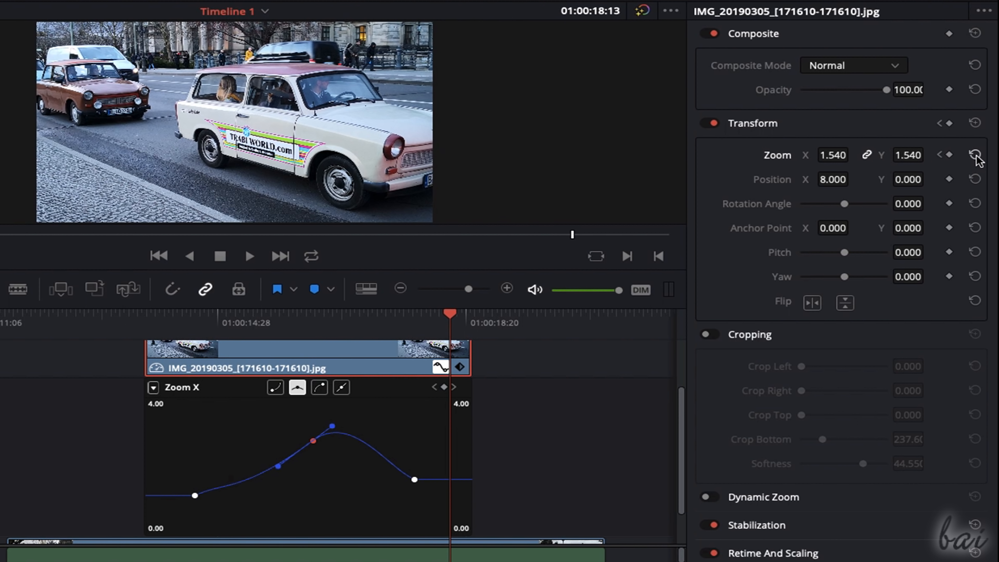
click(976, 155)
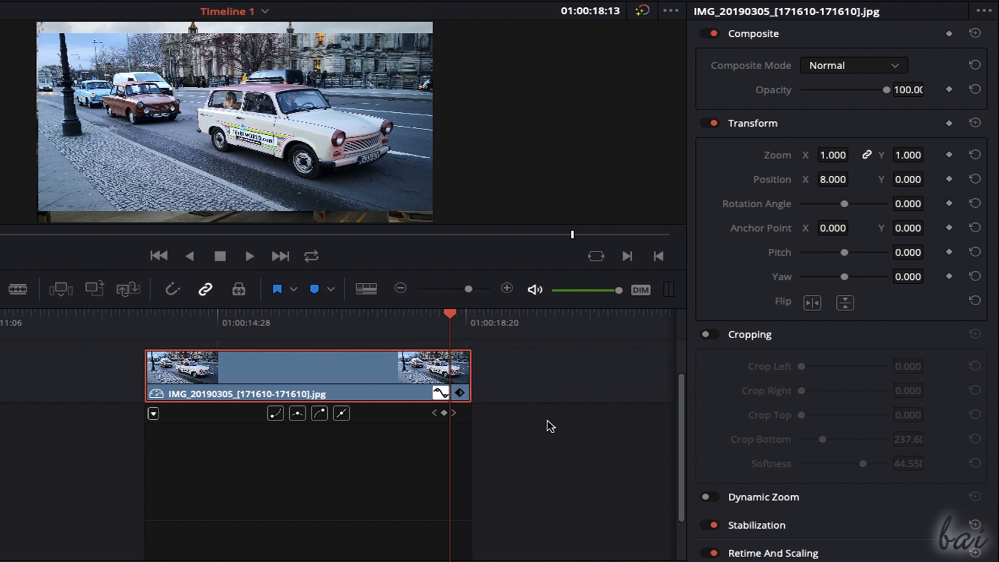
From Video Transitions, add Box to the car photo and Blur Dissolve at the V1 cut, and preview it
click(171, 39)
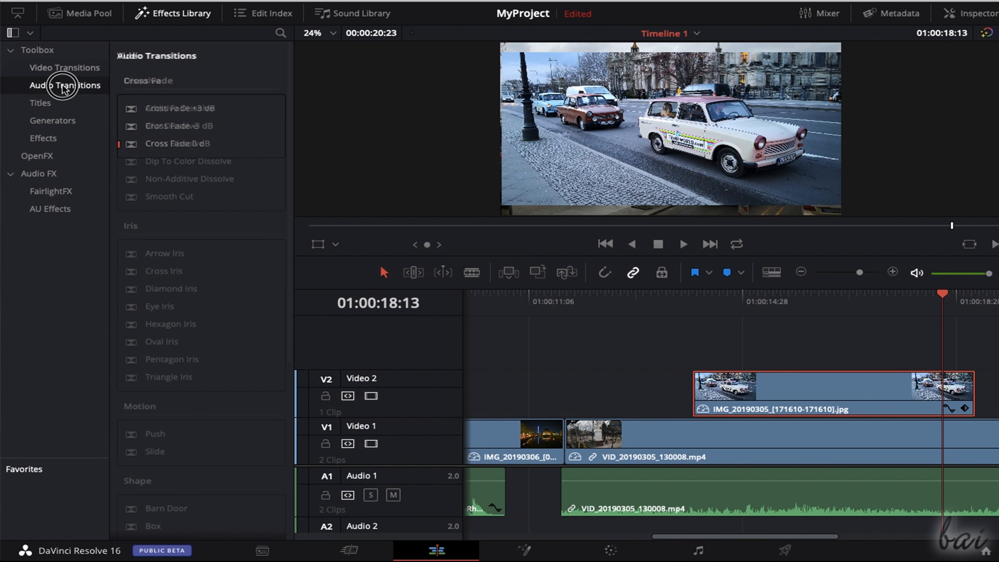
click(42, 139)
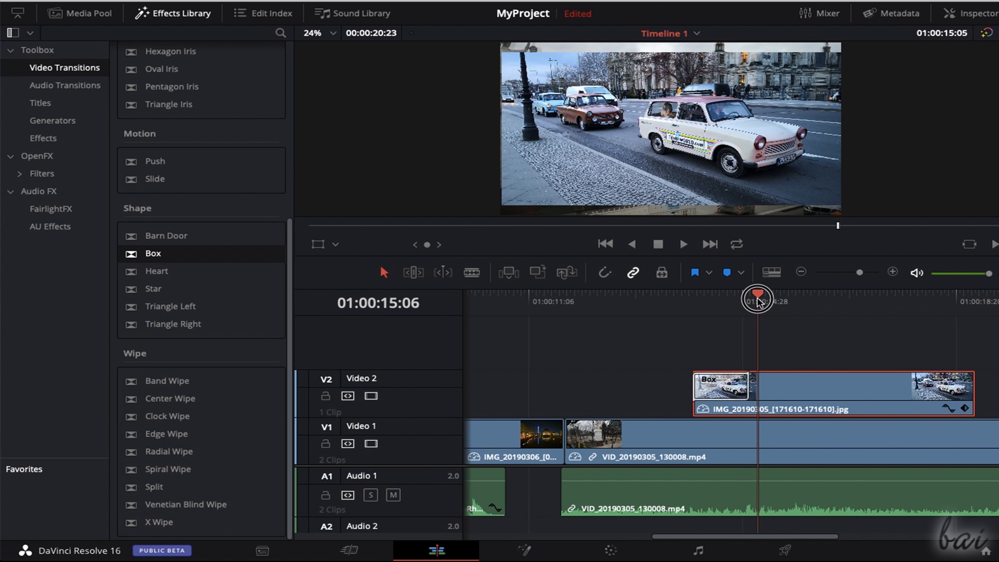
drag(757, 298, 688, 298)
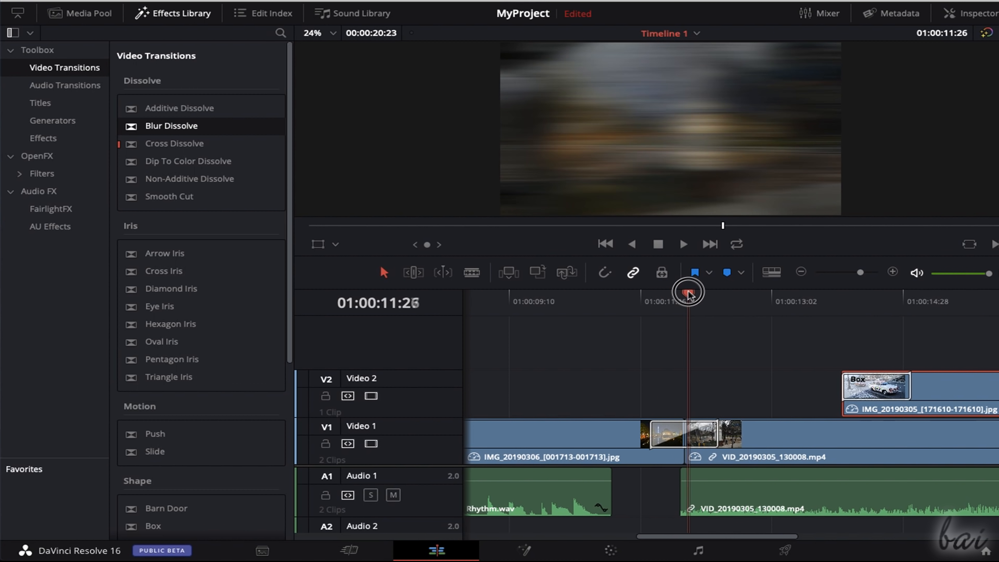
drag(687, 292, 721, 291)
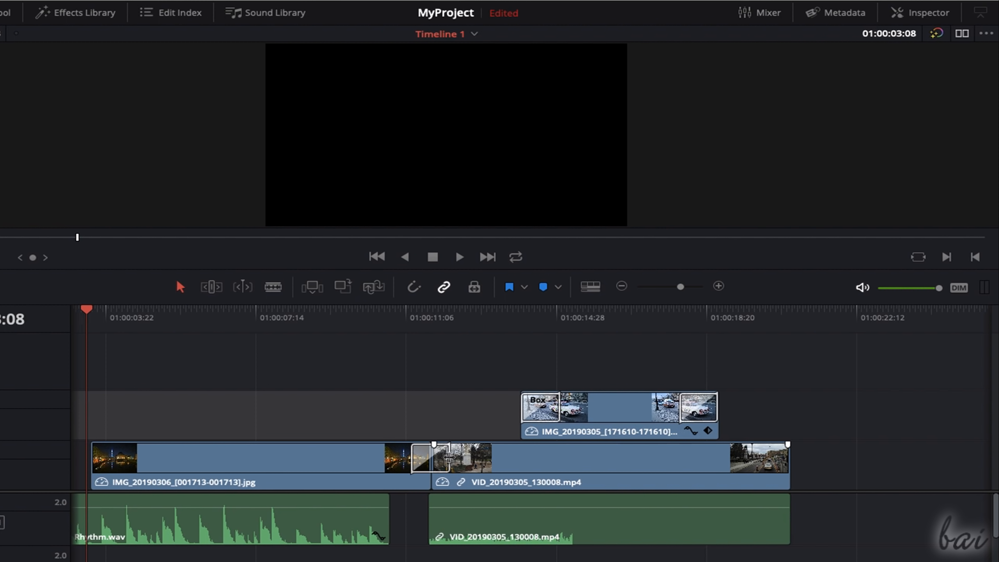
Lower the Blur Dissolve's Horizontal Strength in the Inspector
click(434, 457)
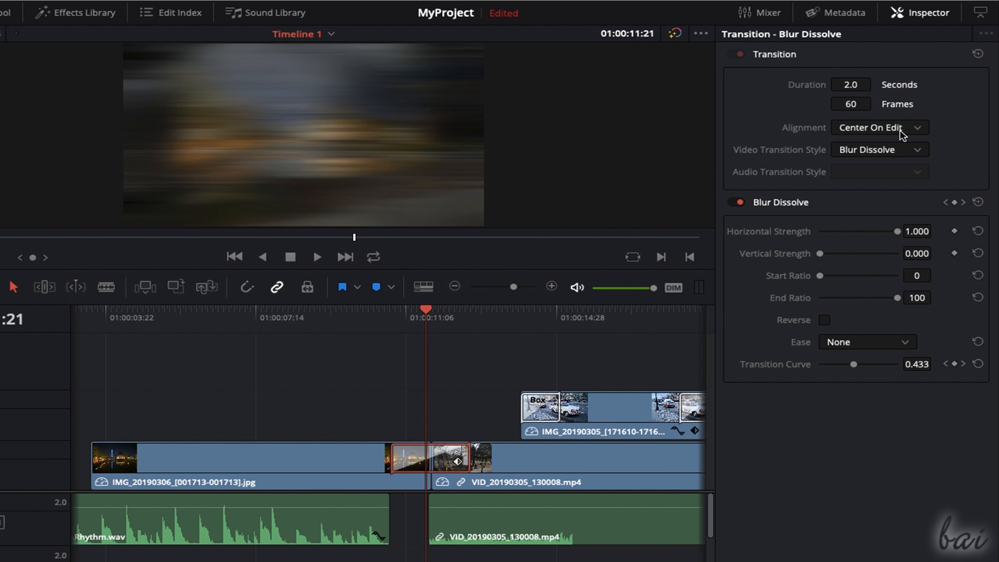
drag(885, 231, 857, 232)
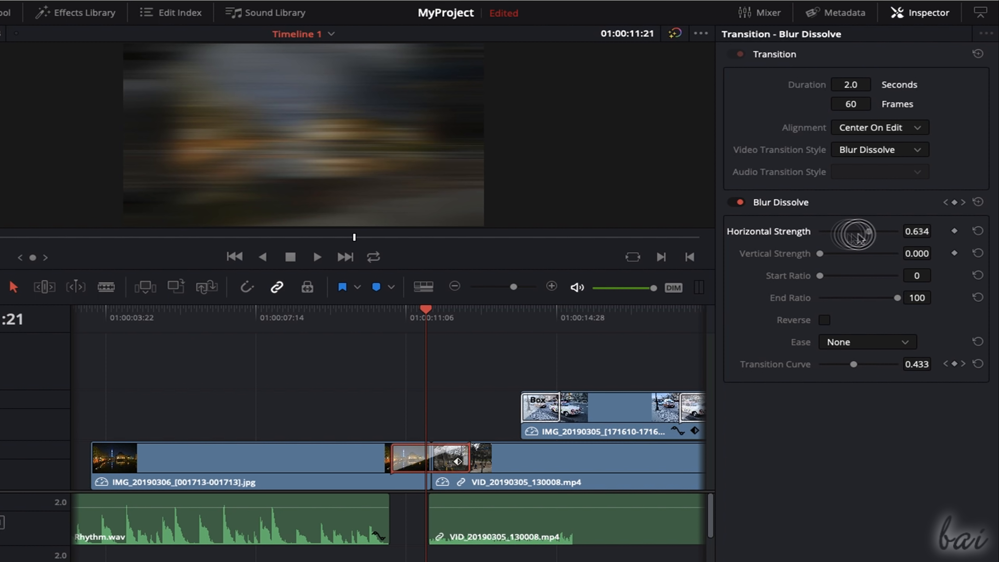
drag(853, 234, 860, 239)
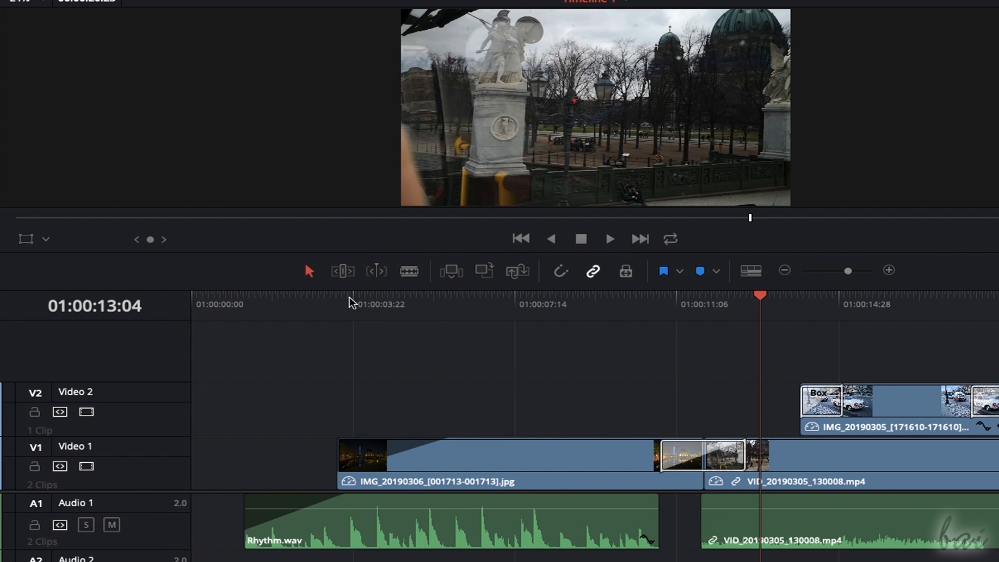
Apply a ResolveFX Blur filter from OpenFX Filters to the opening night photo
click(408, 304)
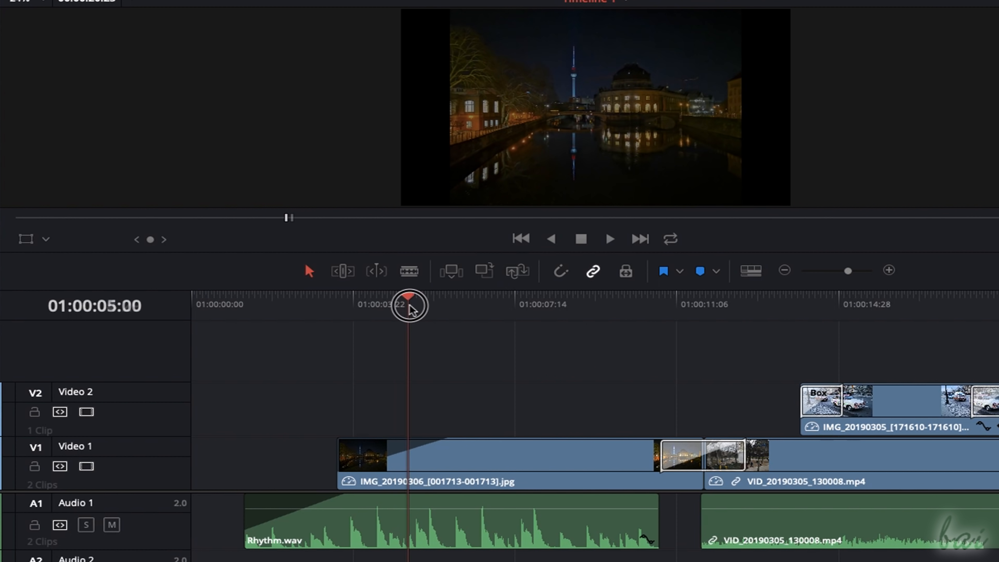
click(183, 11)
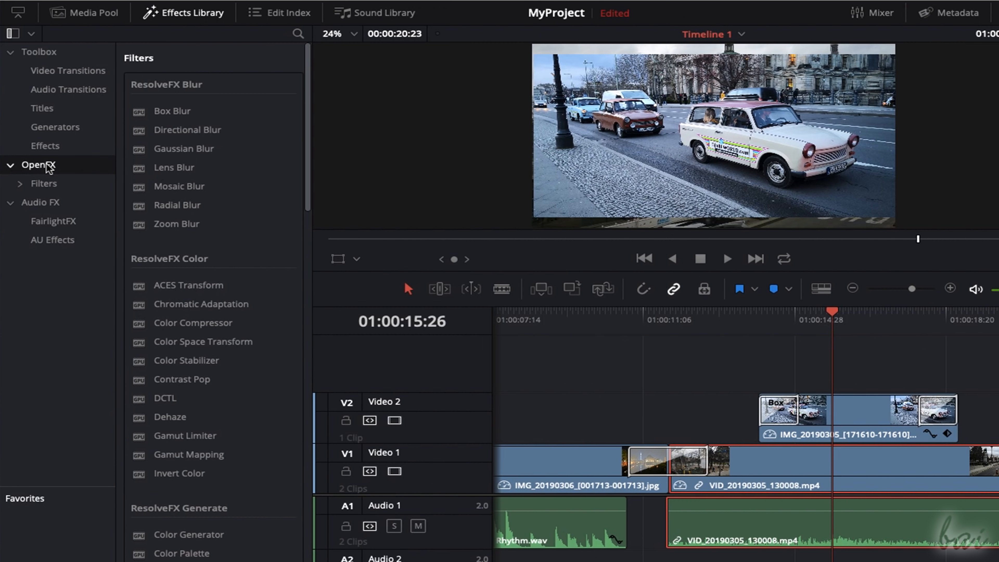
scroll(down, 3)
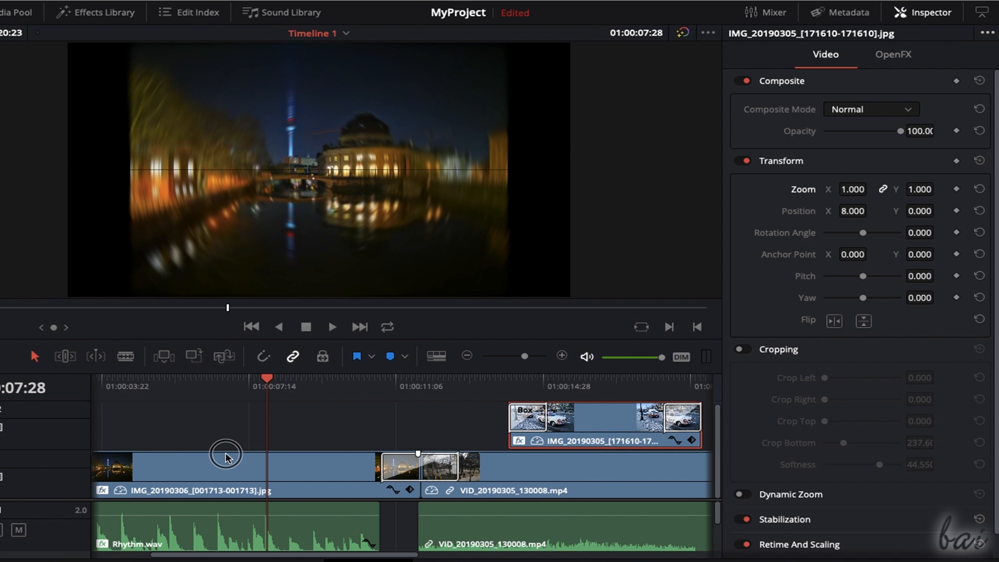
Review Rhythm.wav's Delay effect and apply the OpenFX Dent filter to the car photo
click(224, 454)
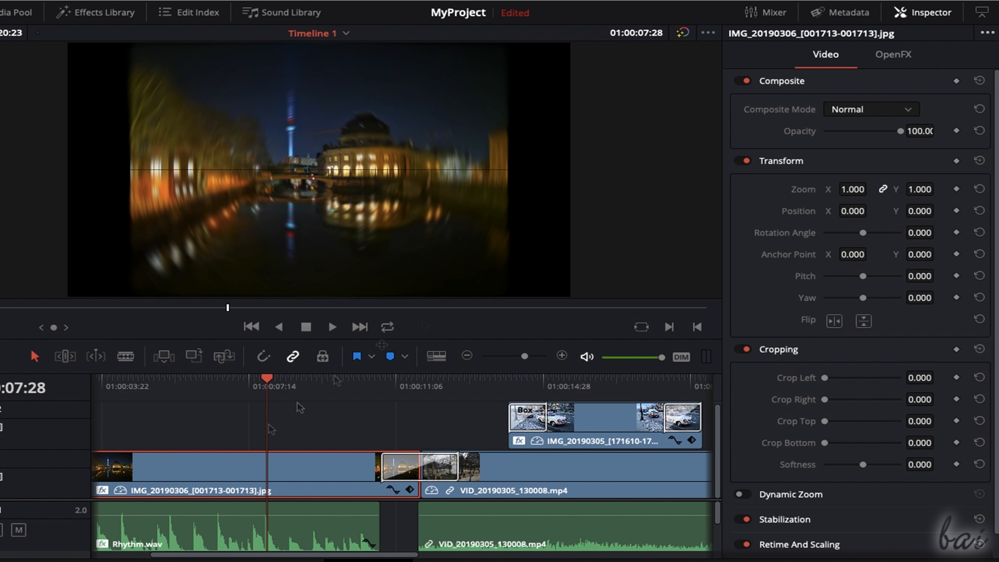
click(892, 54)
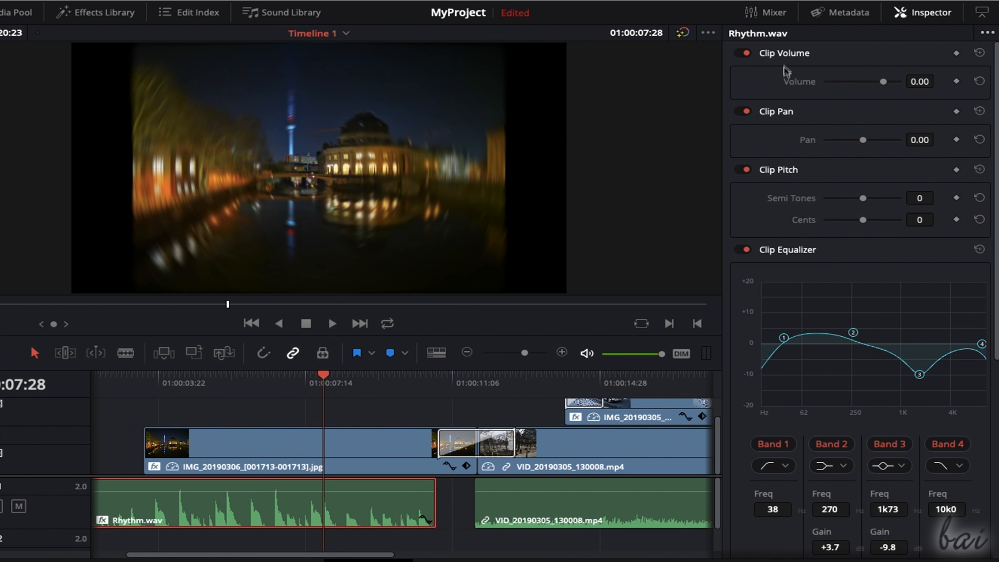
scroll(down, 3)
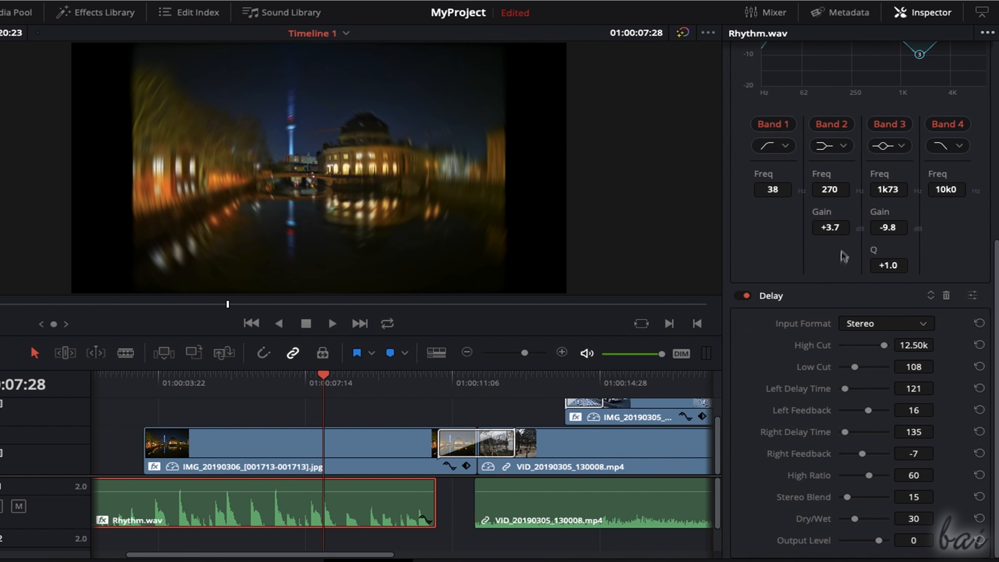
mouse_move(853, 346)
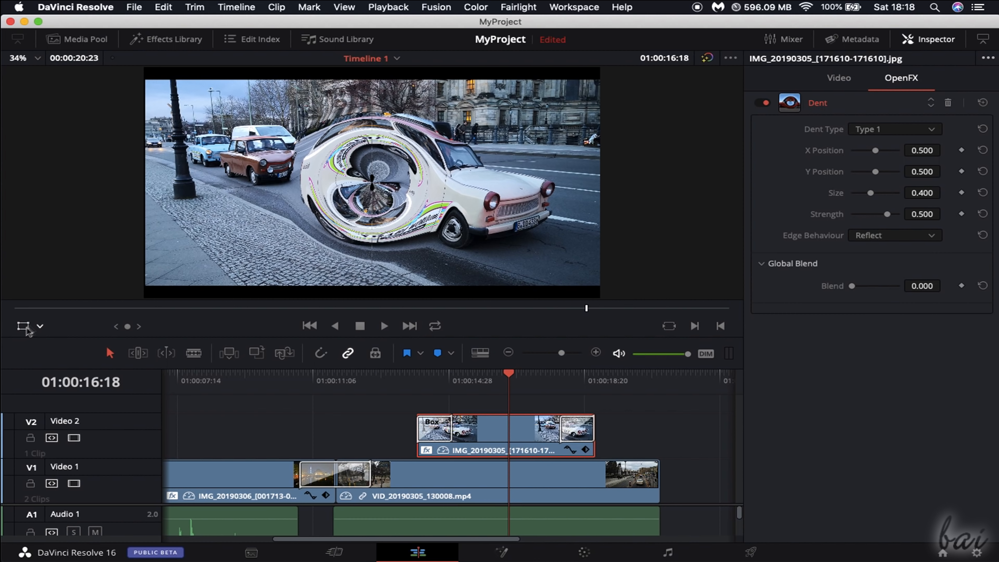
Stack Gaussian Blur with Dent on the car photo, lower Dent Strength to 0.129 and reorder the filters
click(40, 326)
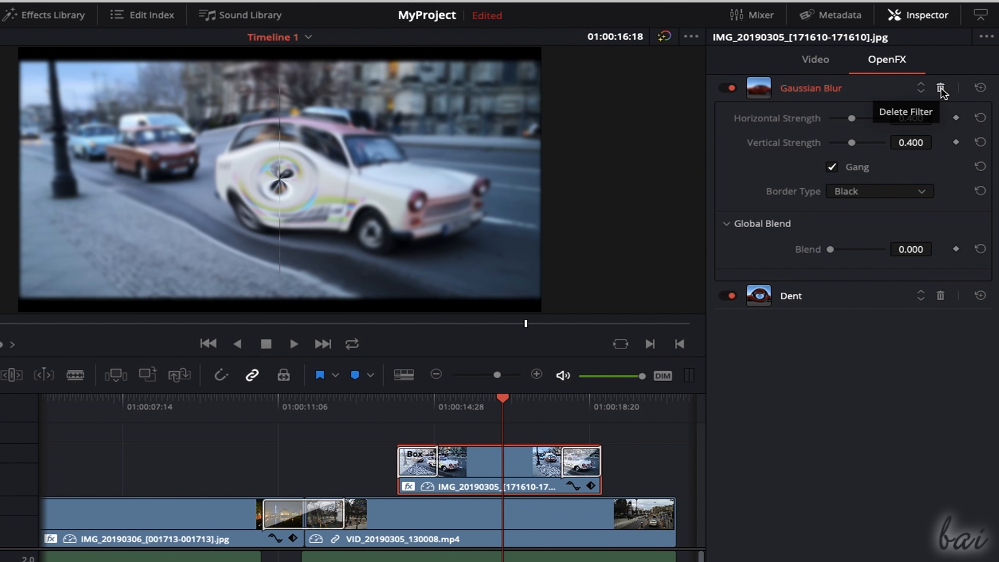
click(940, 88)
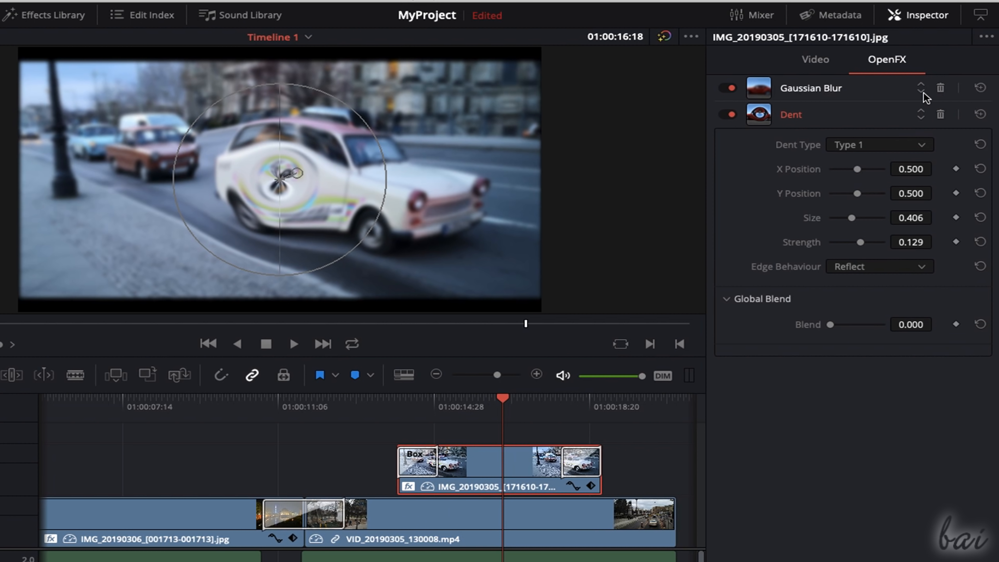
mouse_move(924, 115)
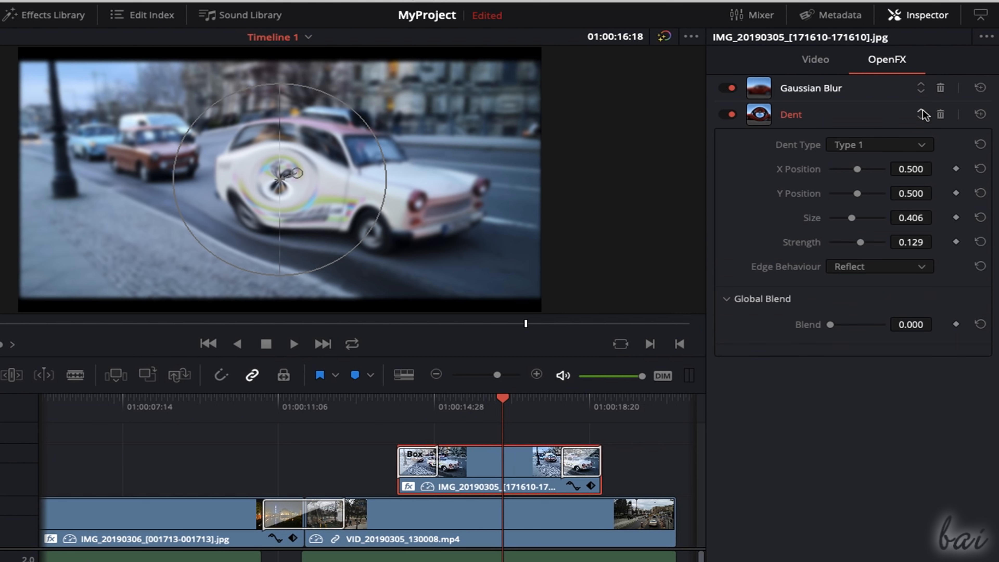
click(45, 15)
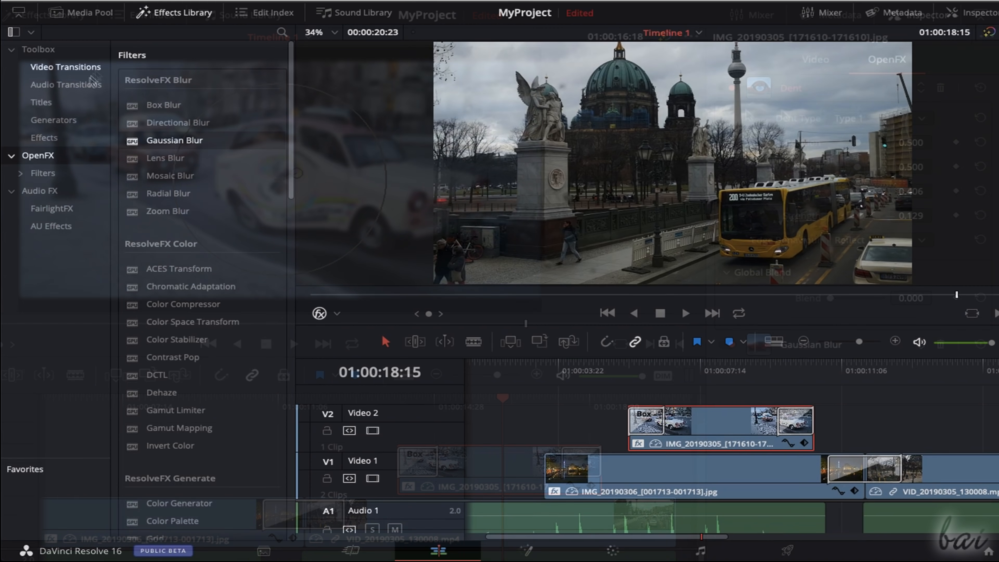
Place Text and Text+ titles from the Titles library onto track V2
click(40, 102)
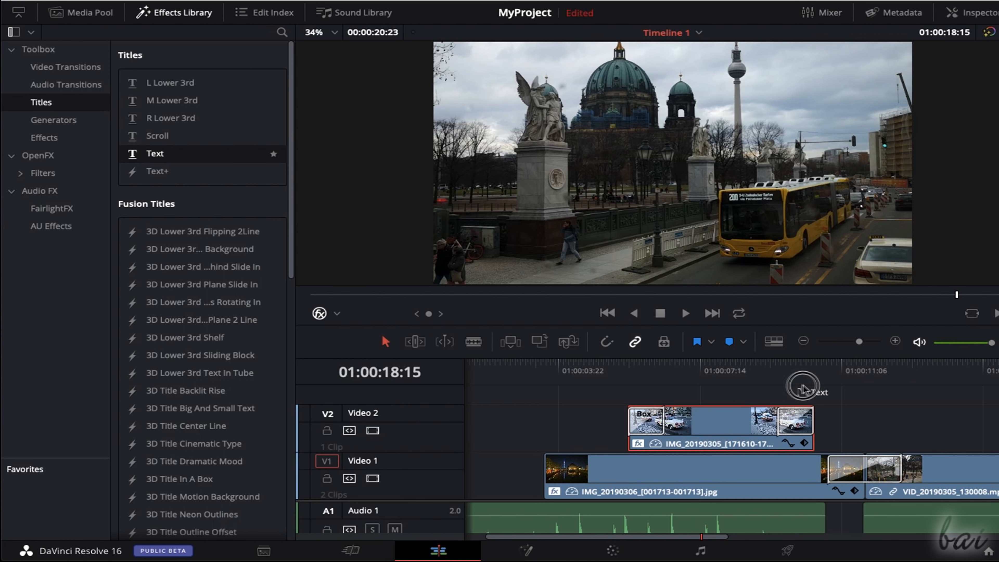
drag(802, 389, 892, 427)
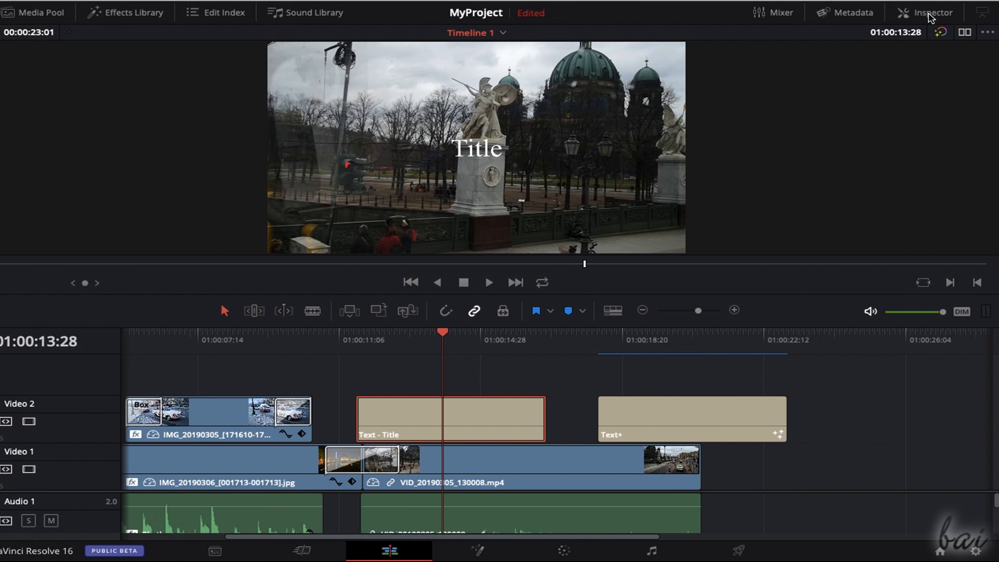
Set the title to 'This is Berlin' in Skia and colour it green
click(924, 12)
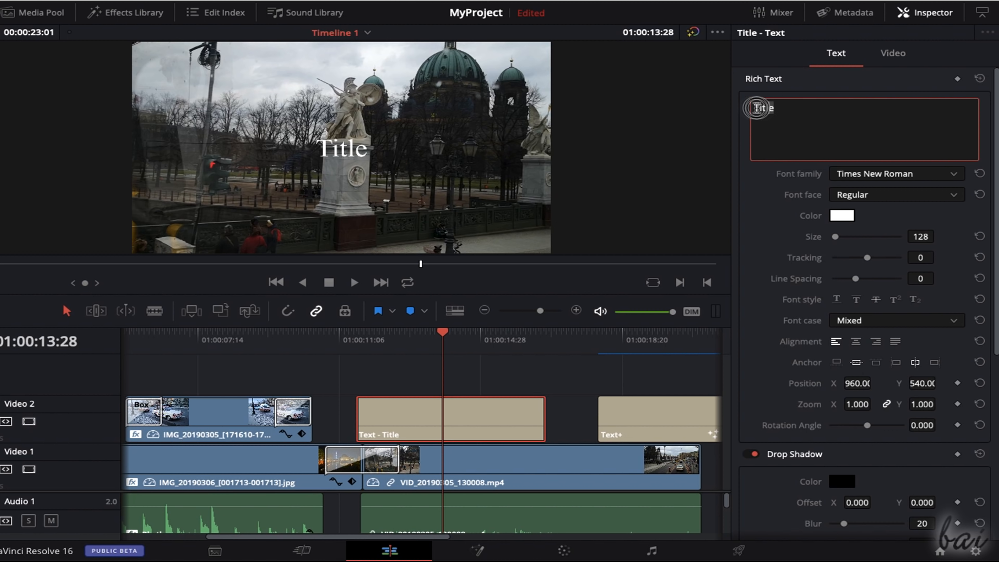
text(This is Berlin)
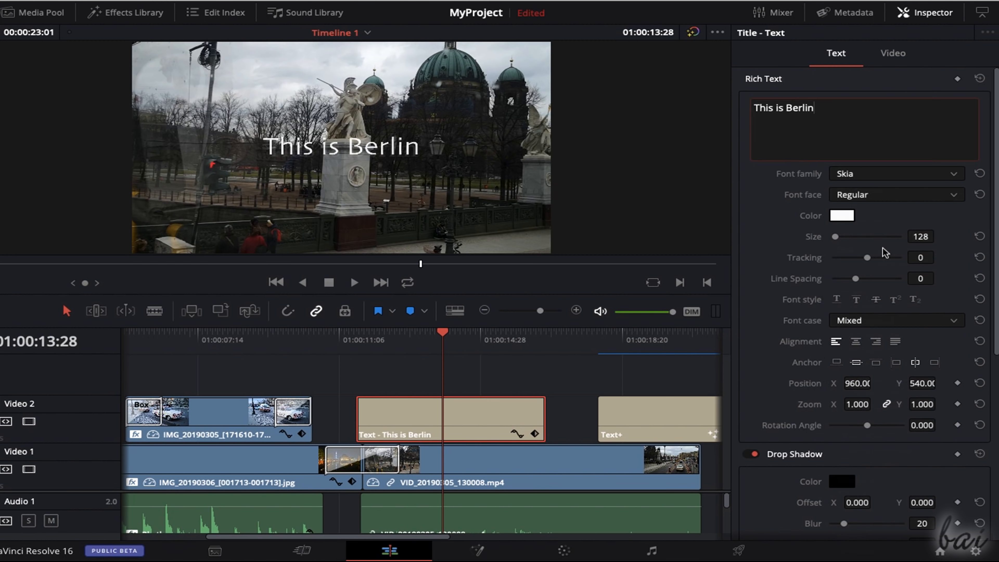
click(841, 216)
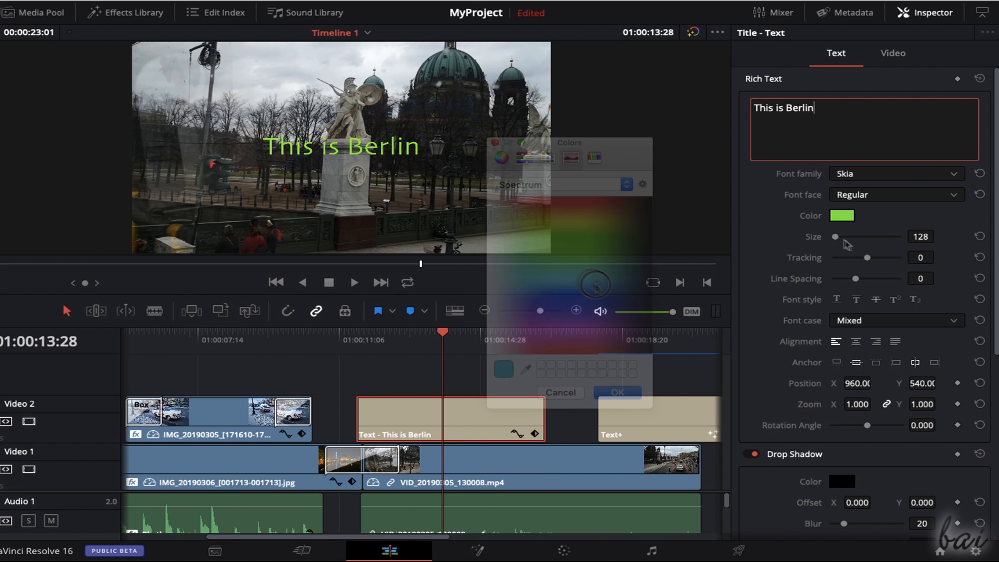
drag(834, 236, 838, 241)
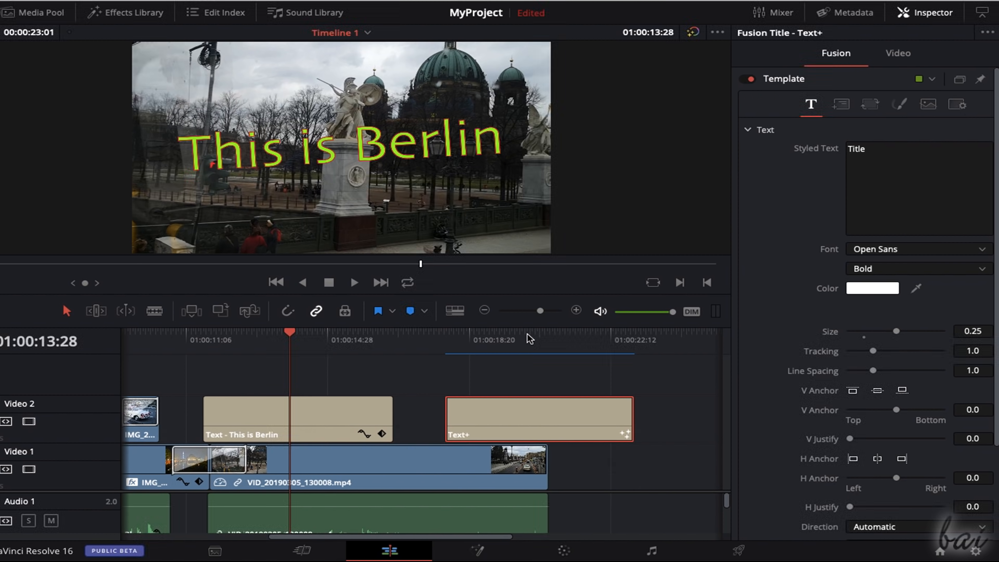
click(527, 331)
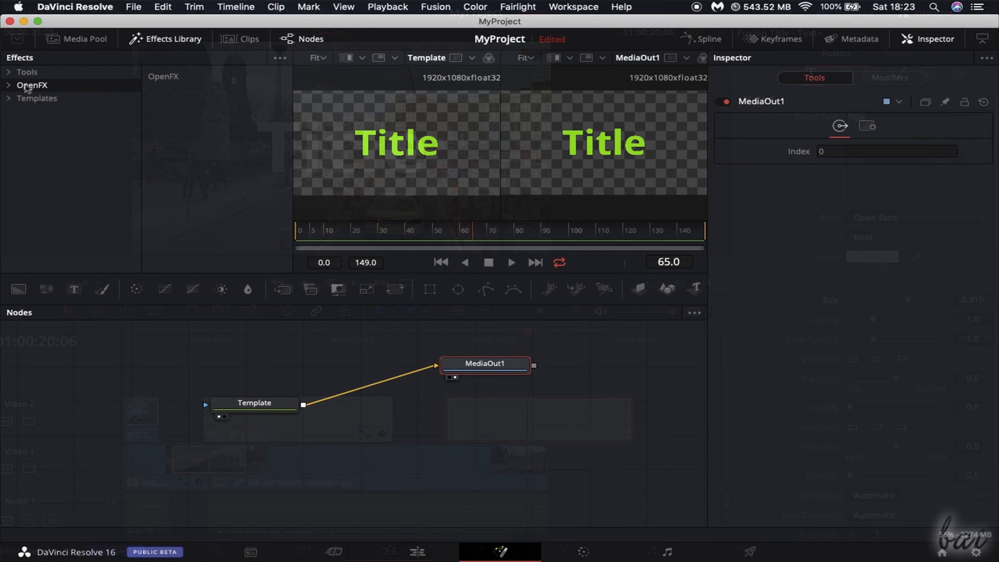
click(31, 85)
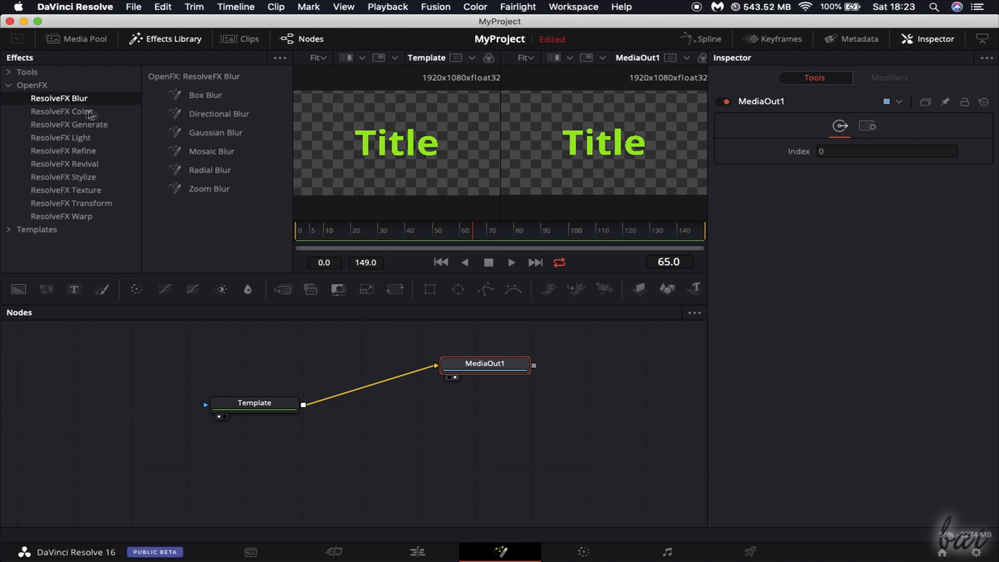
mouse_move(238, 133)
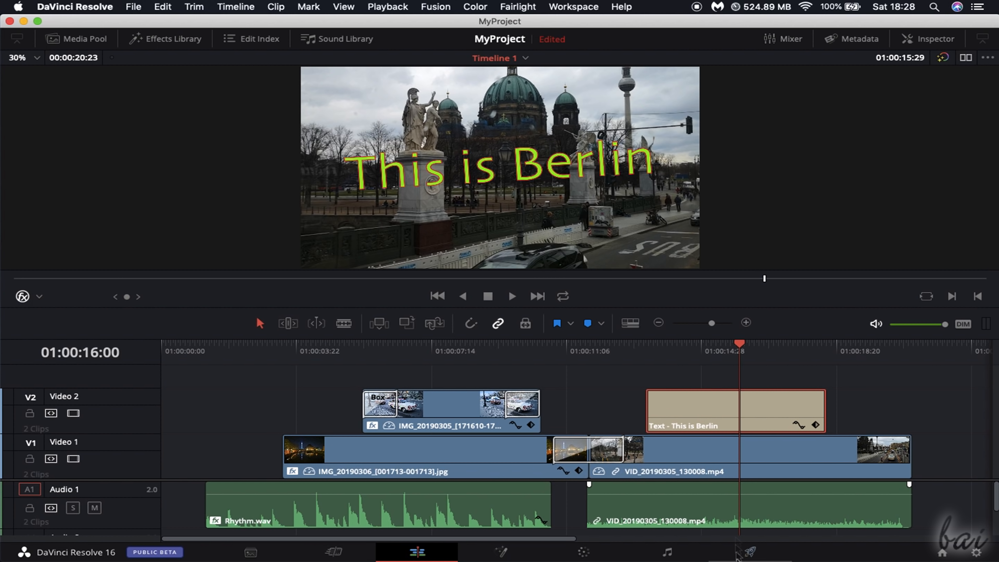
mouse_move(751, 551)
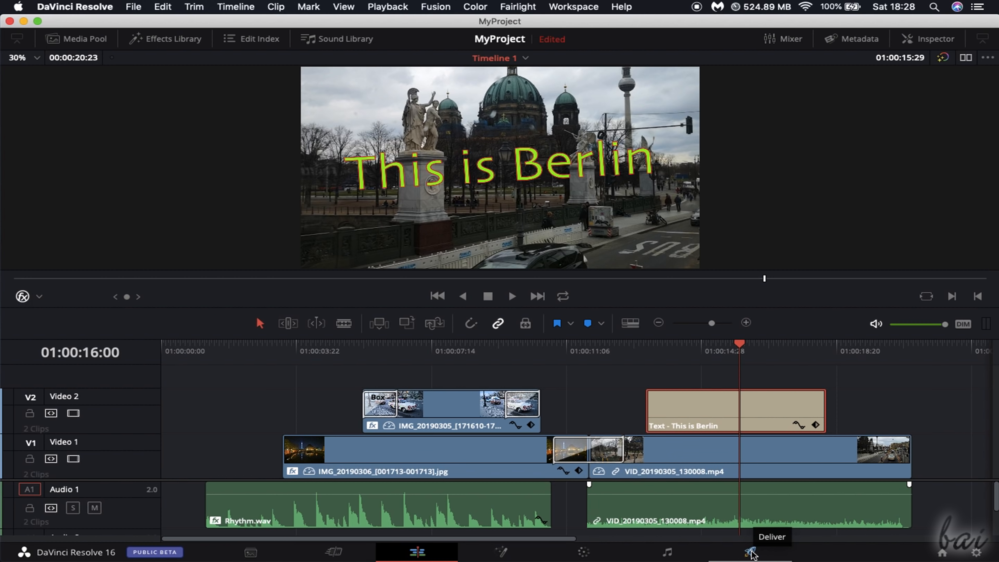
On the Deliver page, pick YouTube 1080p at 3840 x 2160 Ultra HD, then load Final Cut Pro 7
click(750, 551)
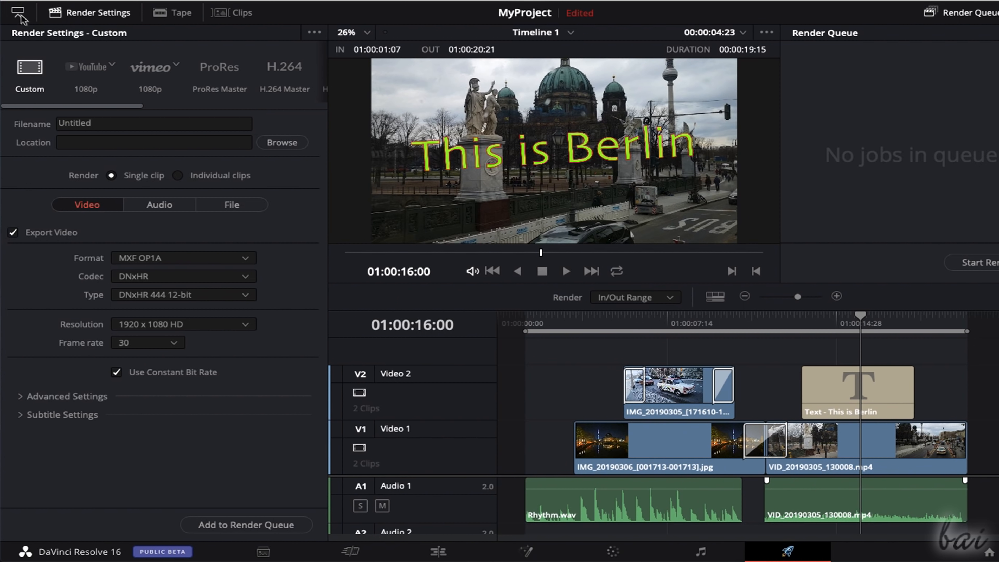
mouse_move(317, 204)
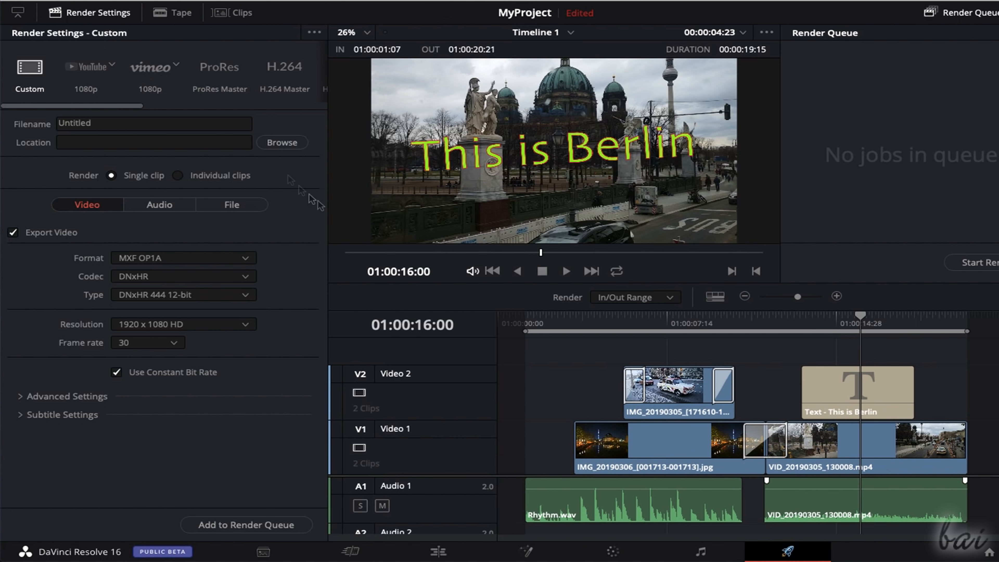
click(183, 275)
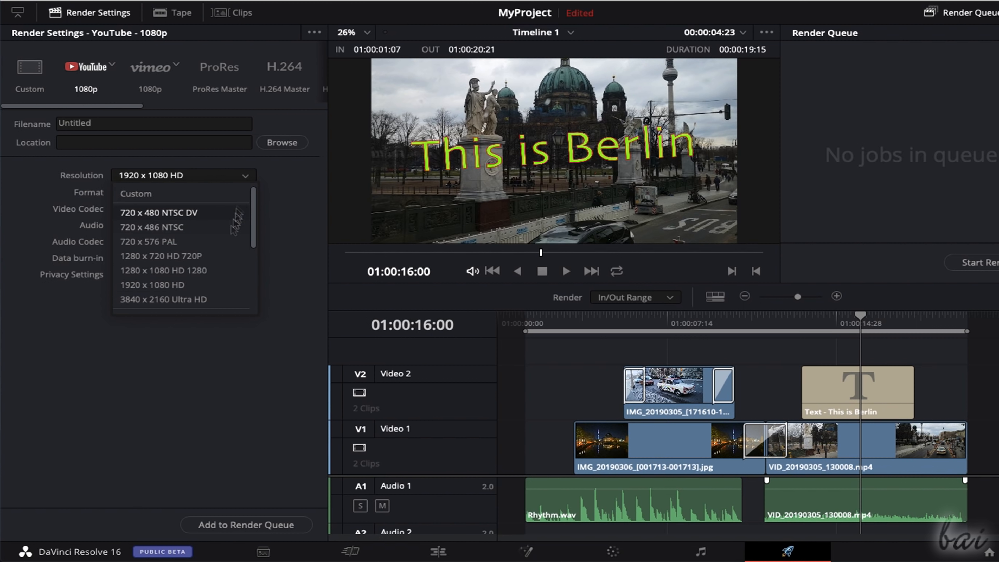
mouse_move(181, 300)
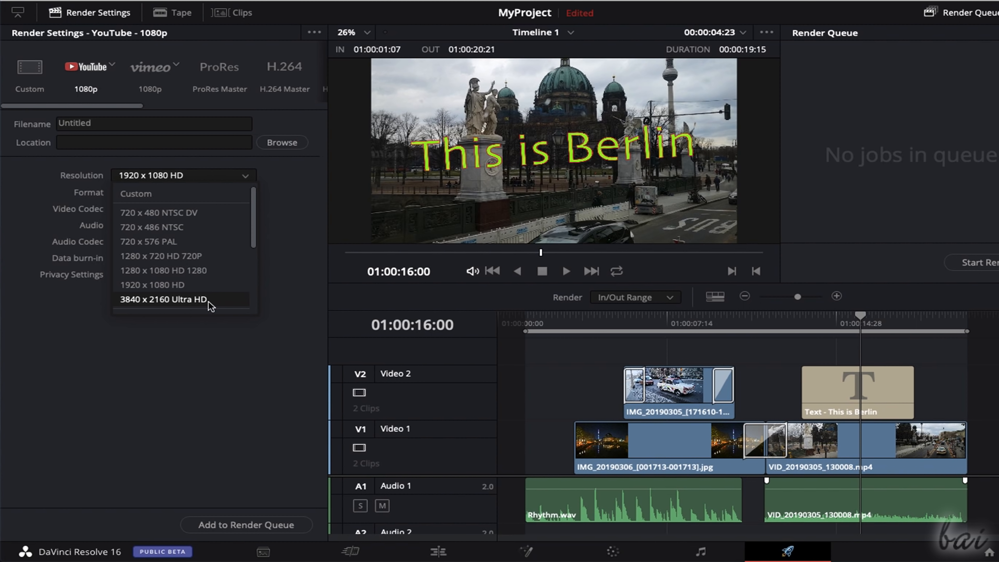
click(163, 299)
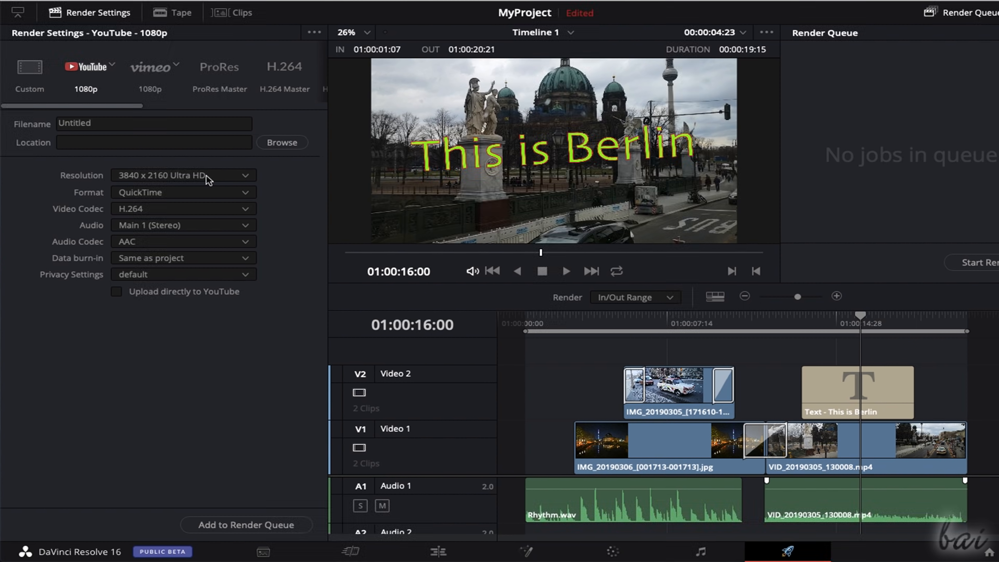
click(132, 67)
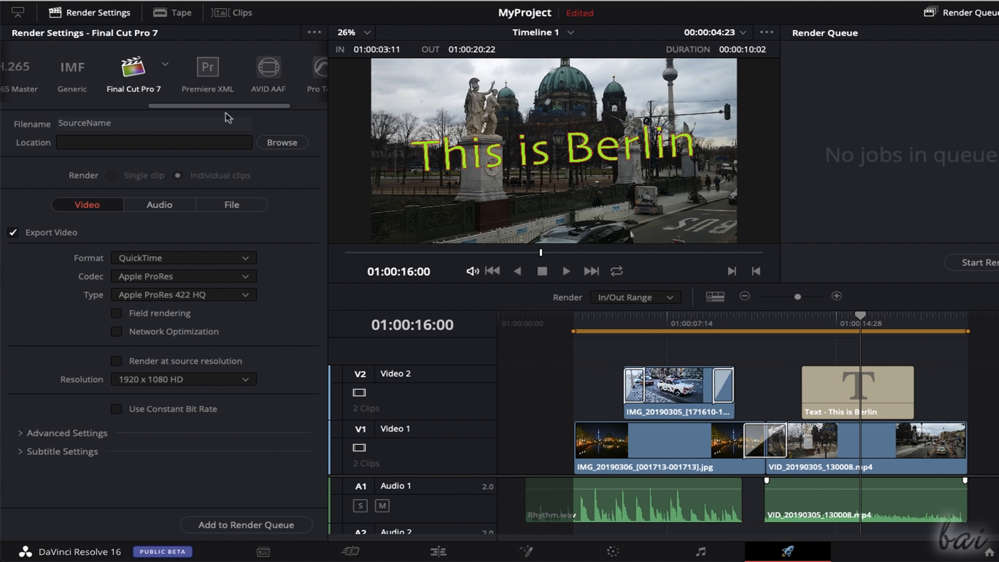
Browse the Premiere XML, Pro Tools and Audio Only presets, then return to a Custom render named MyVideo
click(124, 67)
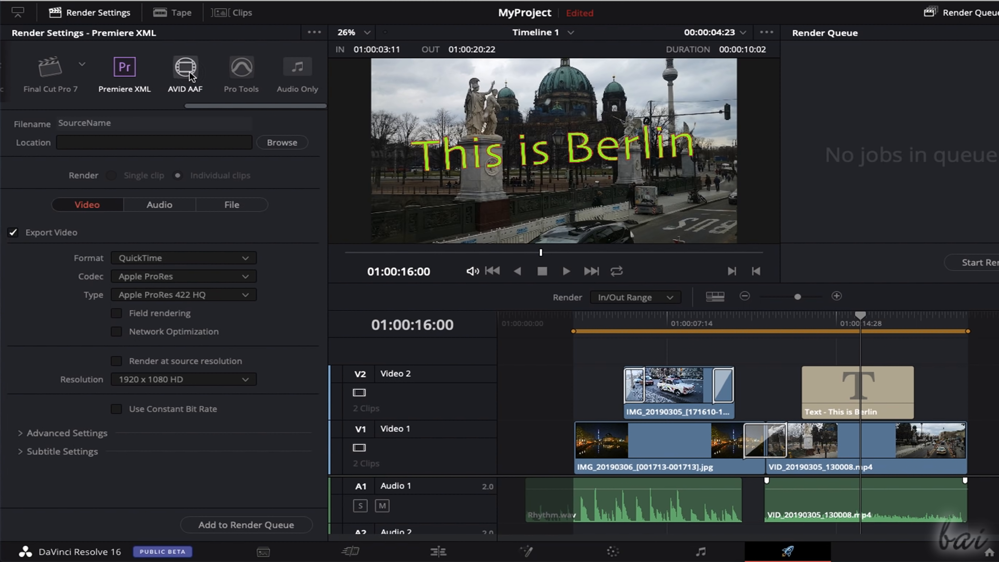
click(241, 67)
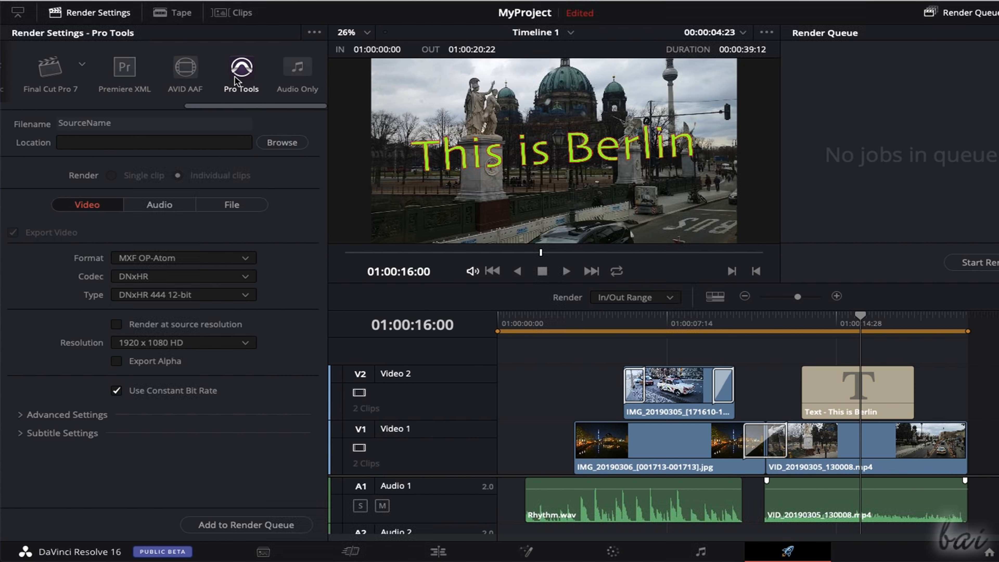
click(296, 65)
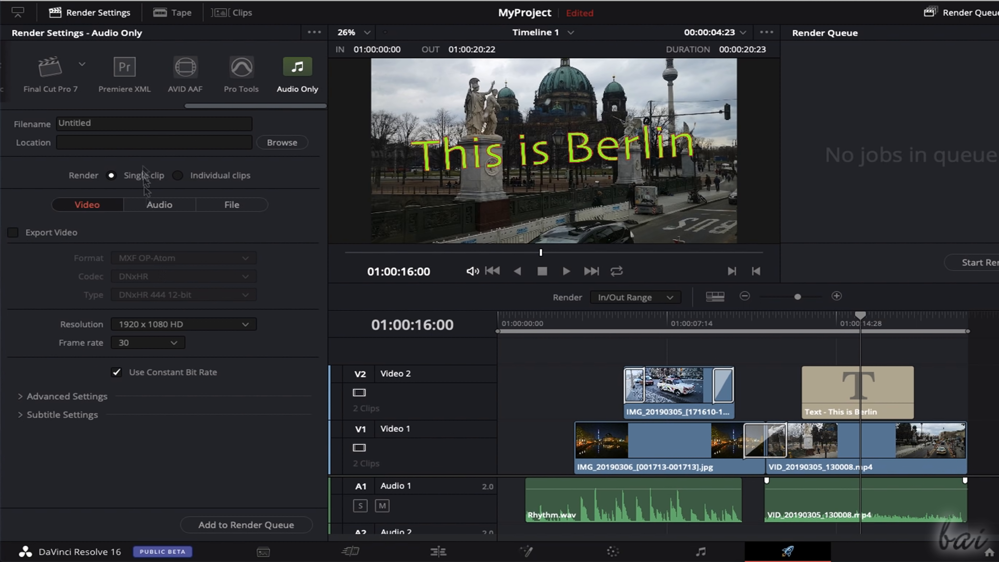
click(277, 258)
text(MyVideo)
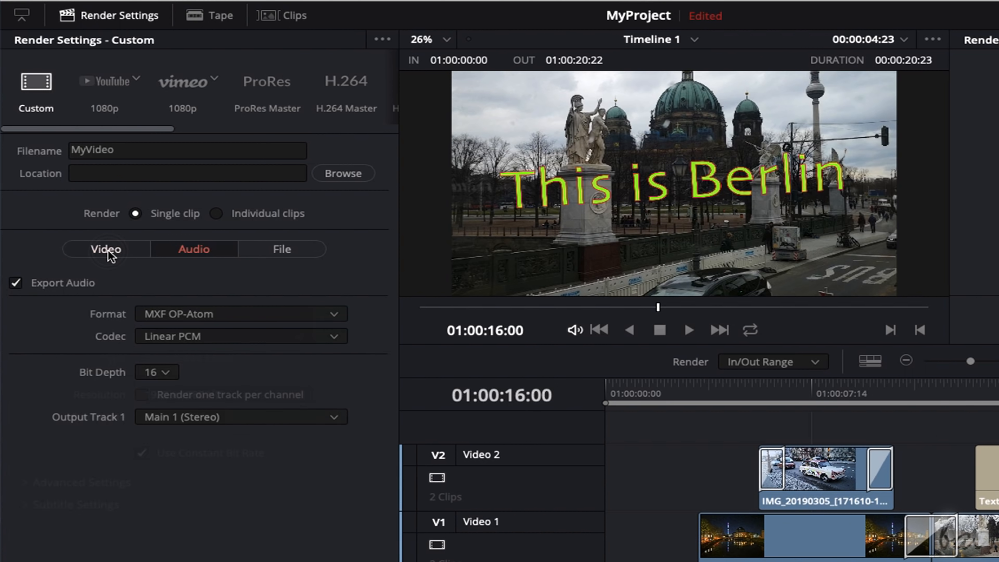
Review the Video frame rate (30) and Audio bit depth (16), then show the File naming settings
click(105, 249)
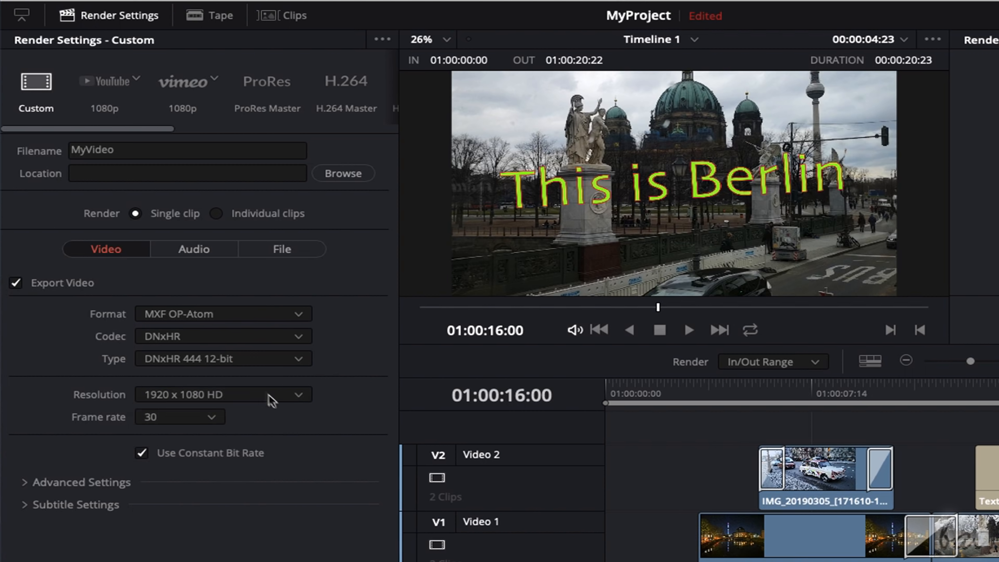
click(178, 417)
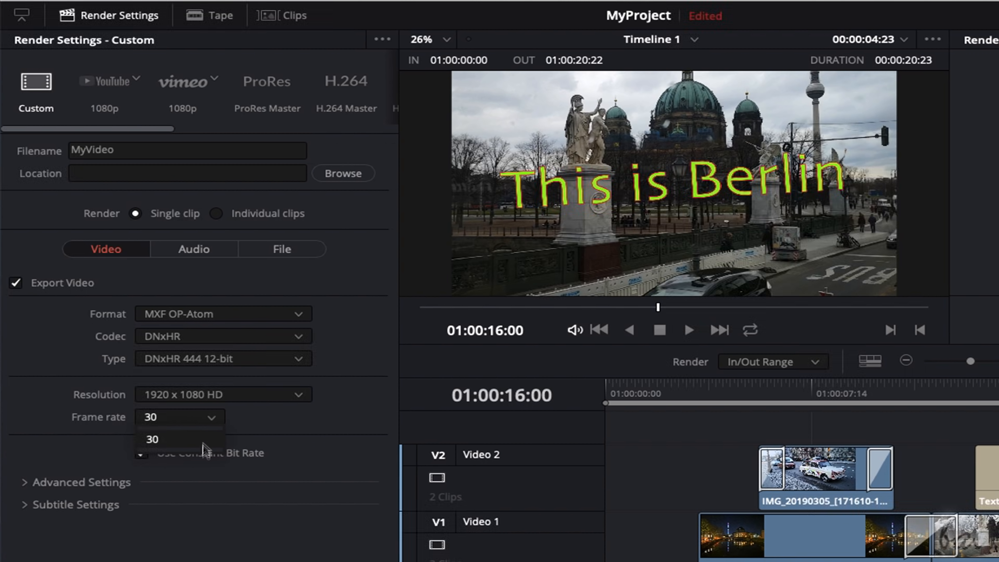
click(193, 249)
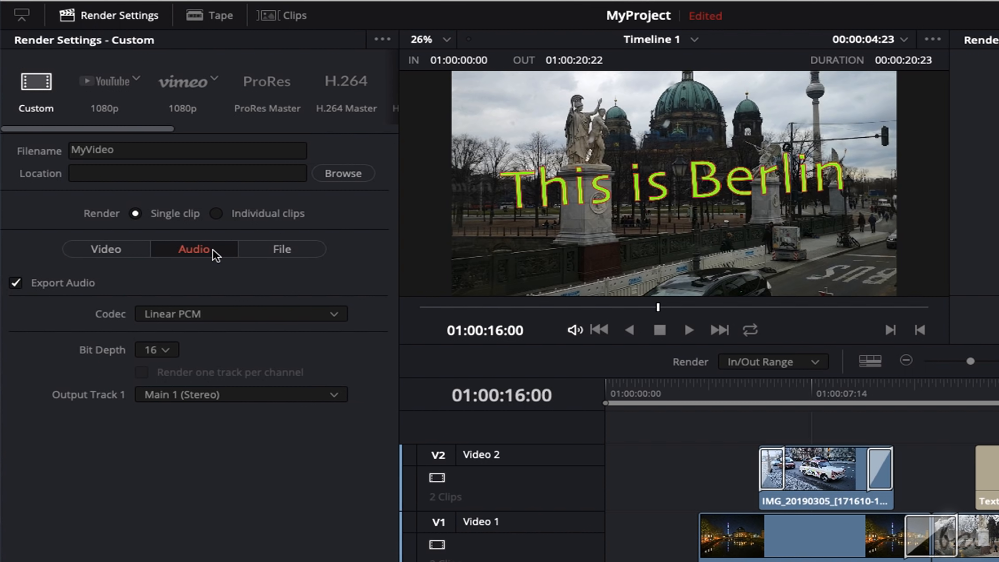
click(157, 349)
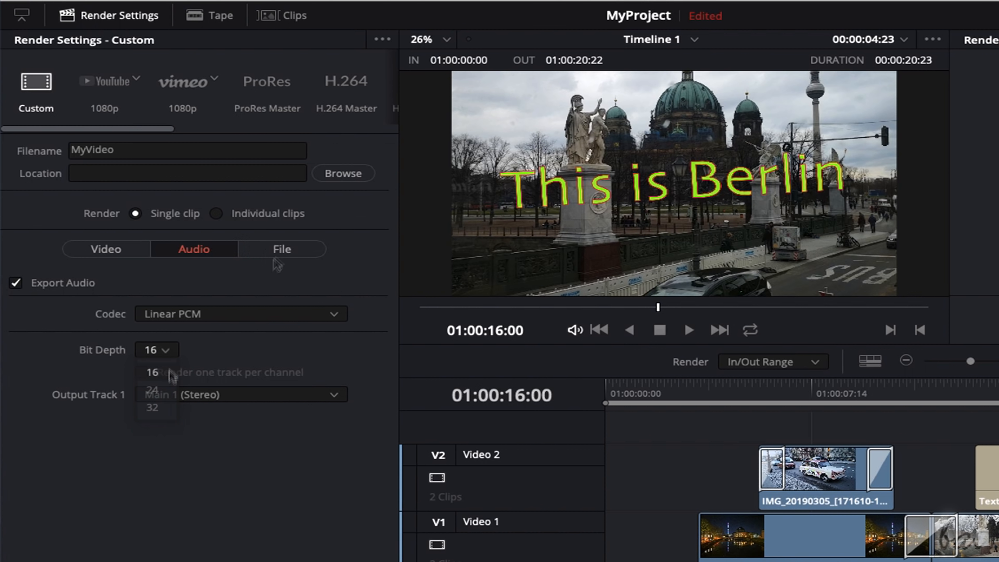
click(281, 249)
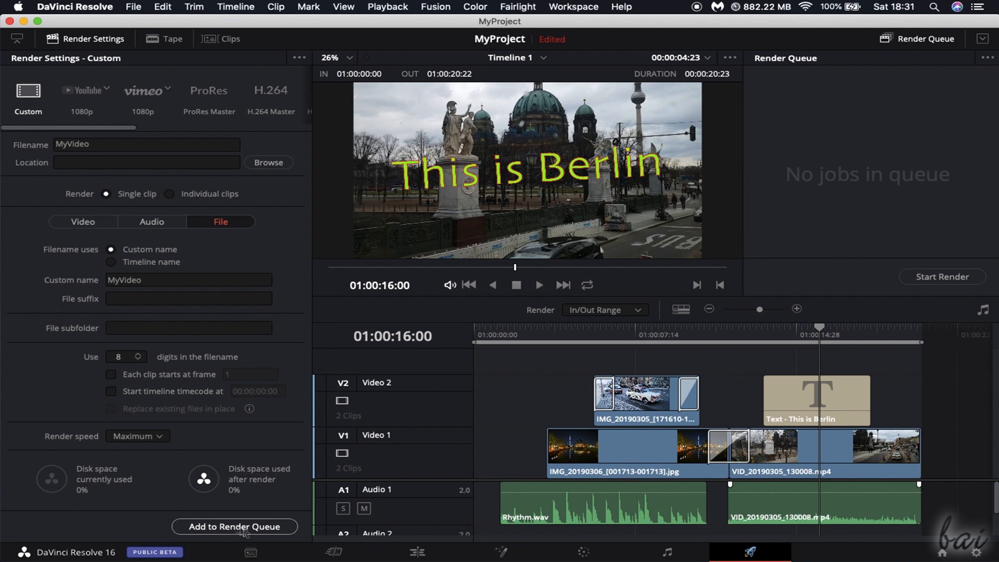
Queue the custom MyVideo.mxf job and a YouTube 1080p job, then select Job 1
click(233, 525)
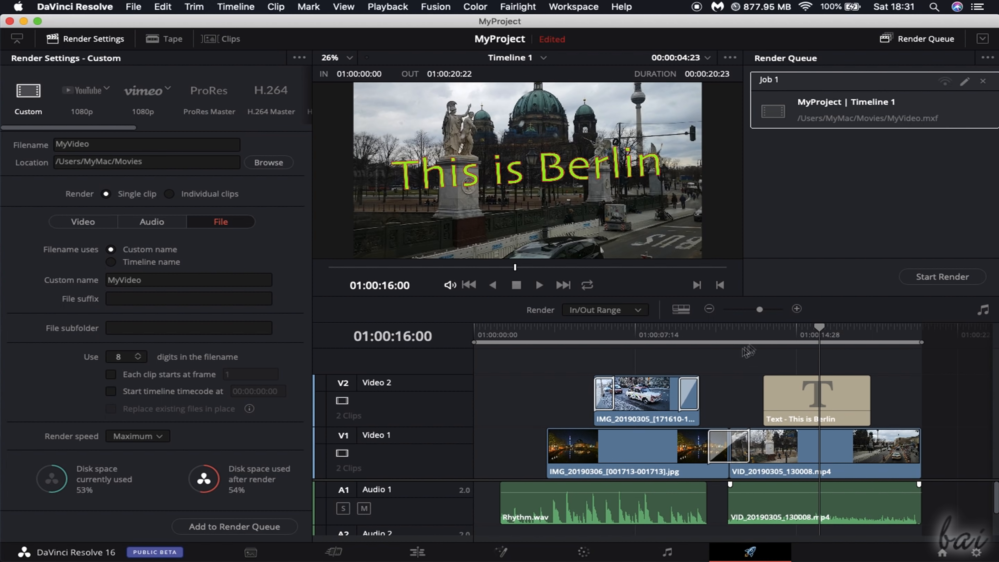
click(81, 94)
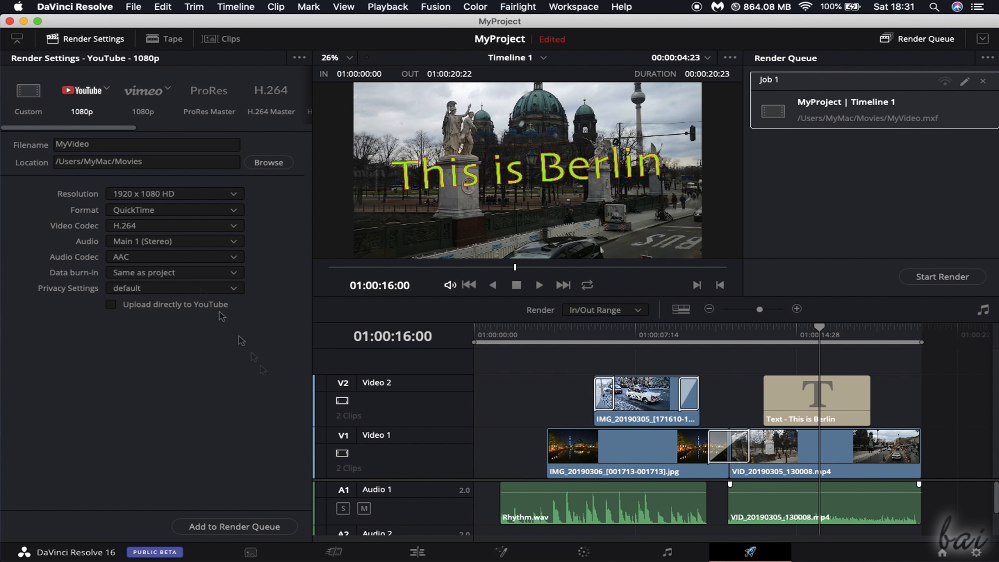
click(233, 526)
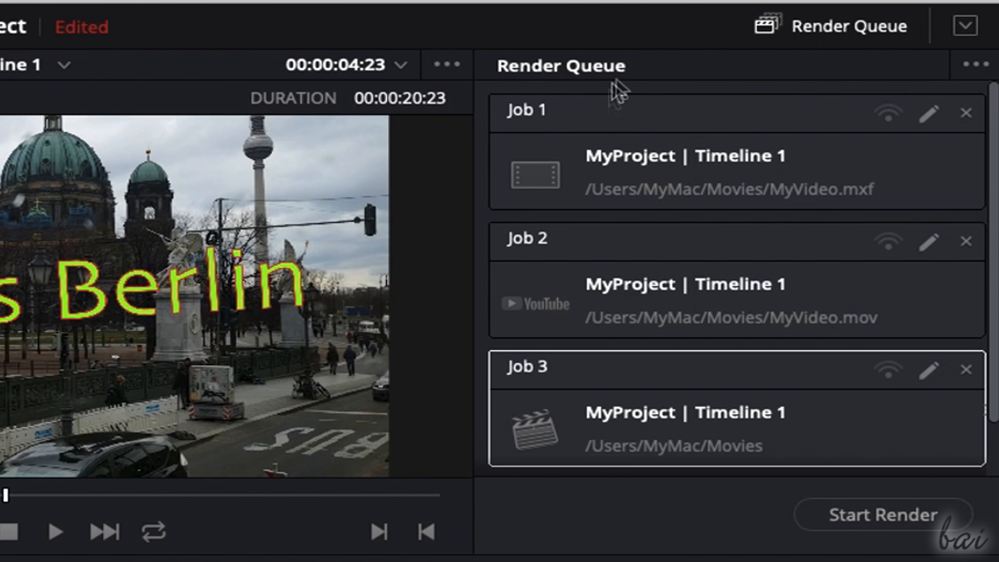
mouse_move(752, 203)
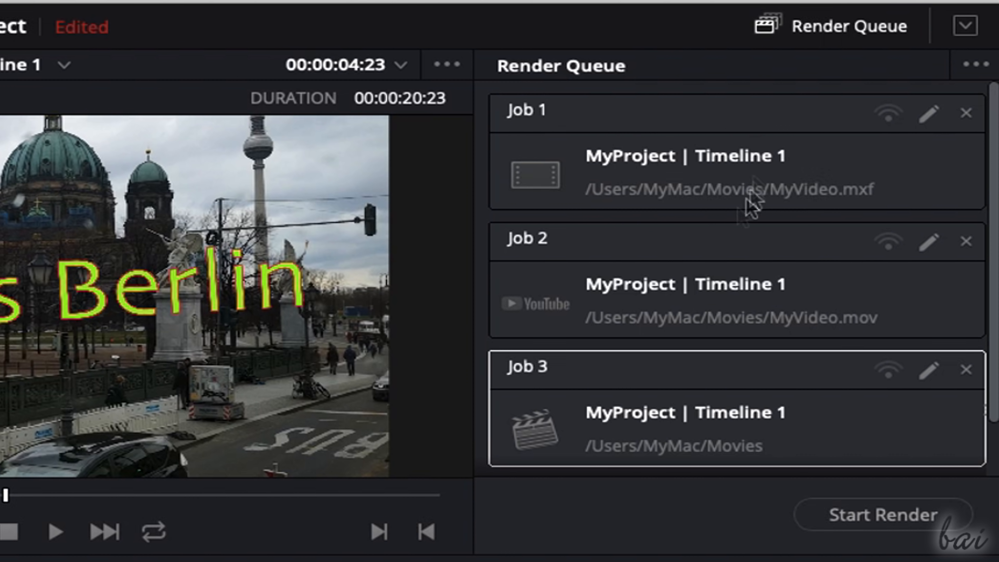
click(732, 156)
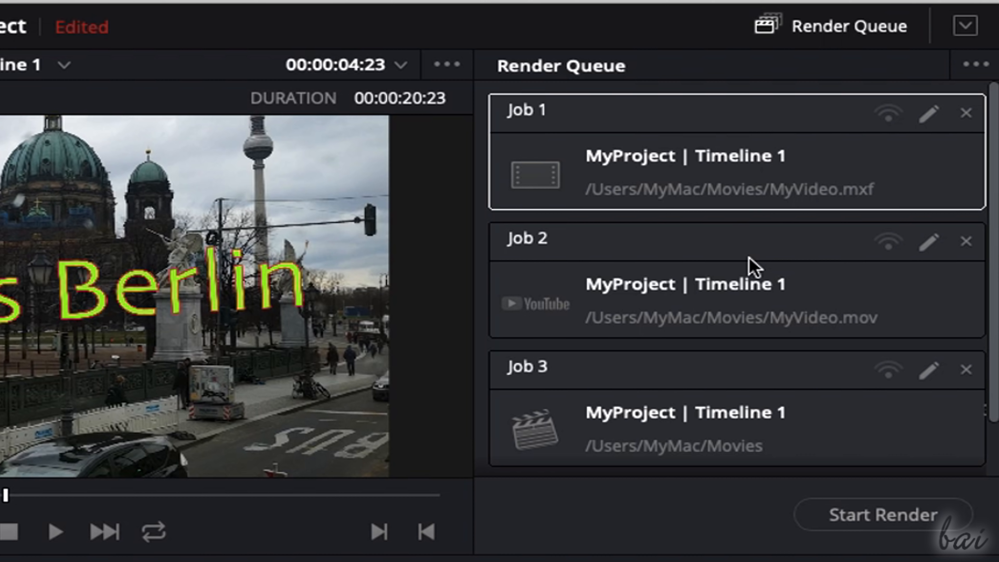